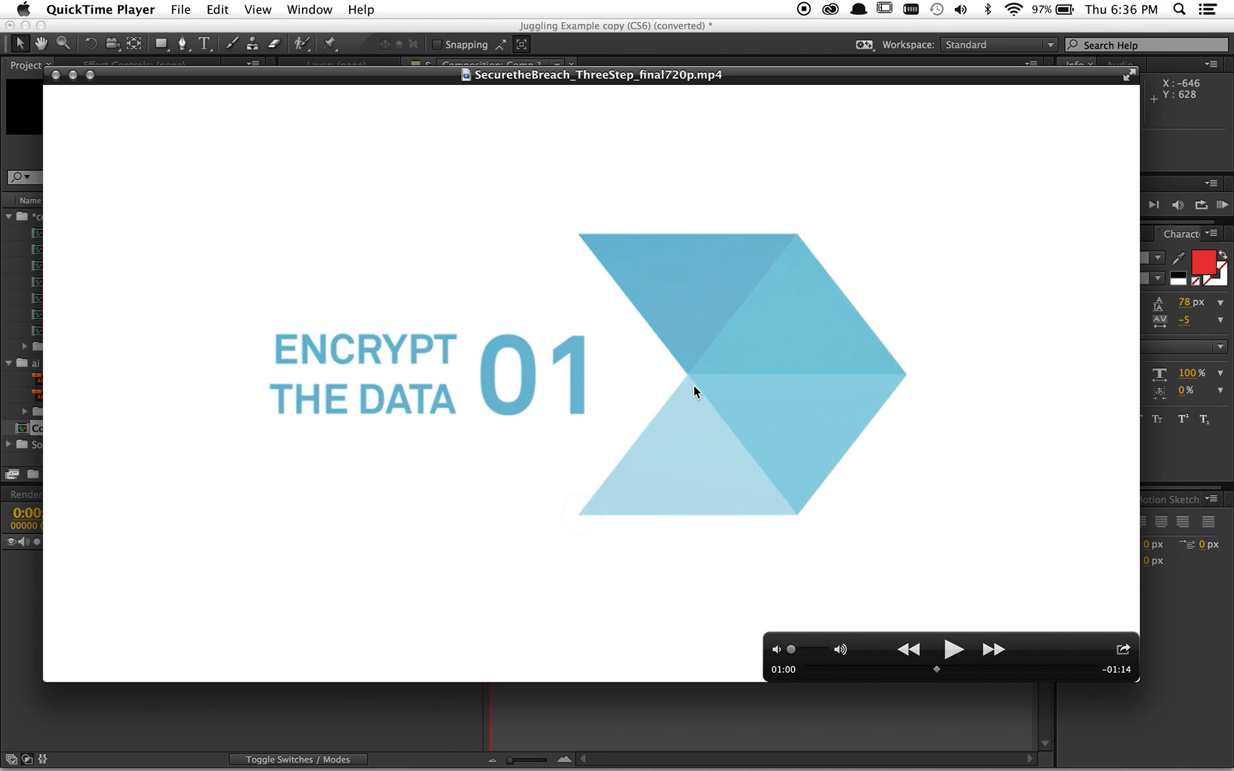
mouse_move(658, 549)
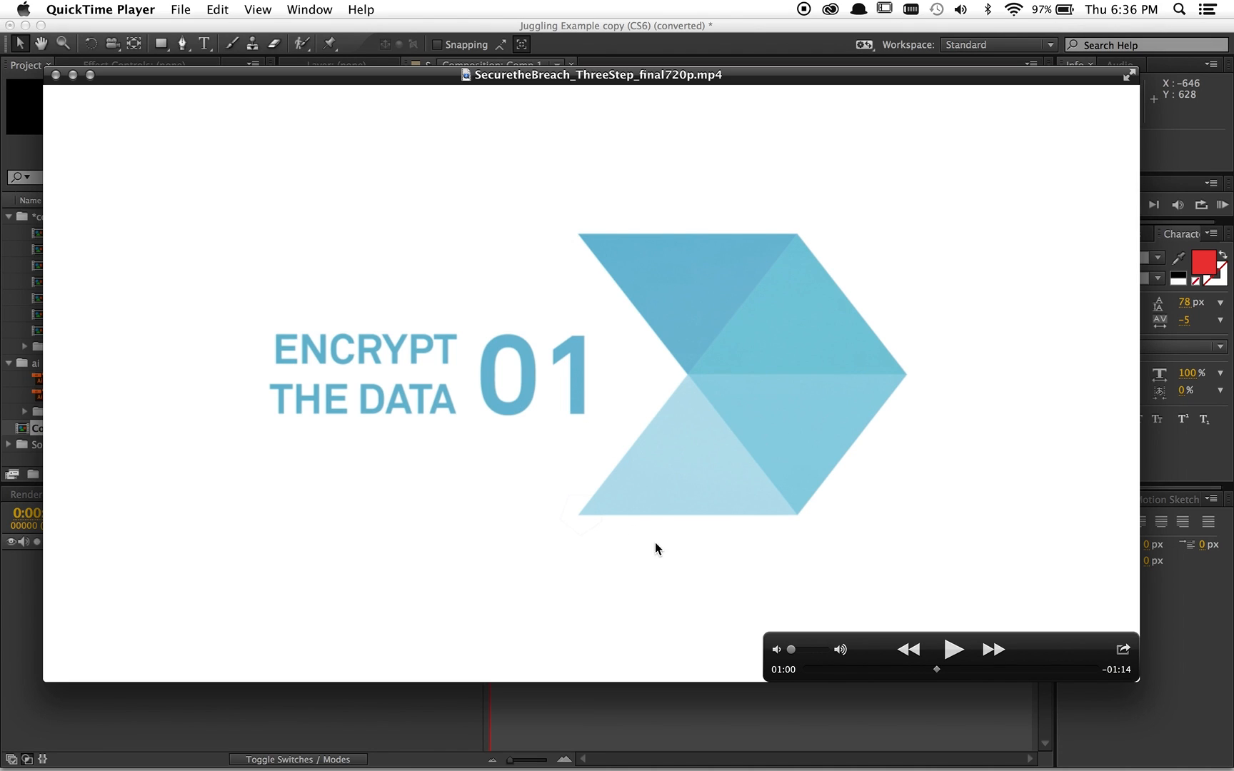
mouse_move(647, 566)
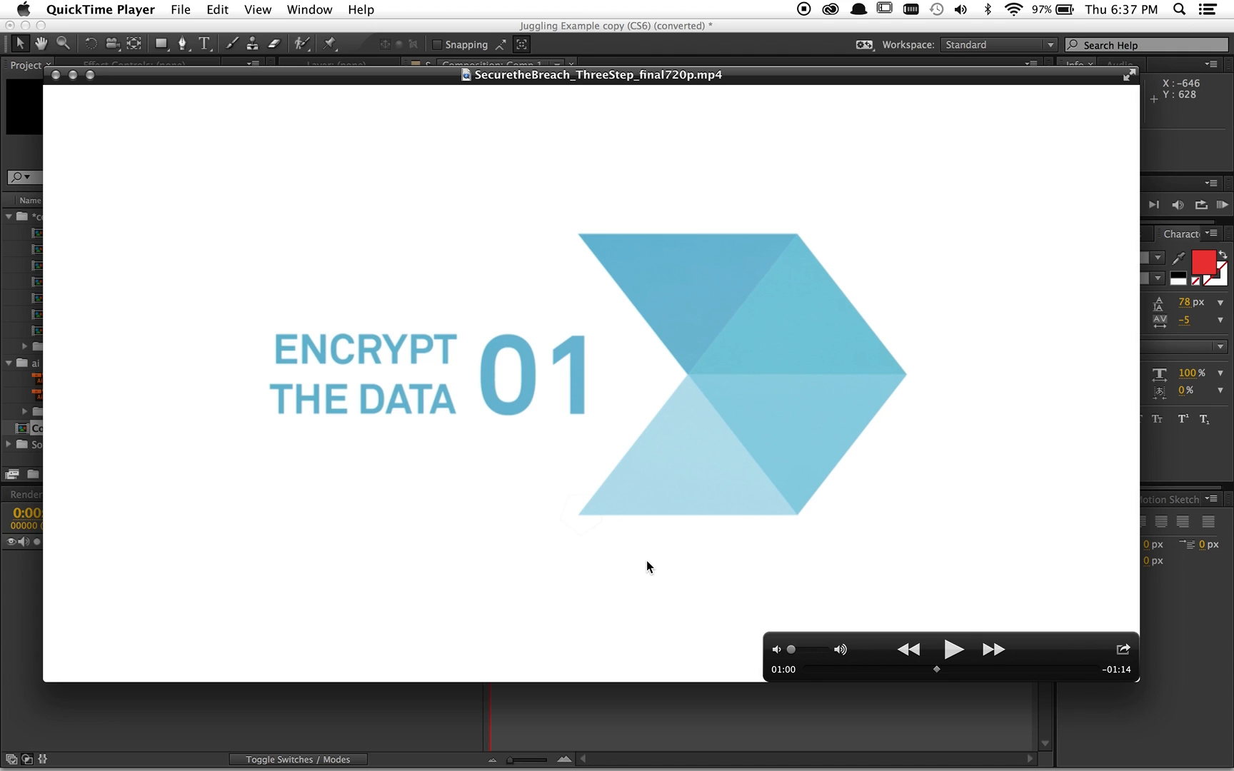
mouse_move(625, 431)
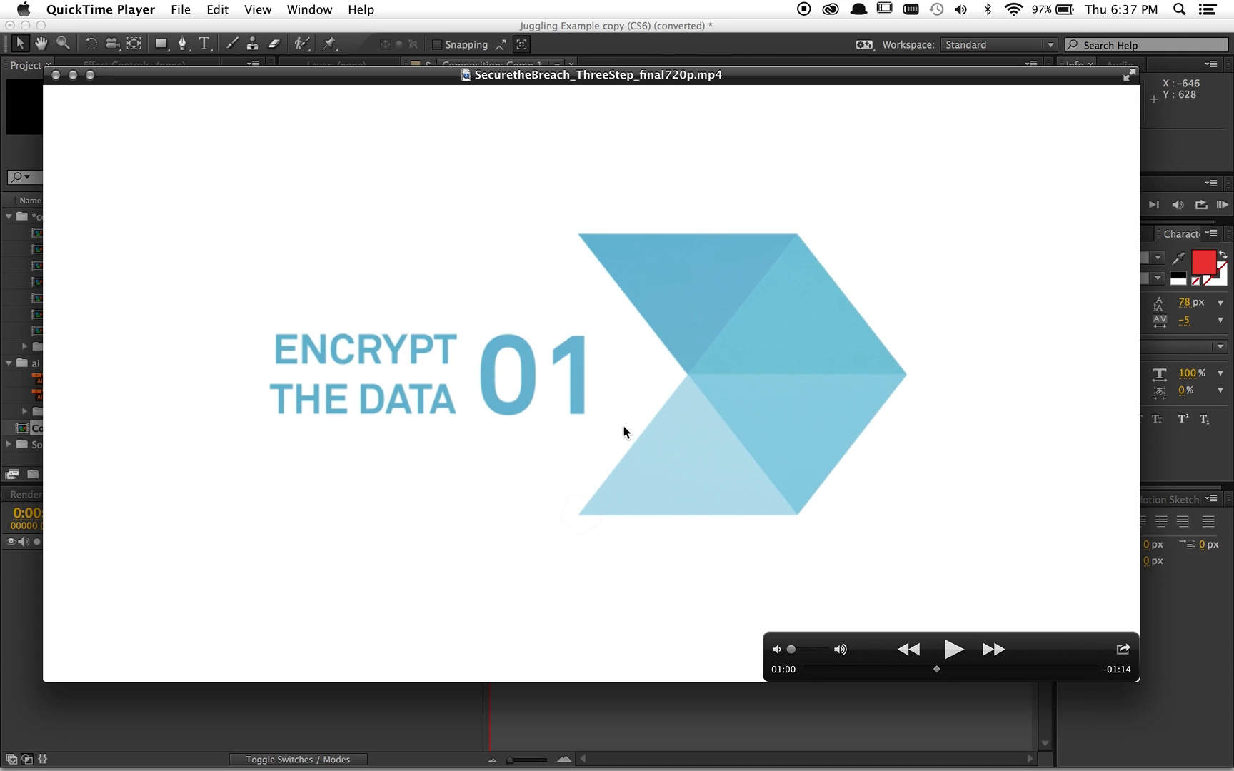
mouse_move(727, 576)
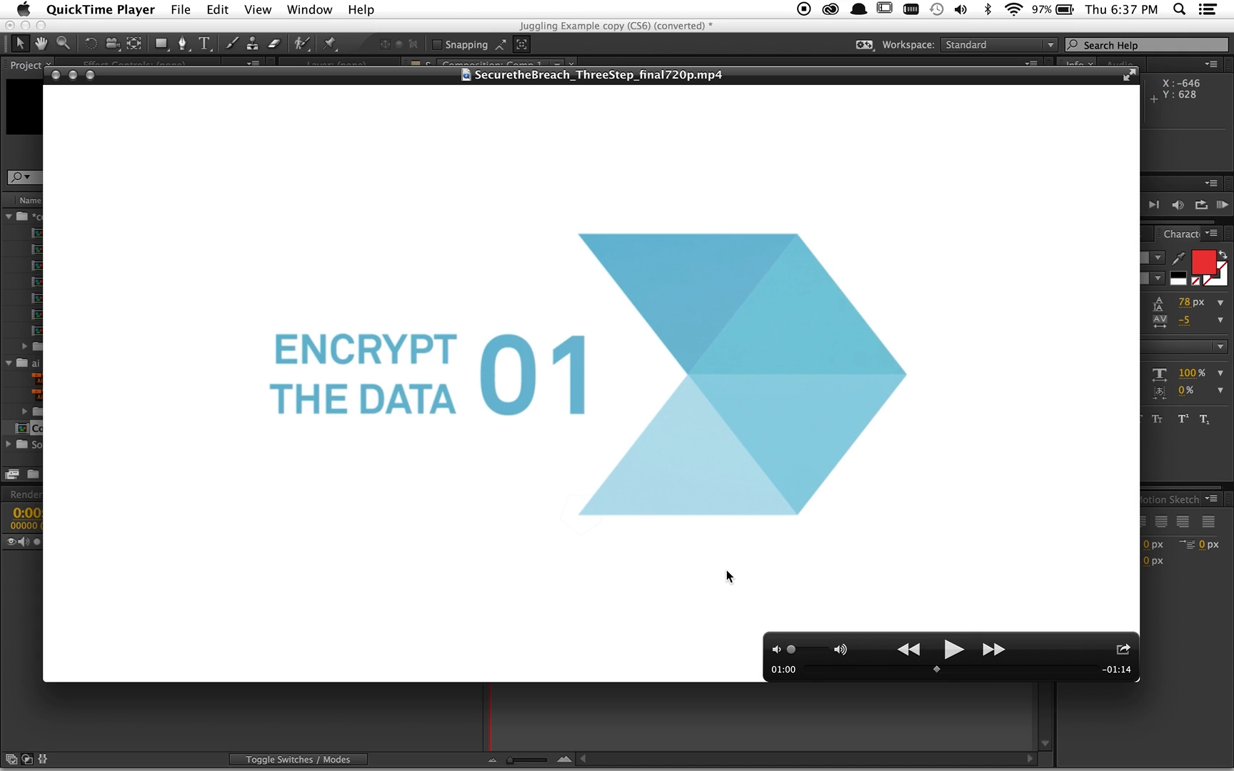
mouse_move(618, 504)
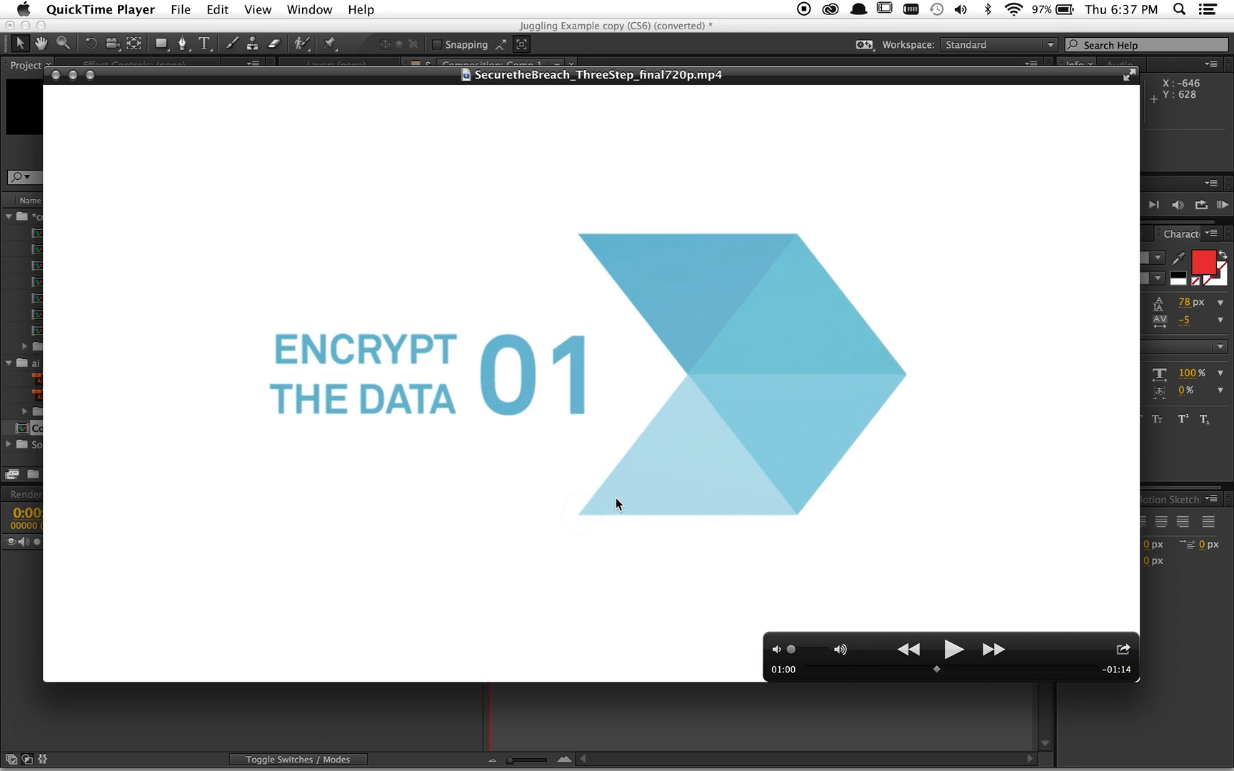
mouse_move(614, 661)
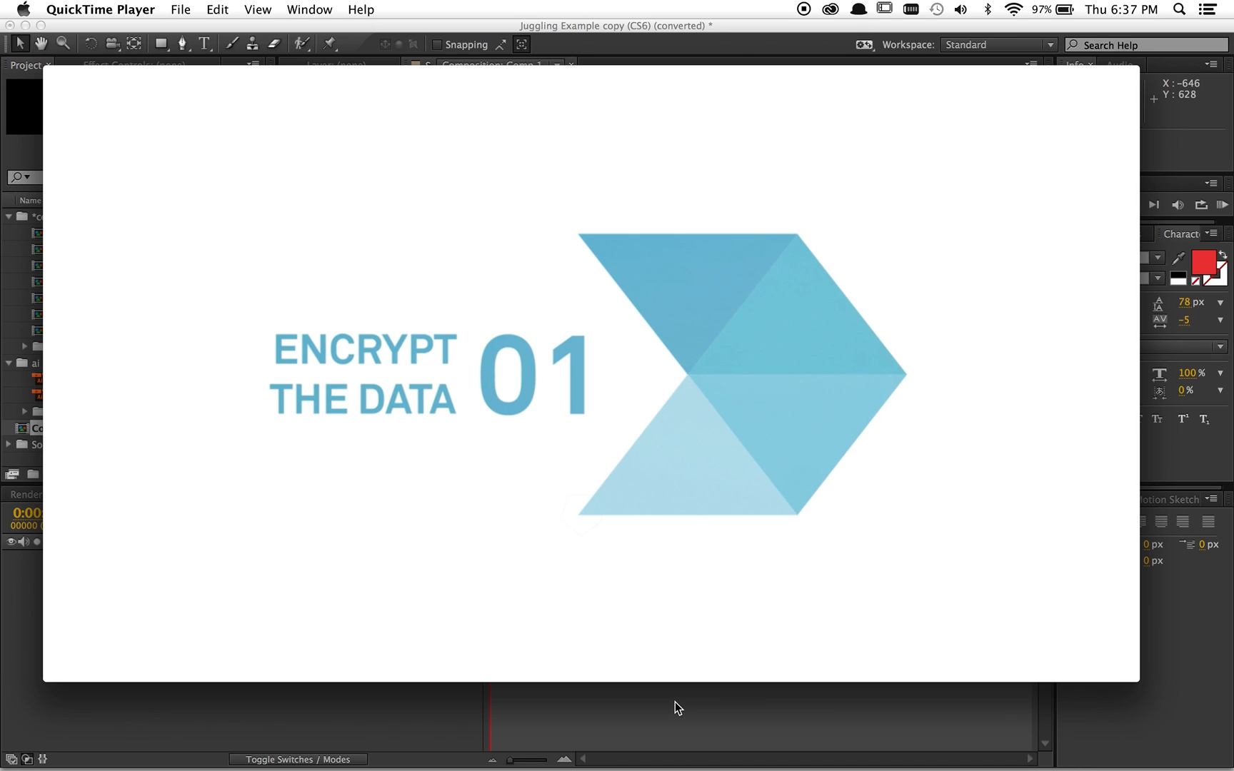
mouse_move(928, 695)
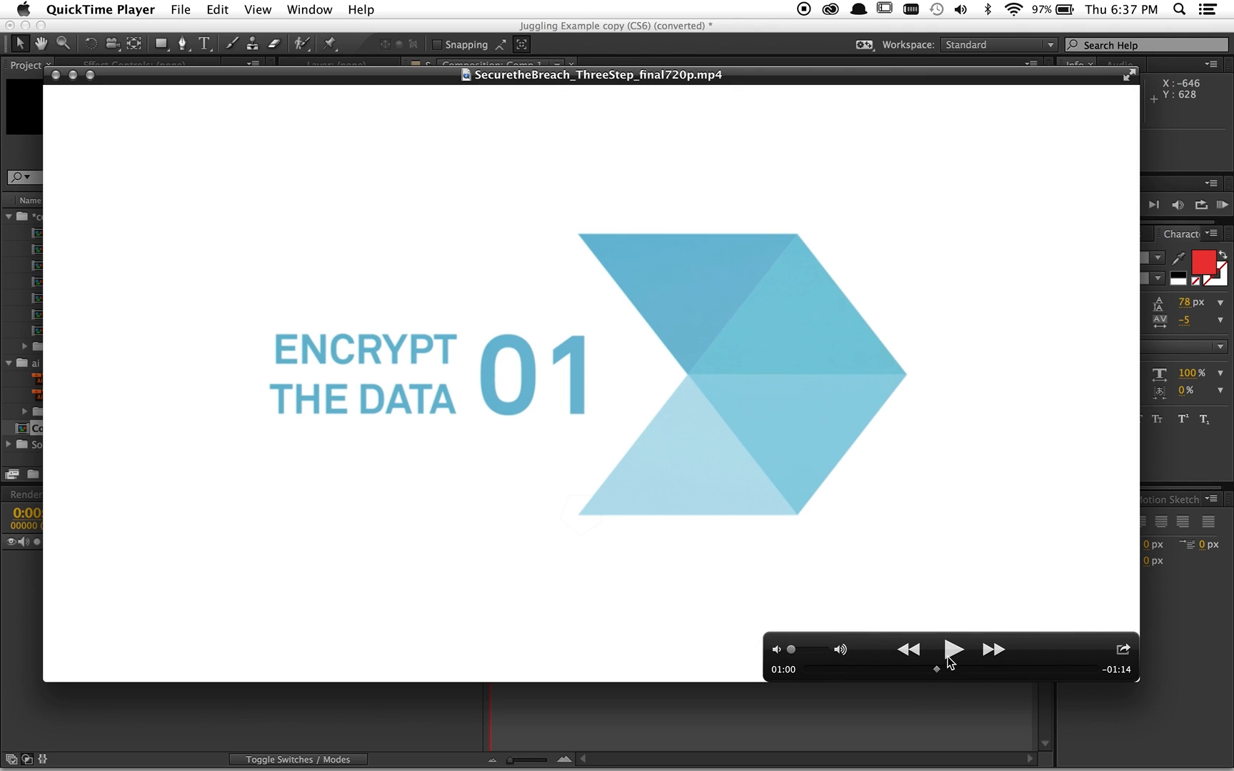
mouse_move(955, 659)
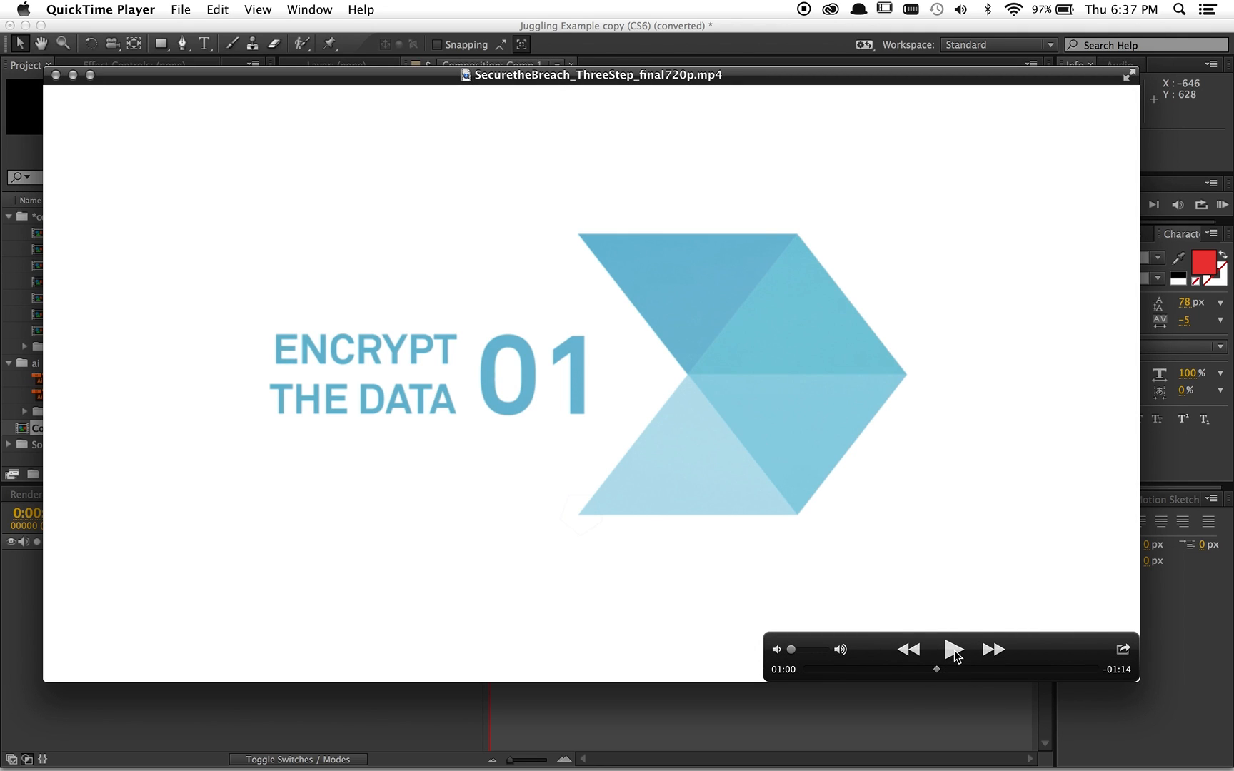
mouse_move(953, 656)
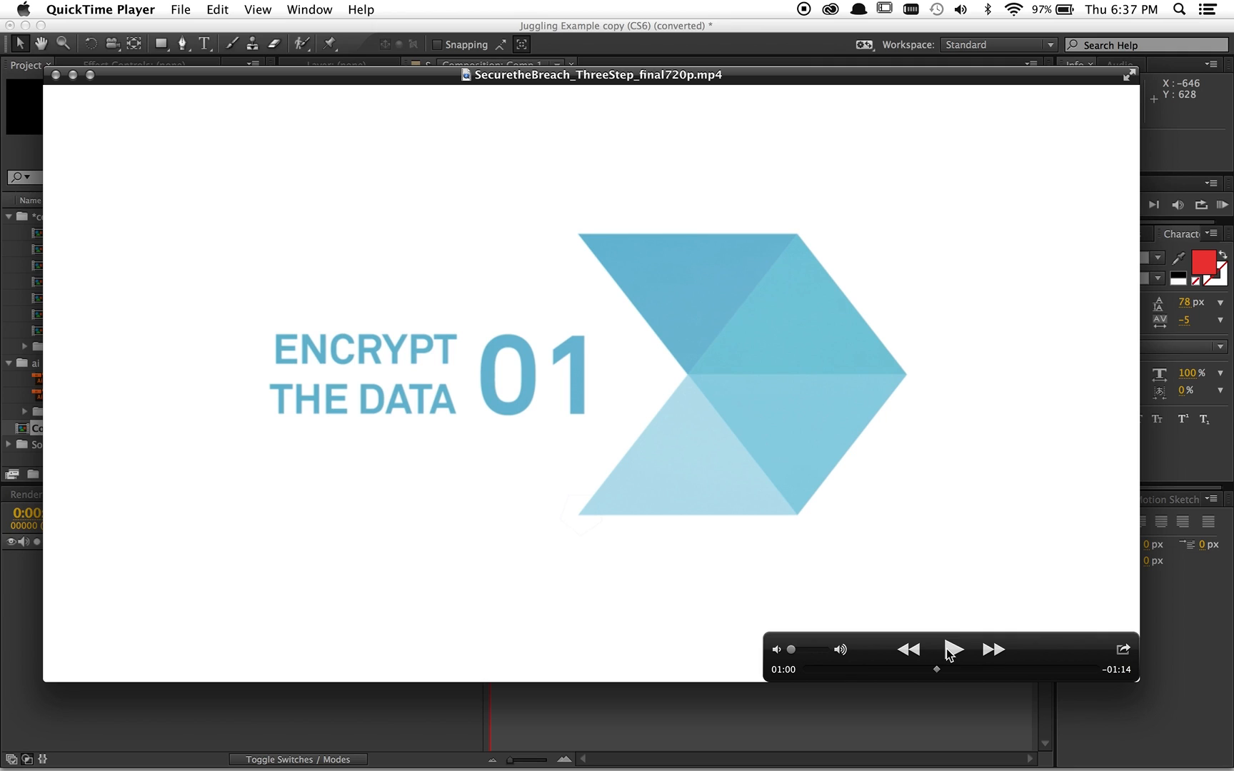
mouse_move(954, 652)
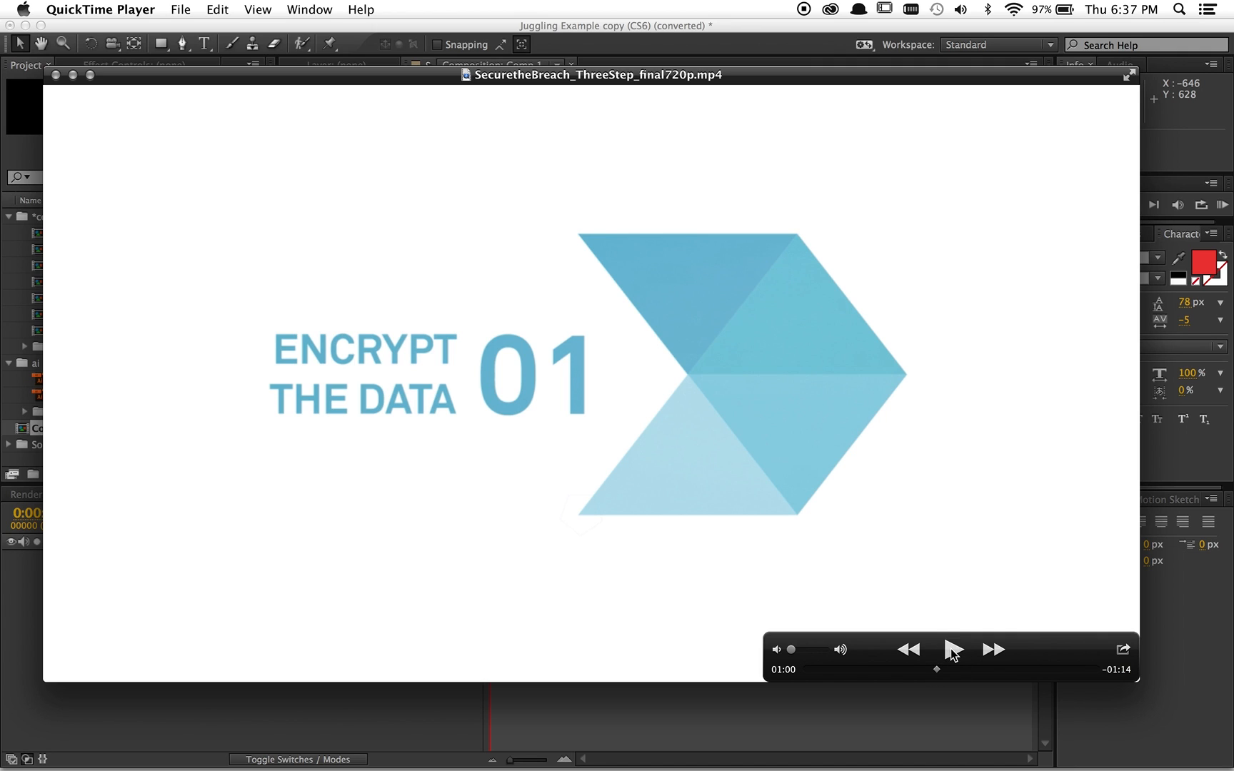
Play the reference clip through the orbiting icon ring to 'Store and Manage Keys', then close it.
click(951, 650)
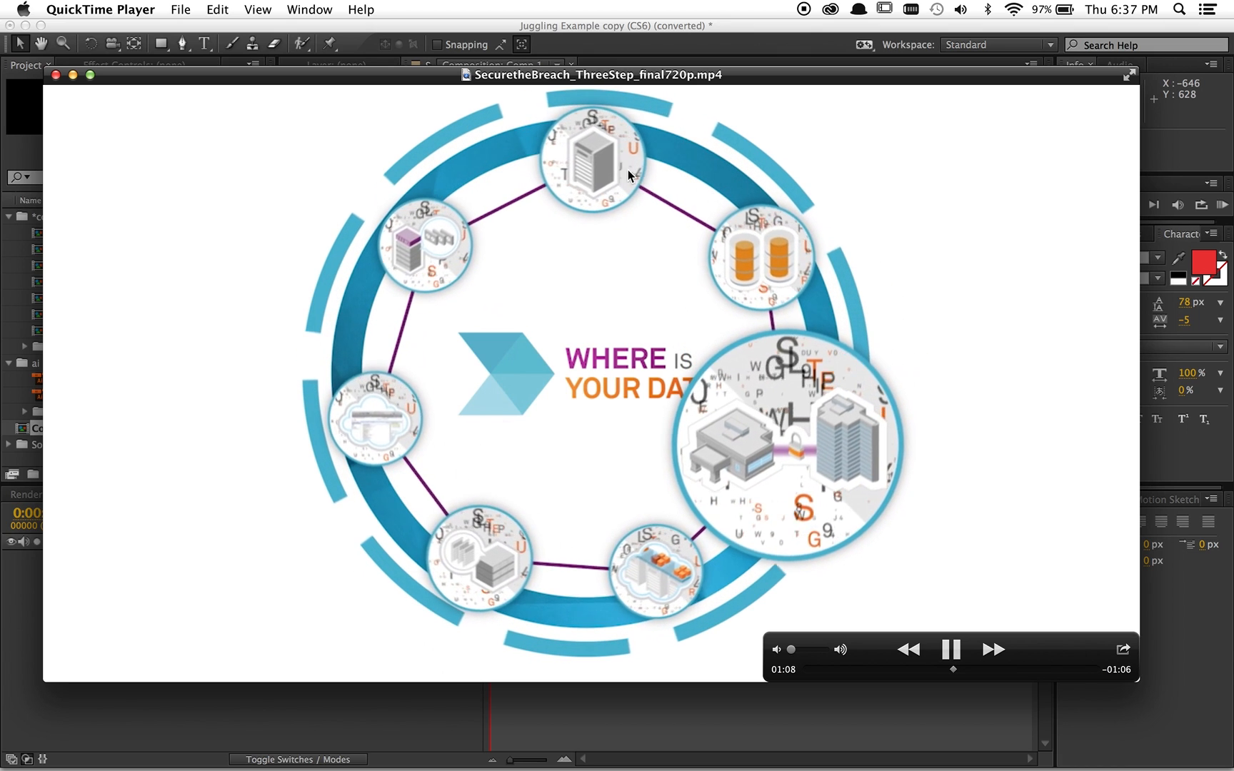
click(951, 649)
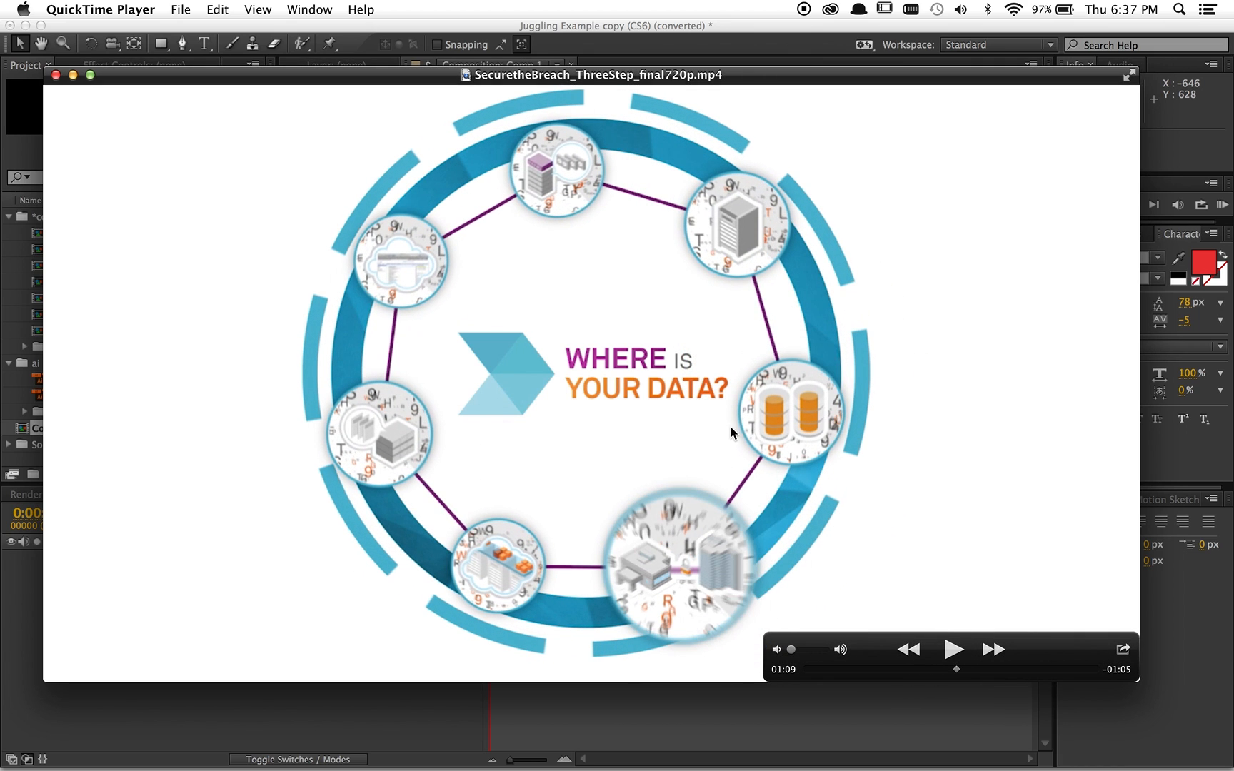
mouse_move(734, 212)
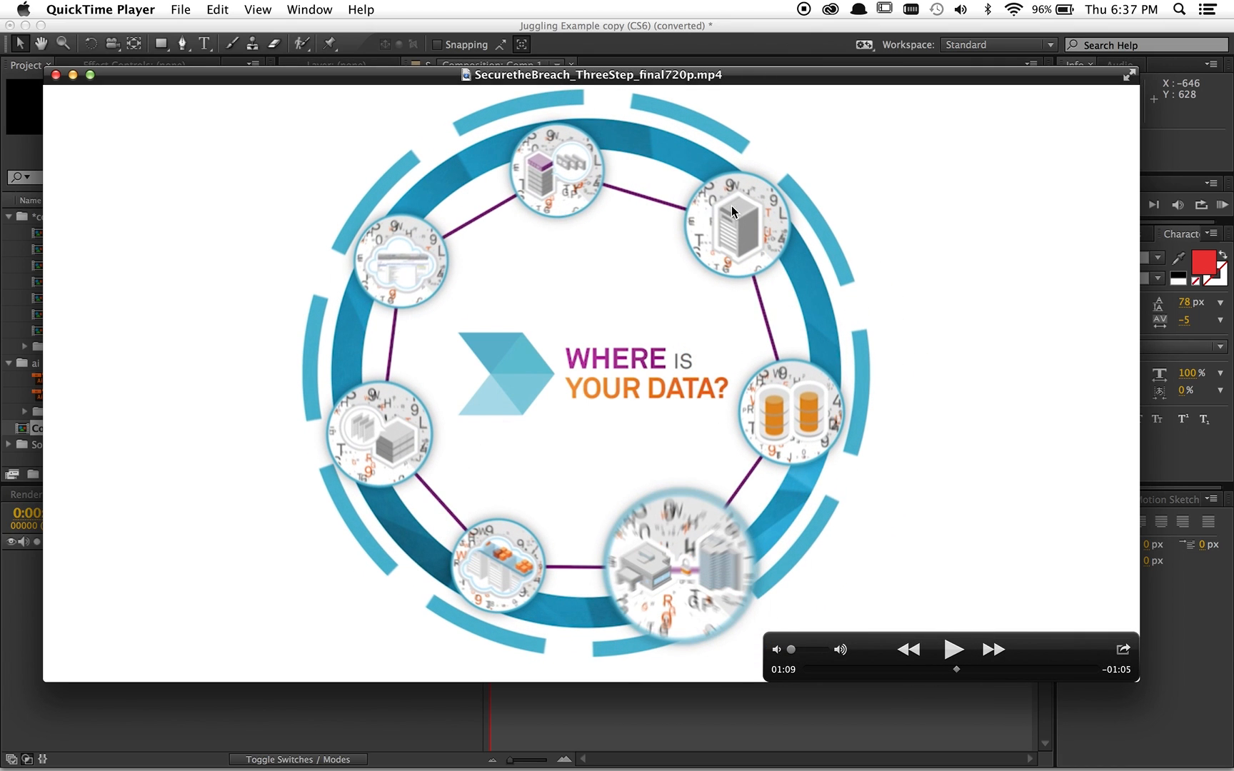
mouse_move(978, 738)
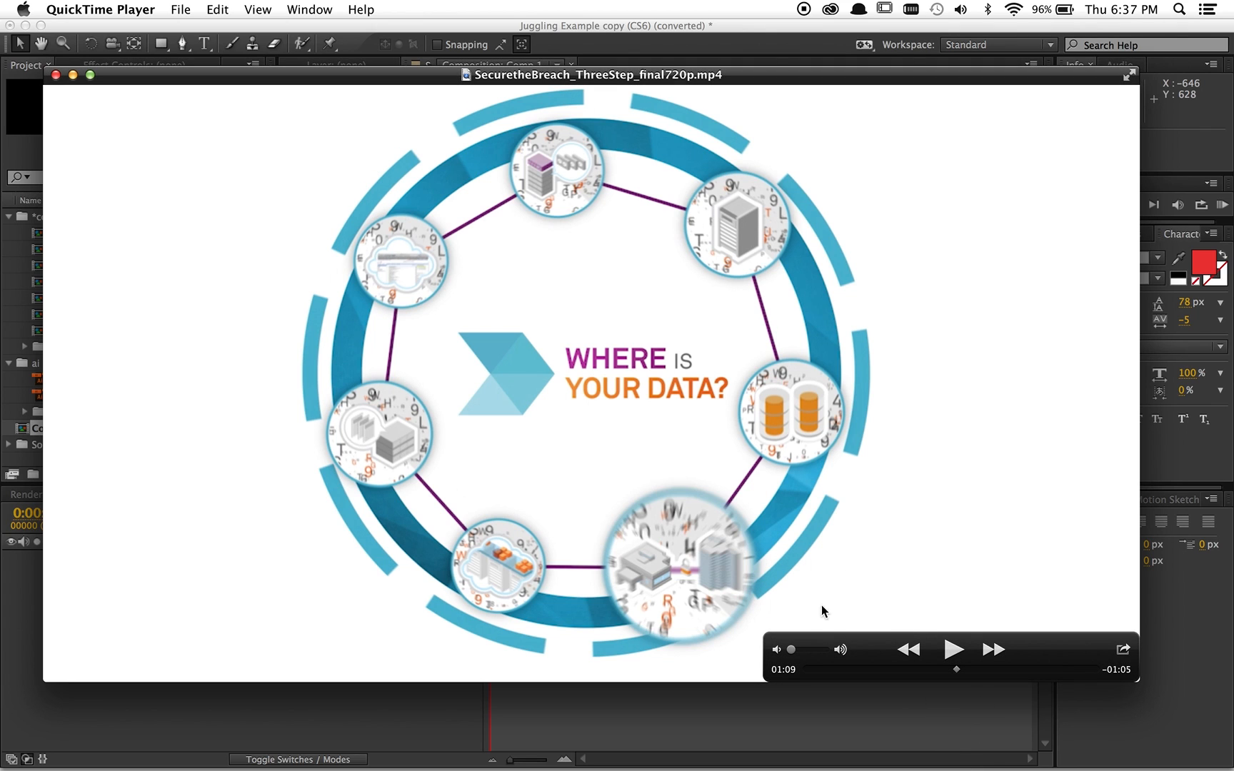
click(951, 650)
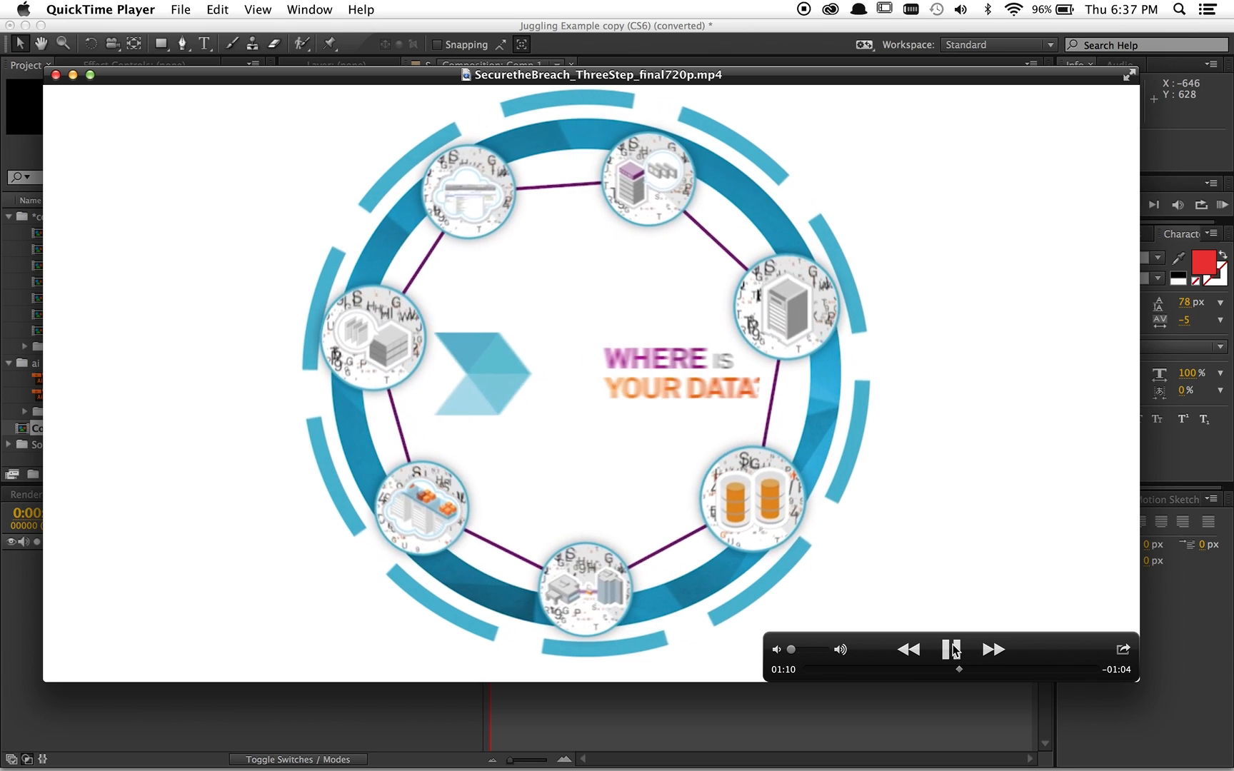
click(950, 650)
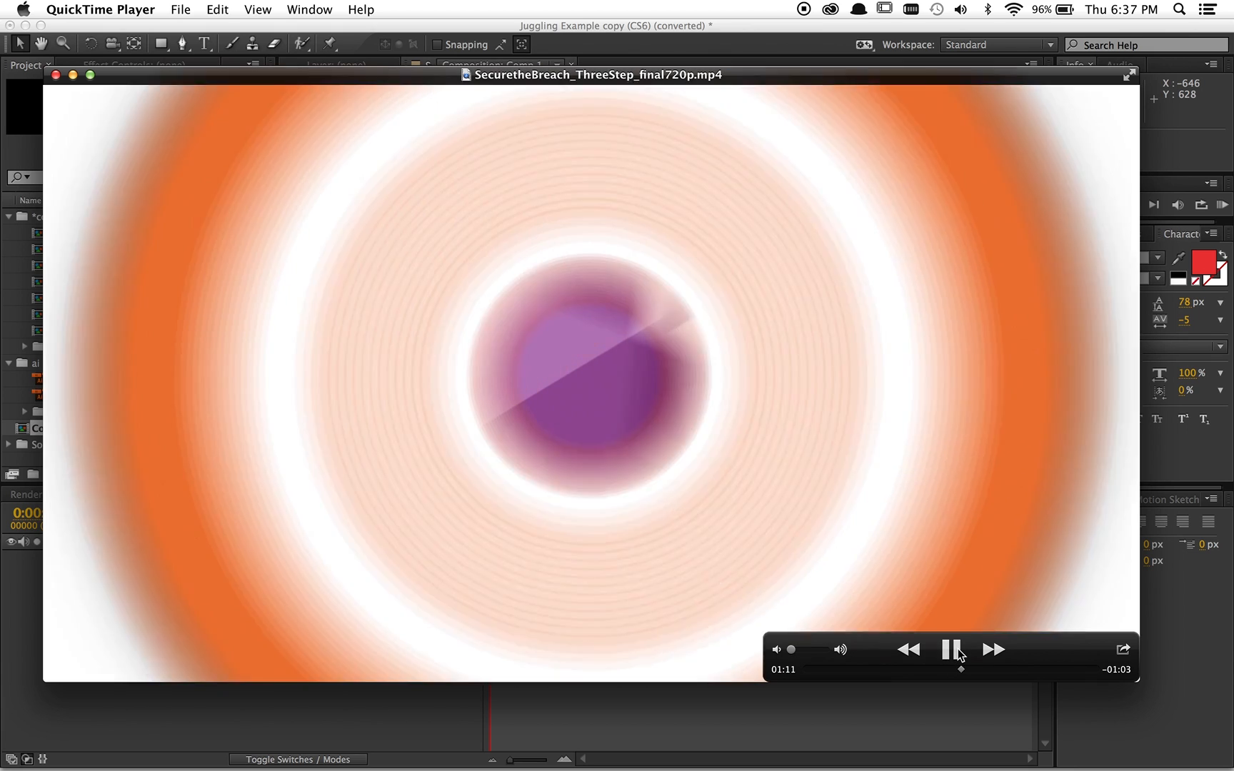
click(952, 650)
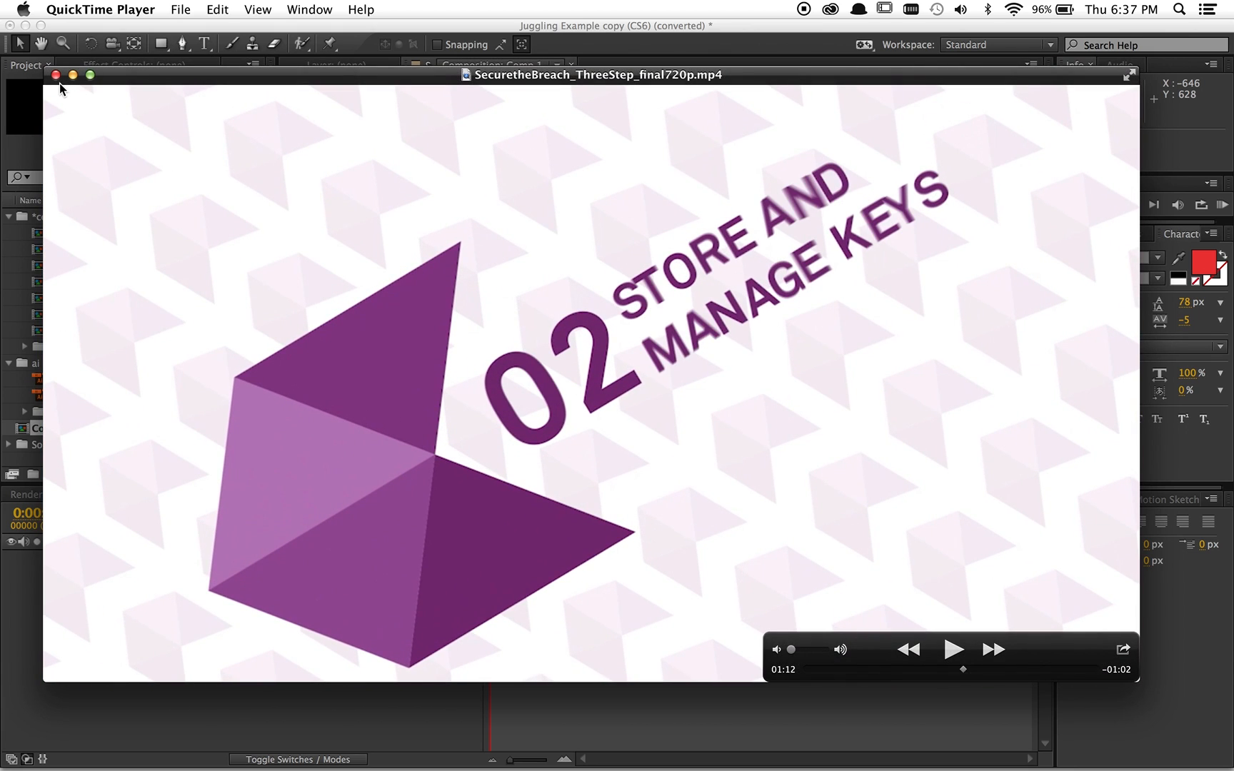
mouse_move(56, 74)
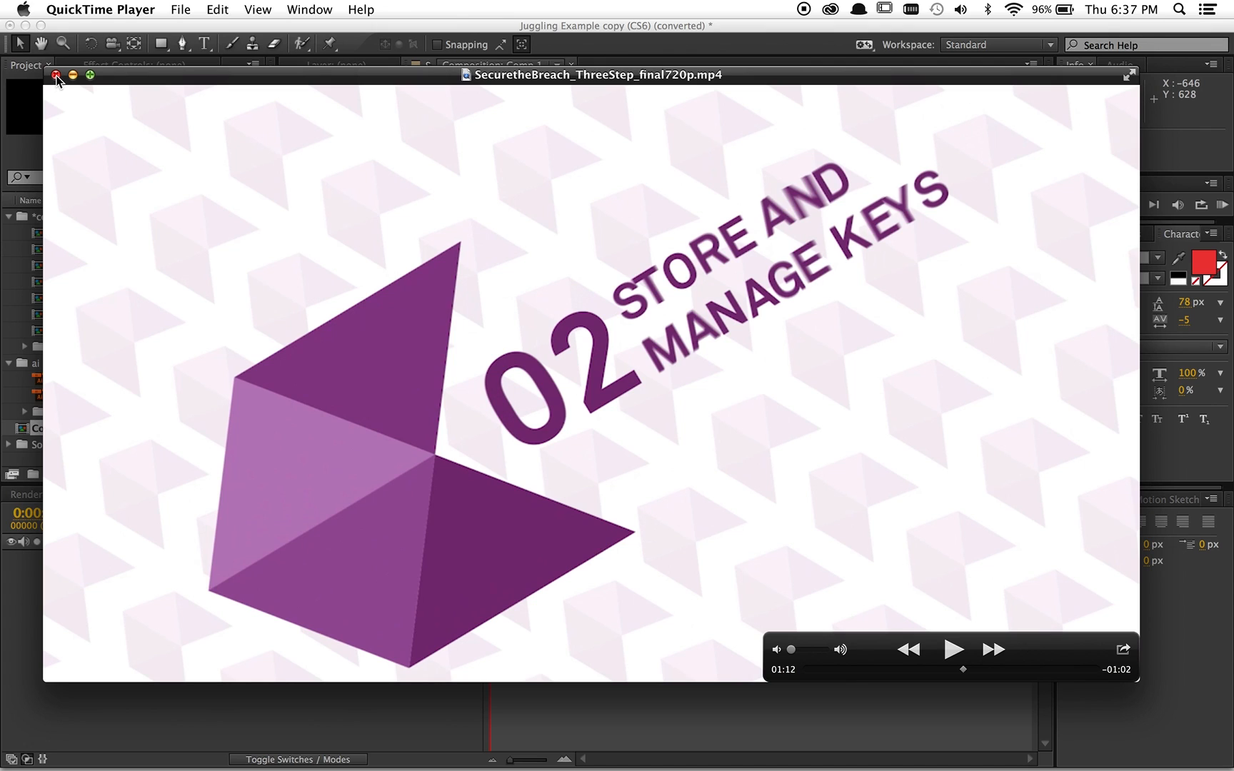
click(58, 74)
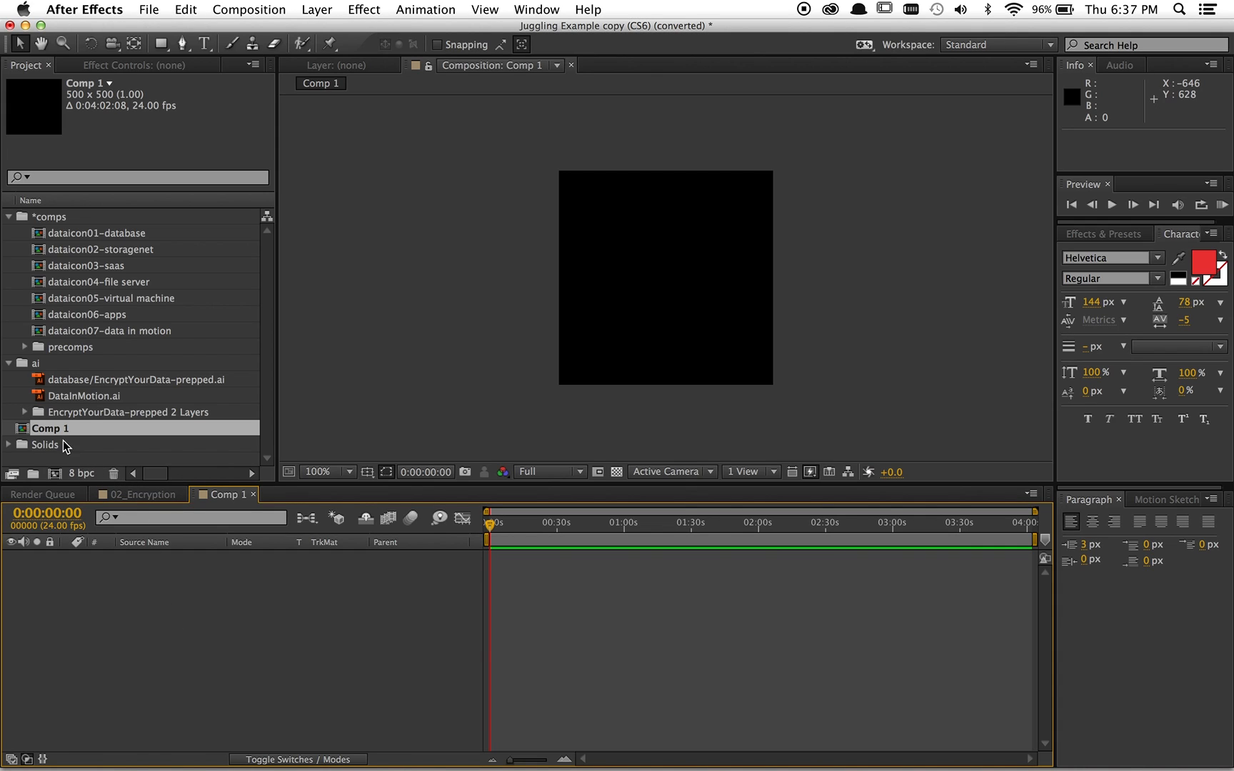
mouse_move(66, 378)
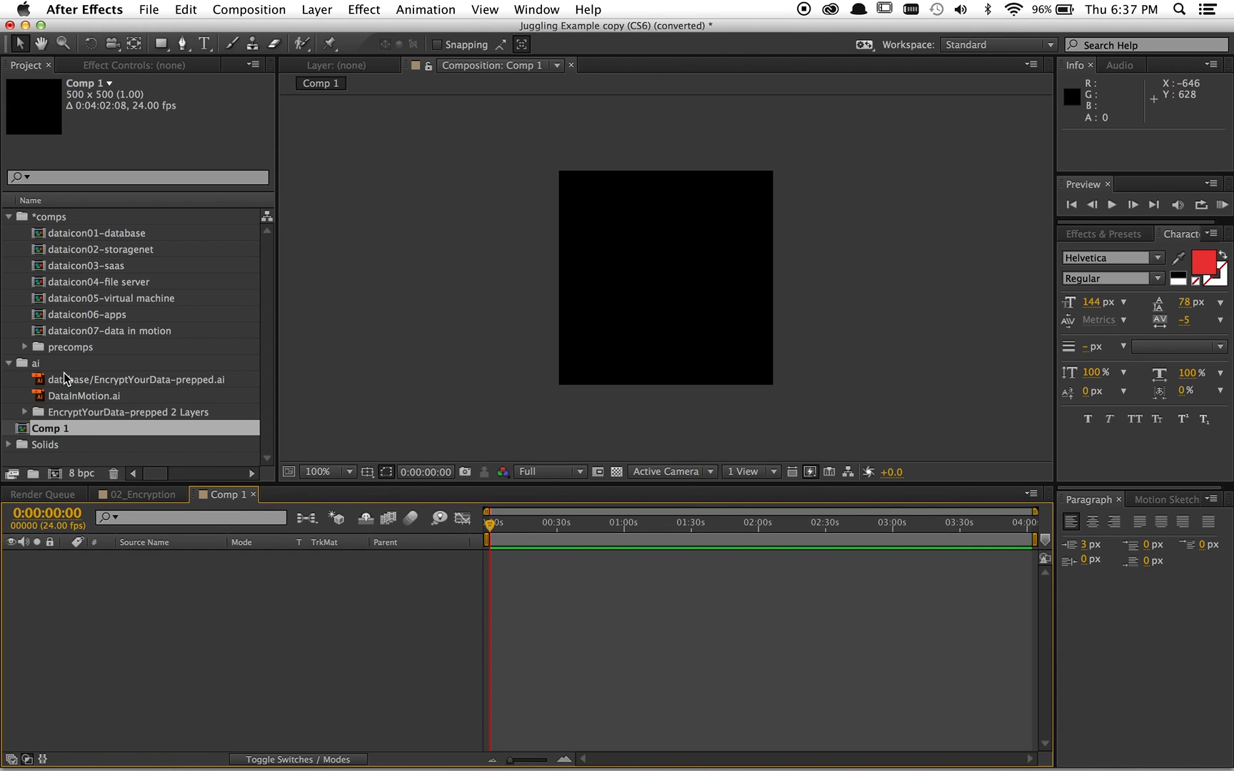
mouse_move(43, 270)
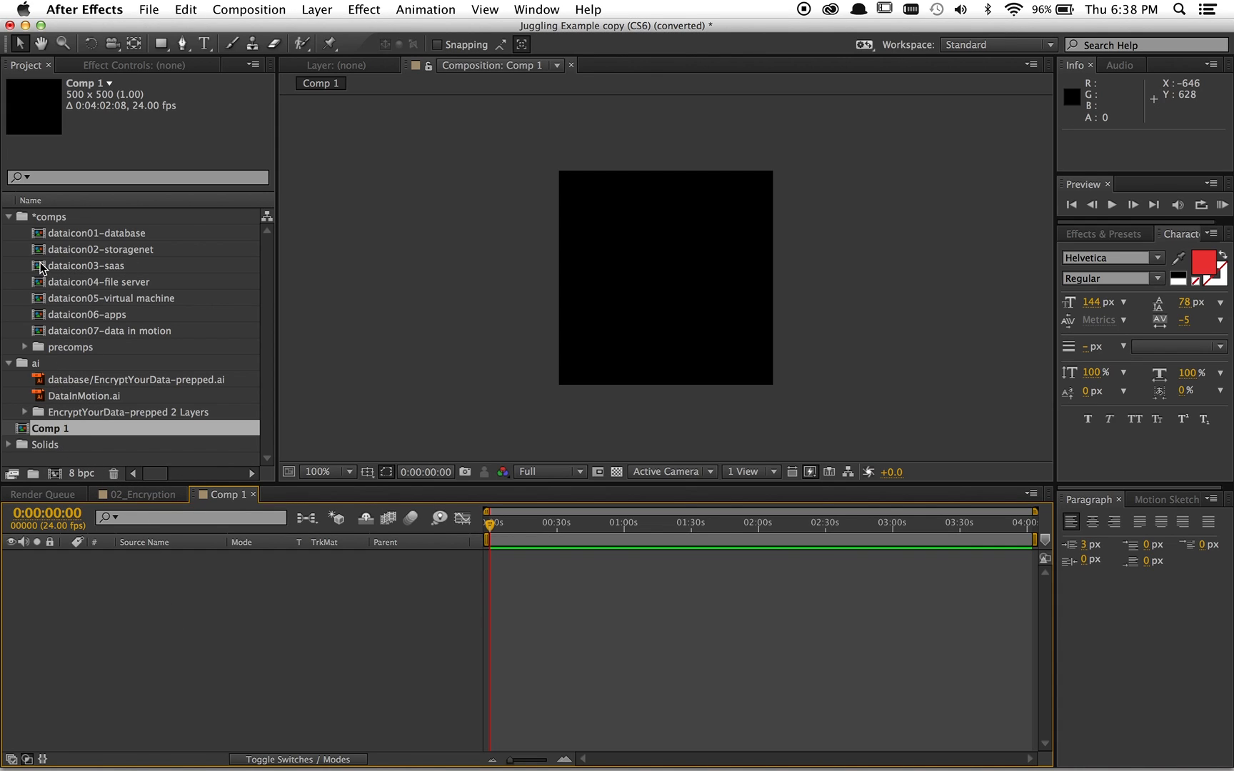
mouse_move(27, 351)
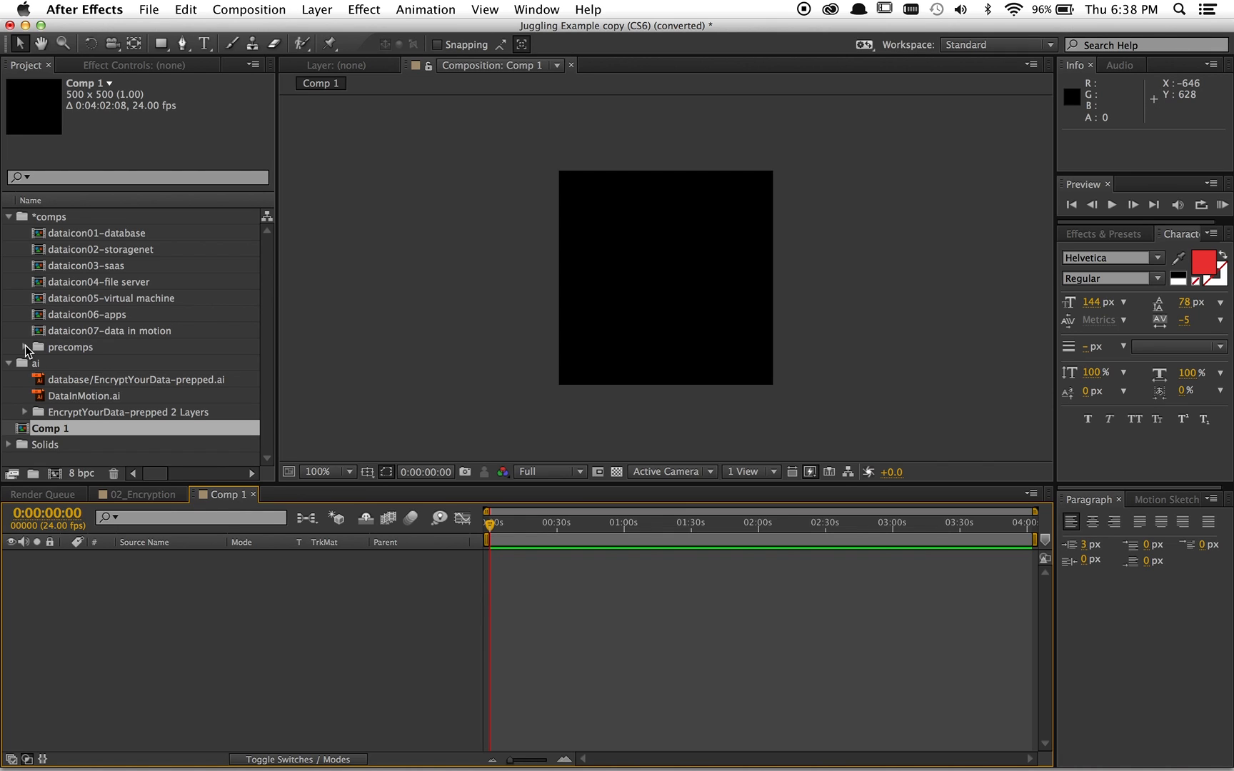
Open the 02_Encryption precomp from the precomps folder to show its icon ring.
click(9, 347)
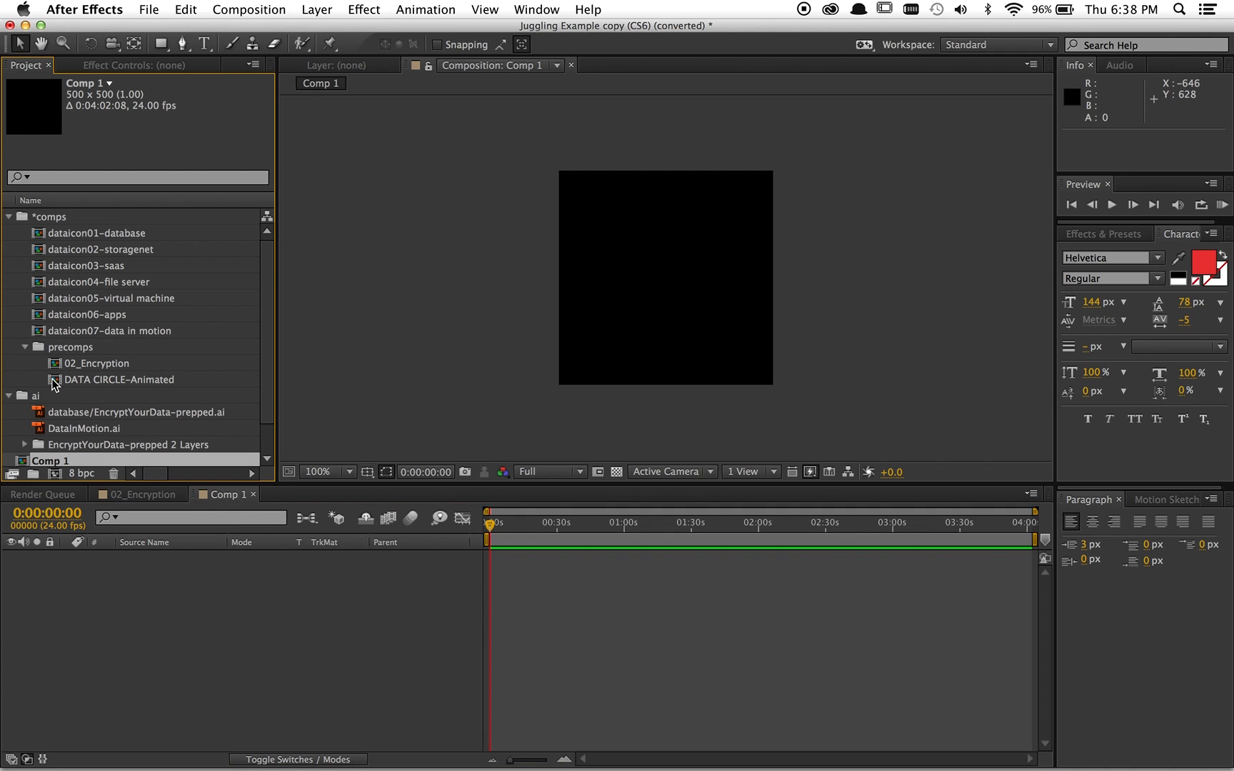
double_click(97, 362)
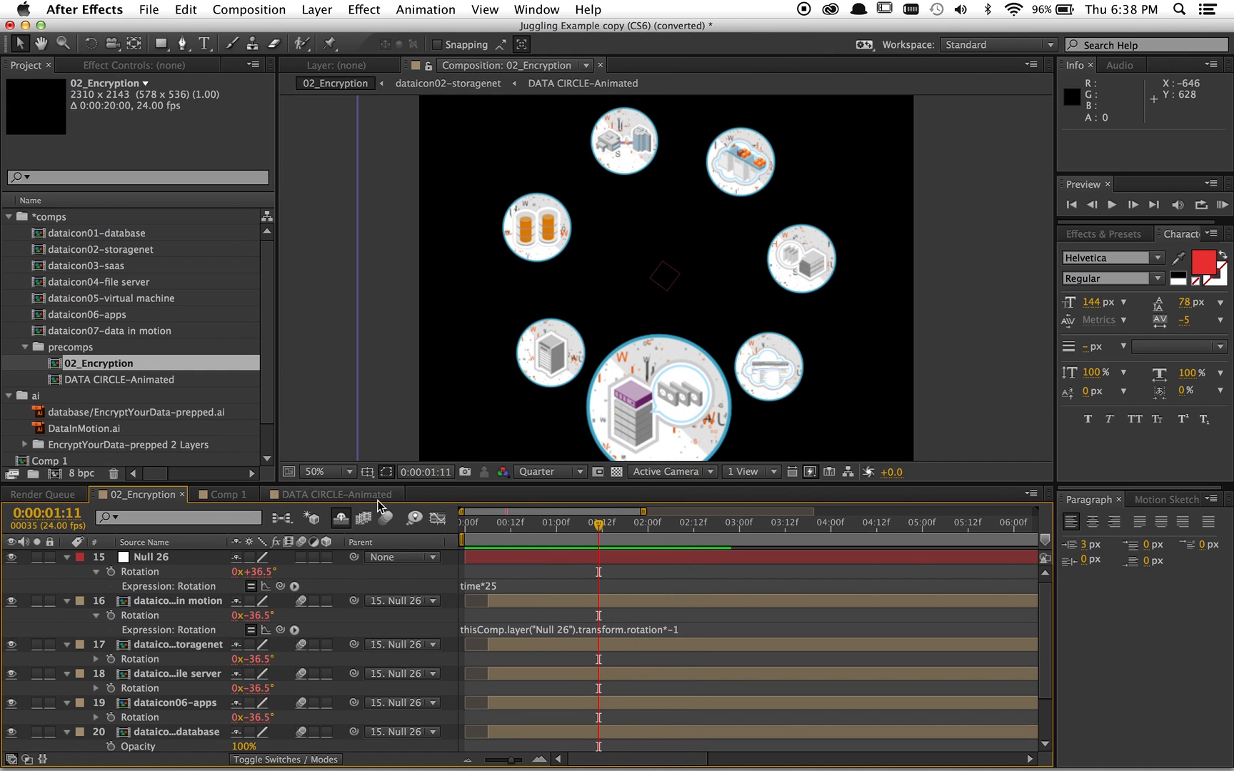
click(157, 556)
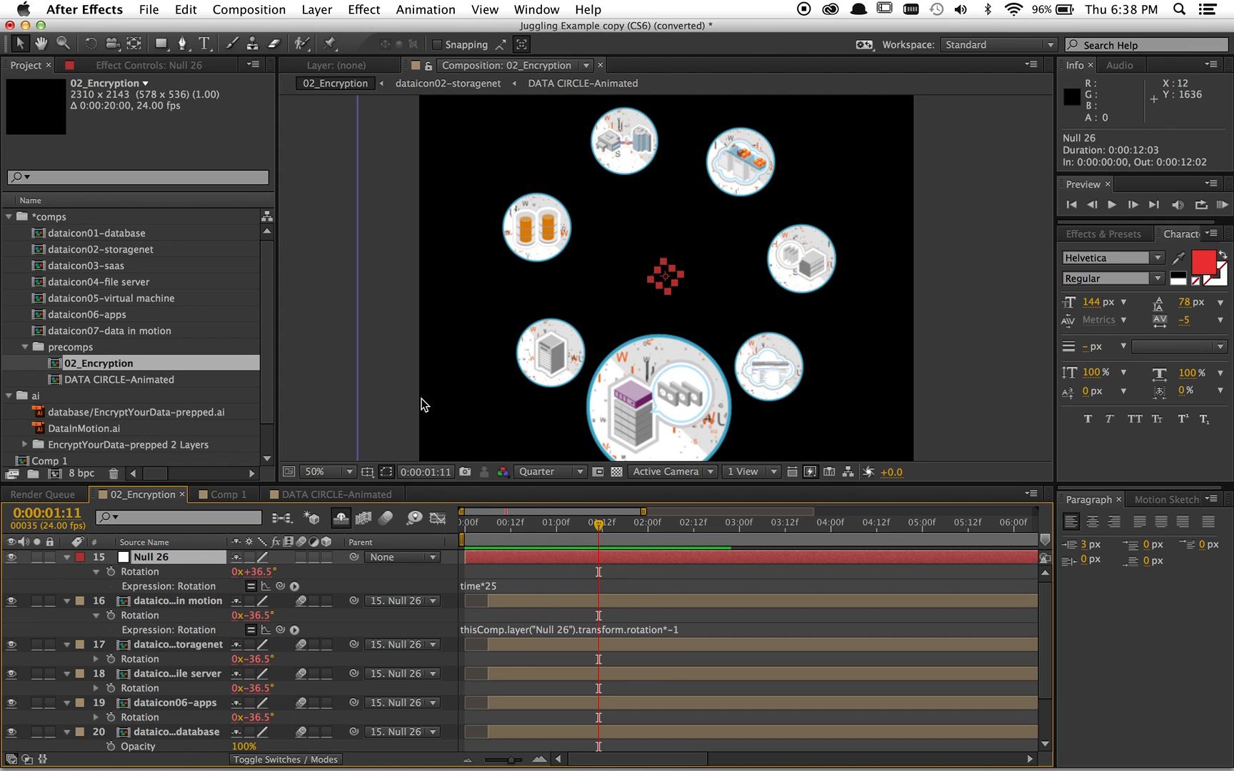
mouse_move(754, 262)
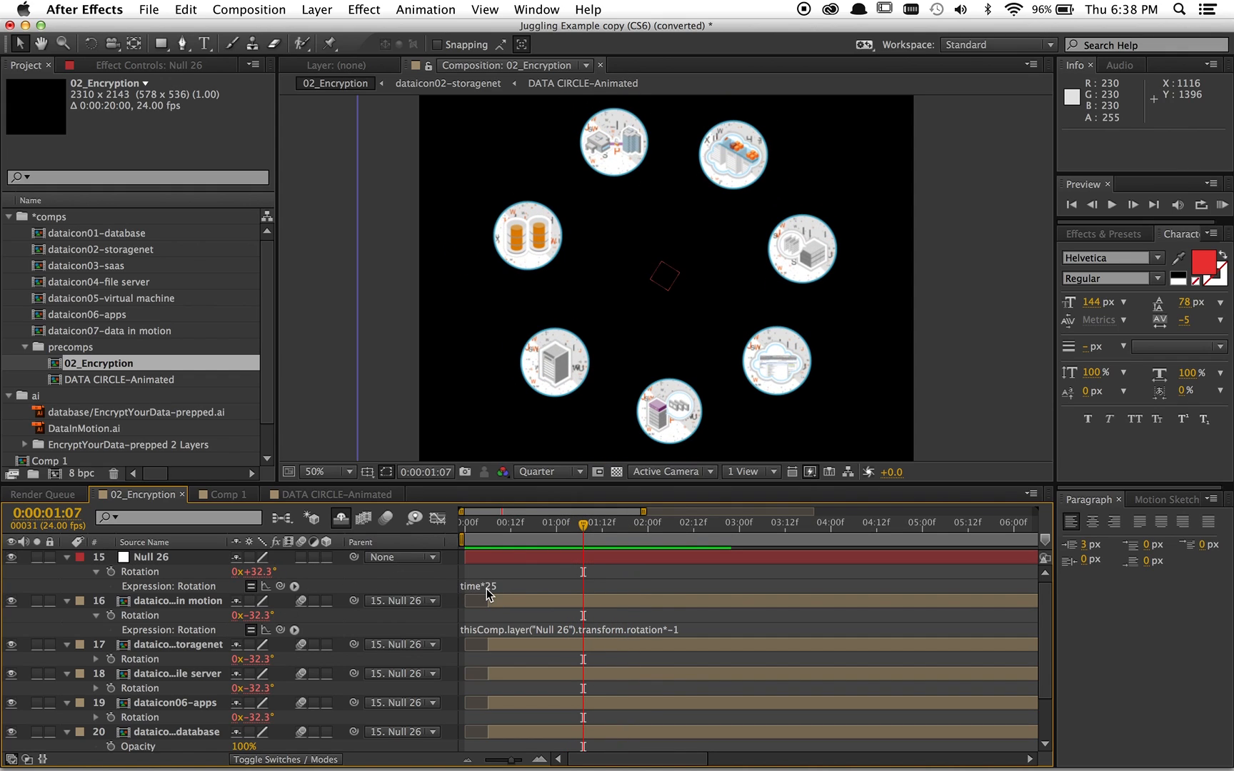
mouse_move(507, 558)
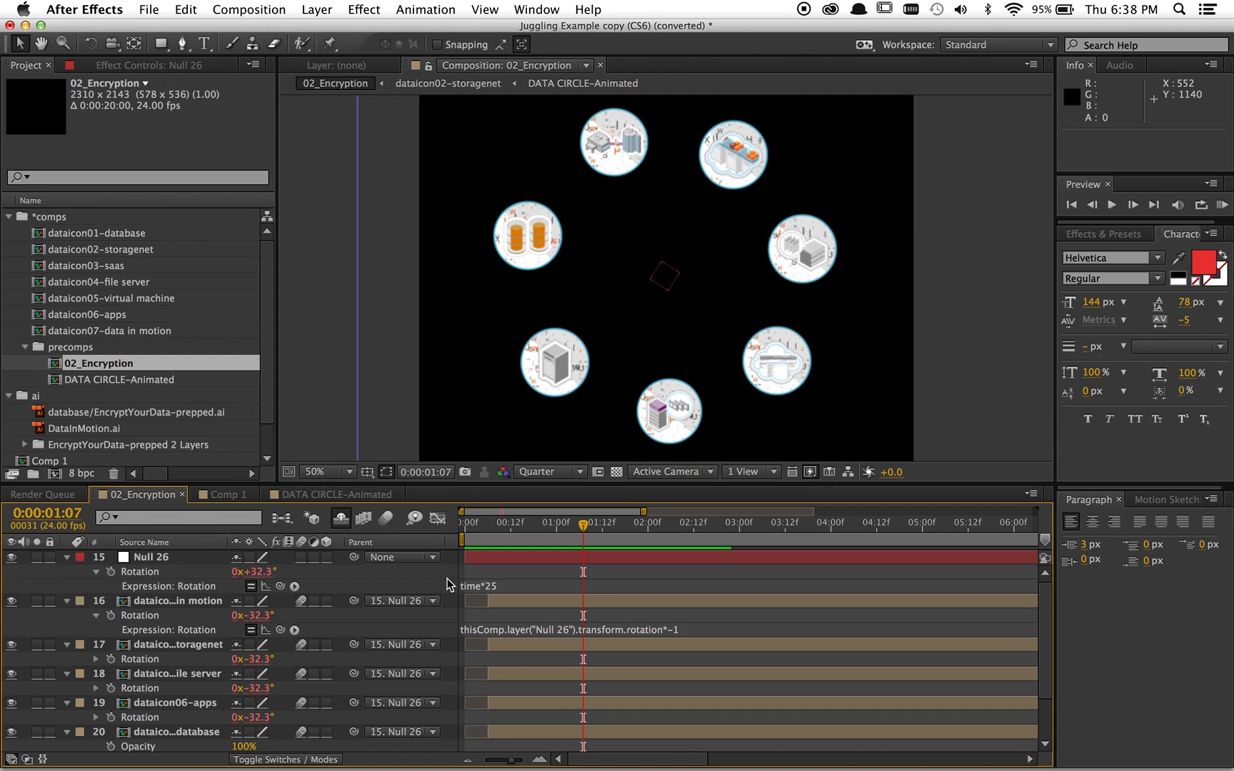
click(527, 237)
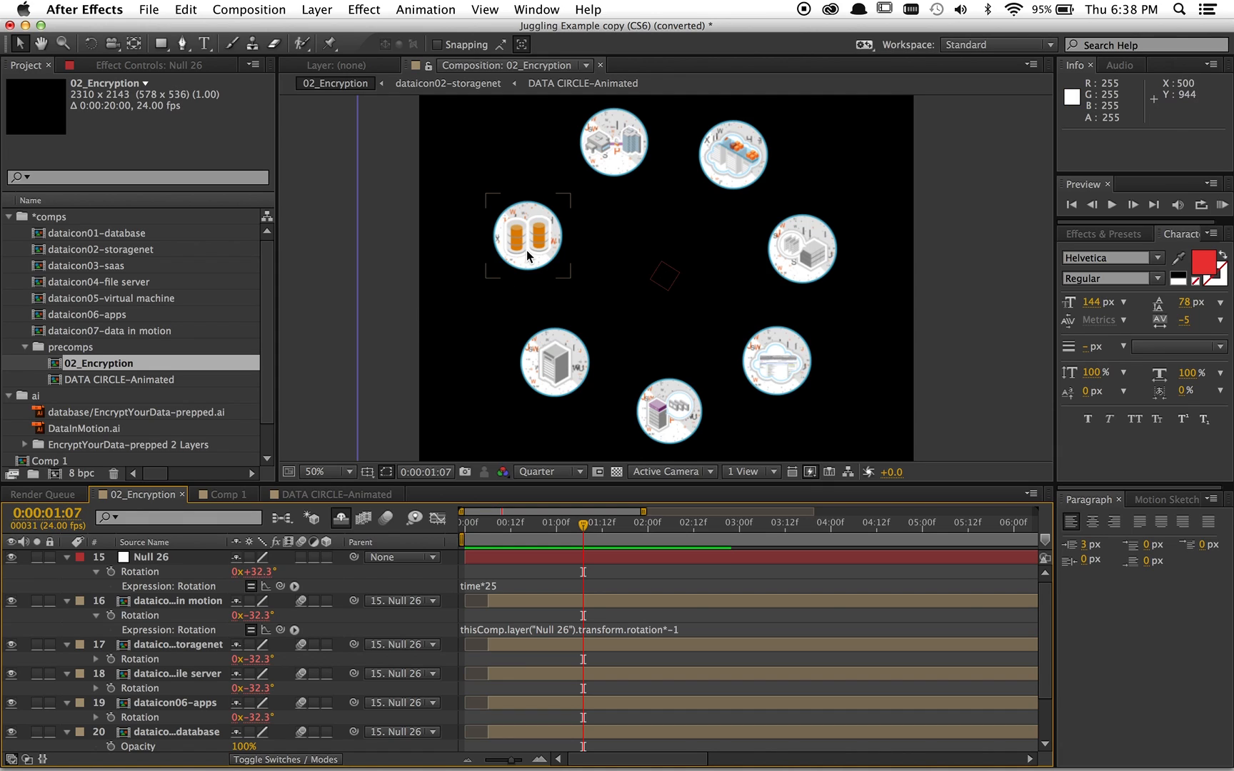
mouse_move(525, 246)
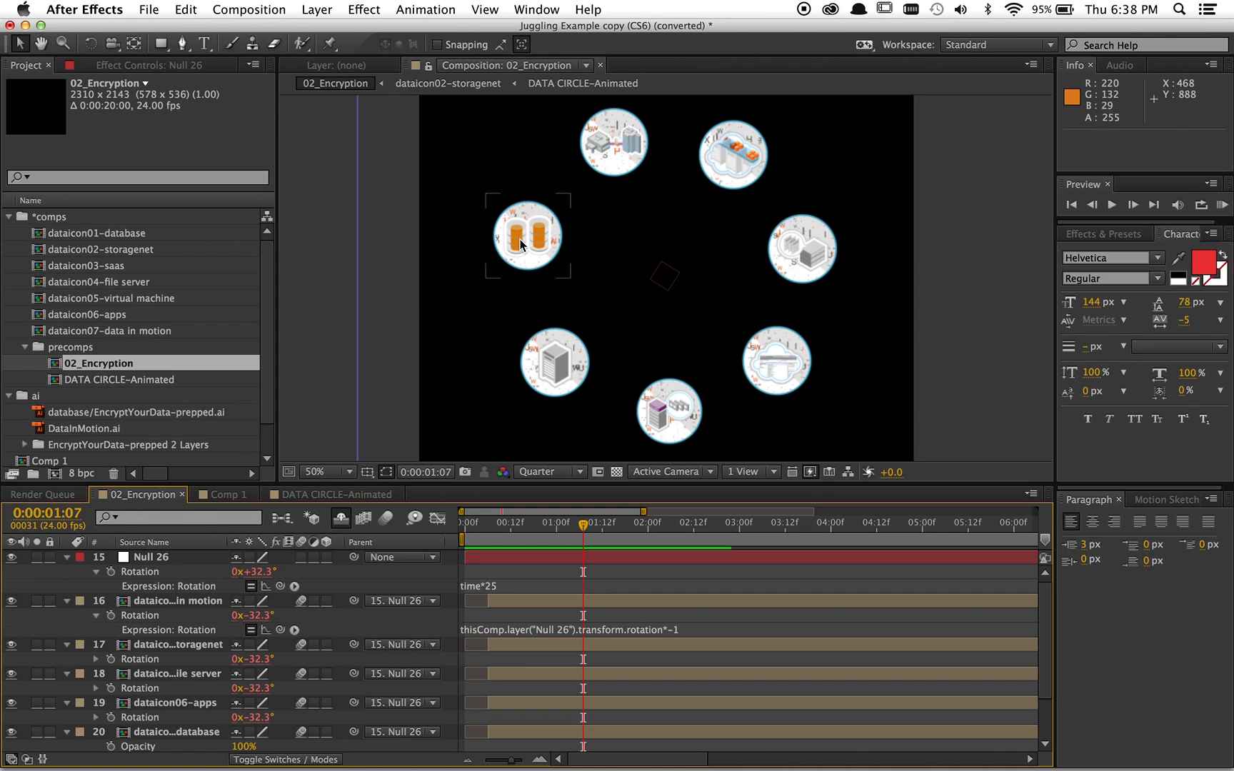
mouse_move(553, 253)
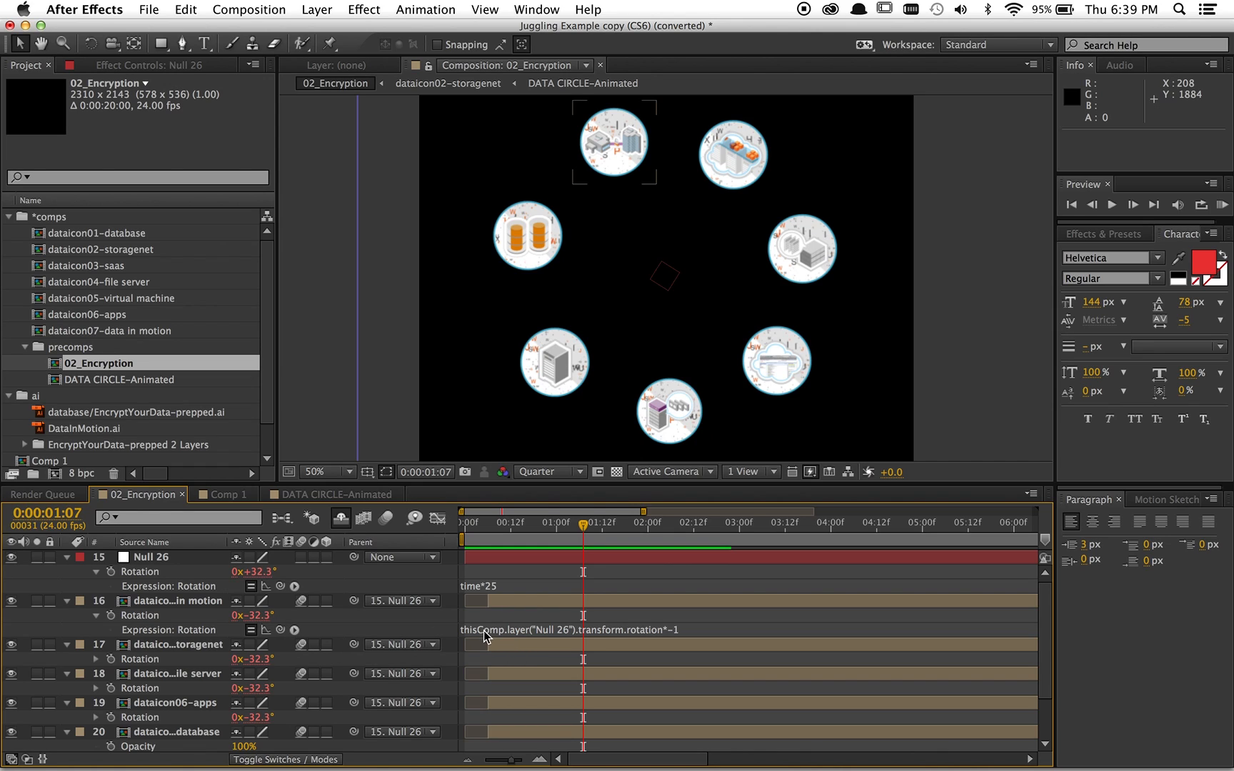
mouse_move(166, 631)
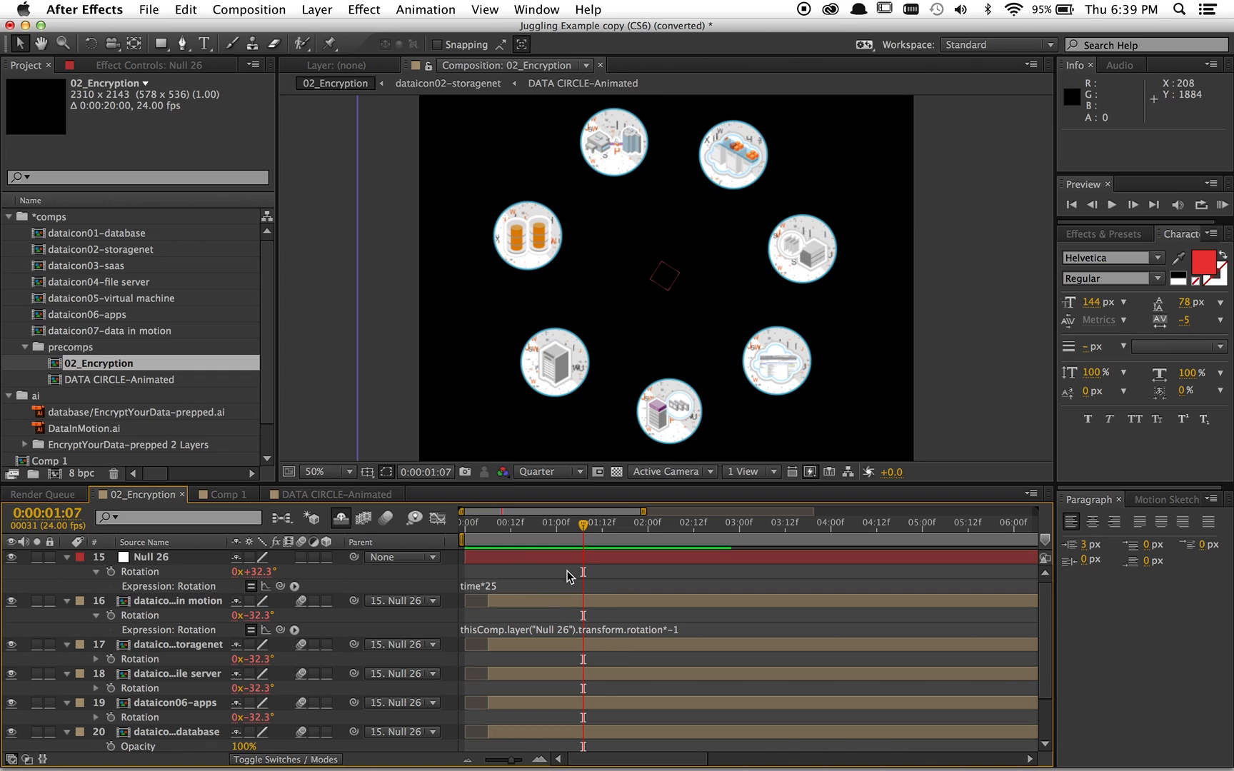
mouse_move(523, 593)
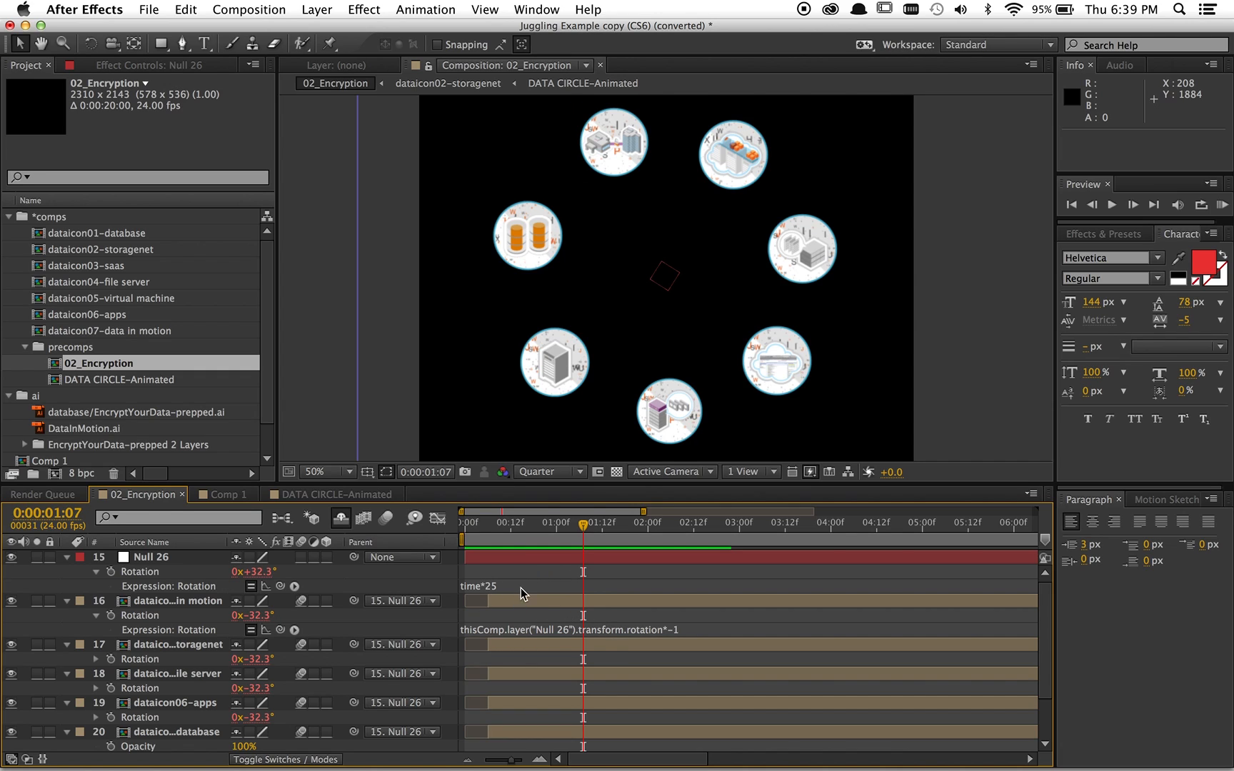
click(175, 600)
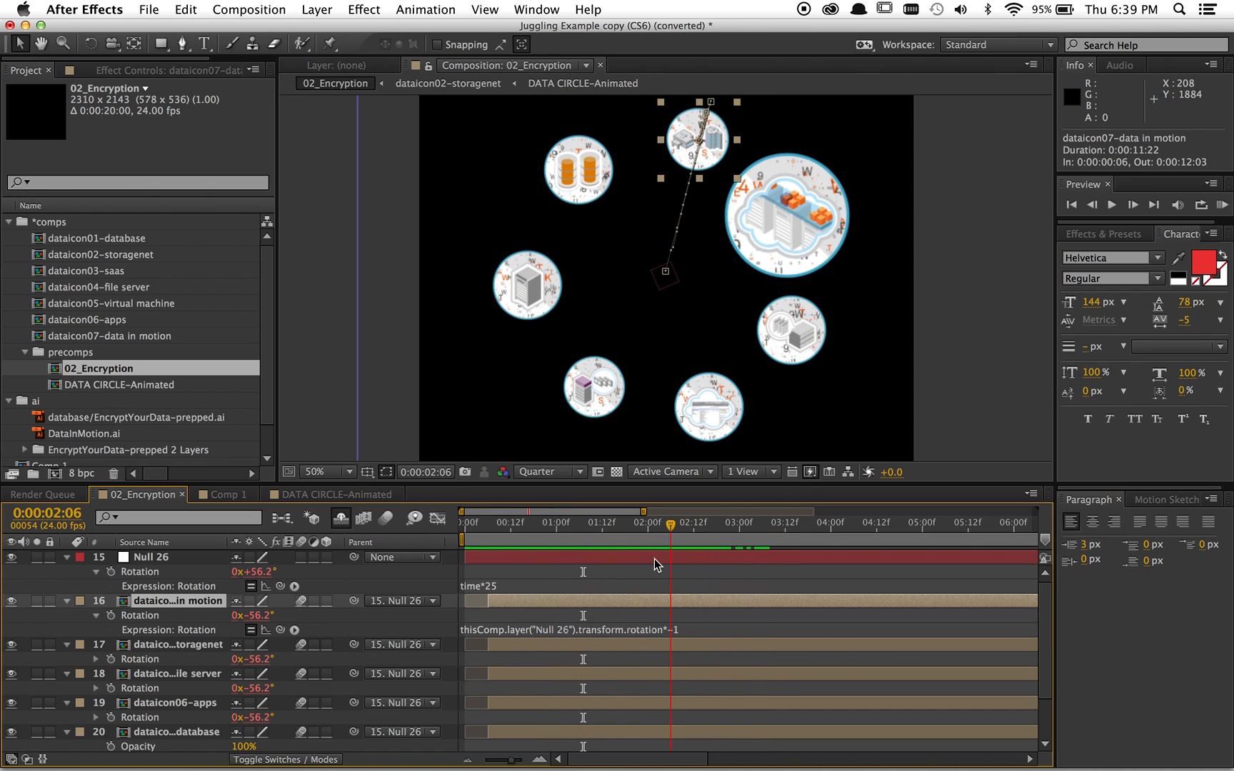
Change Null 26's Rotation expression from time*25 to time*-250 for a fast reverse spin.
double_click(475, 585)
text(0)
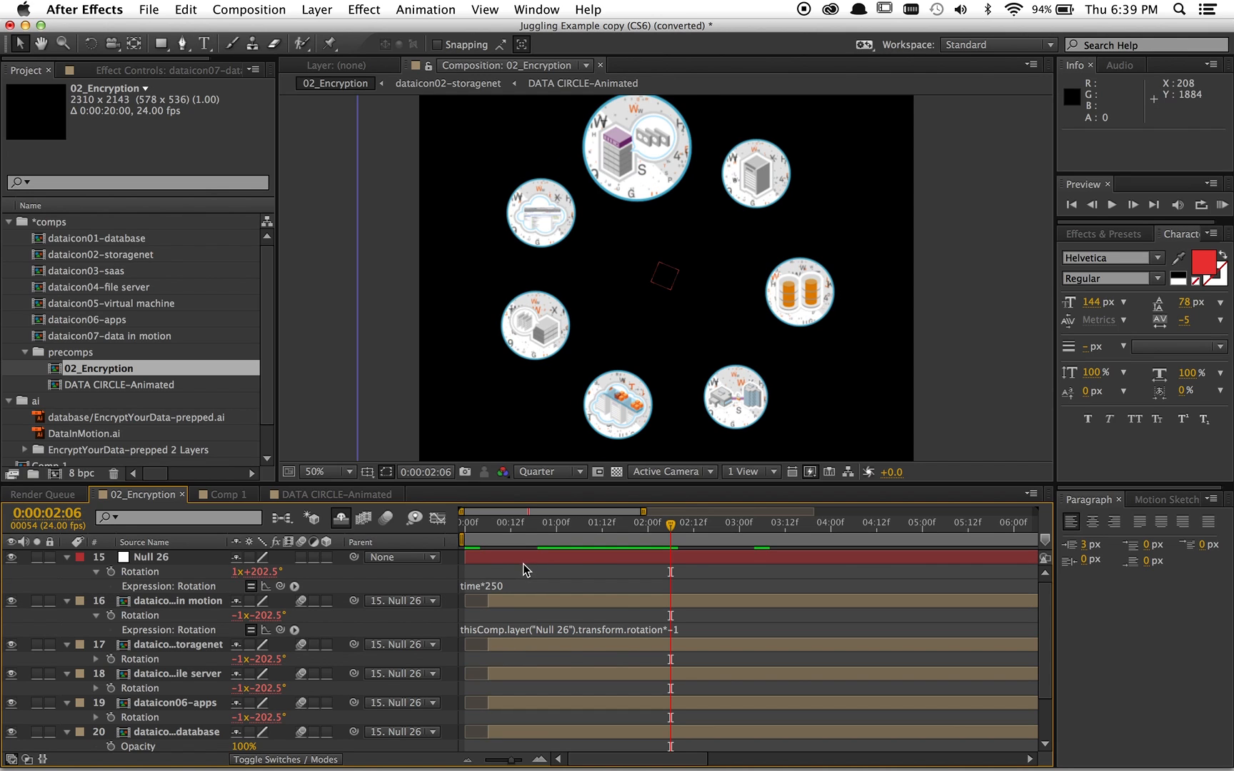
click(1112, 204)
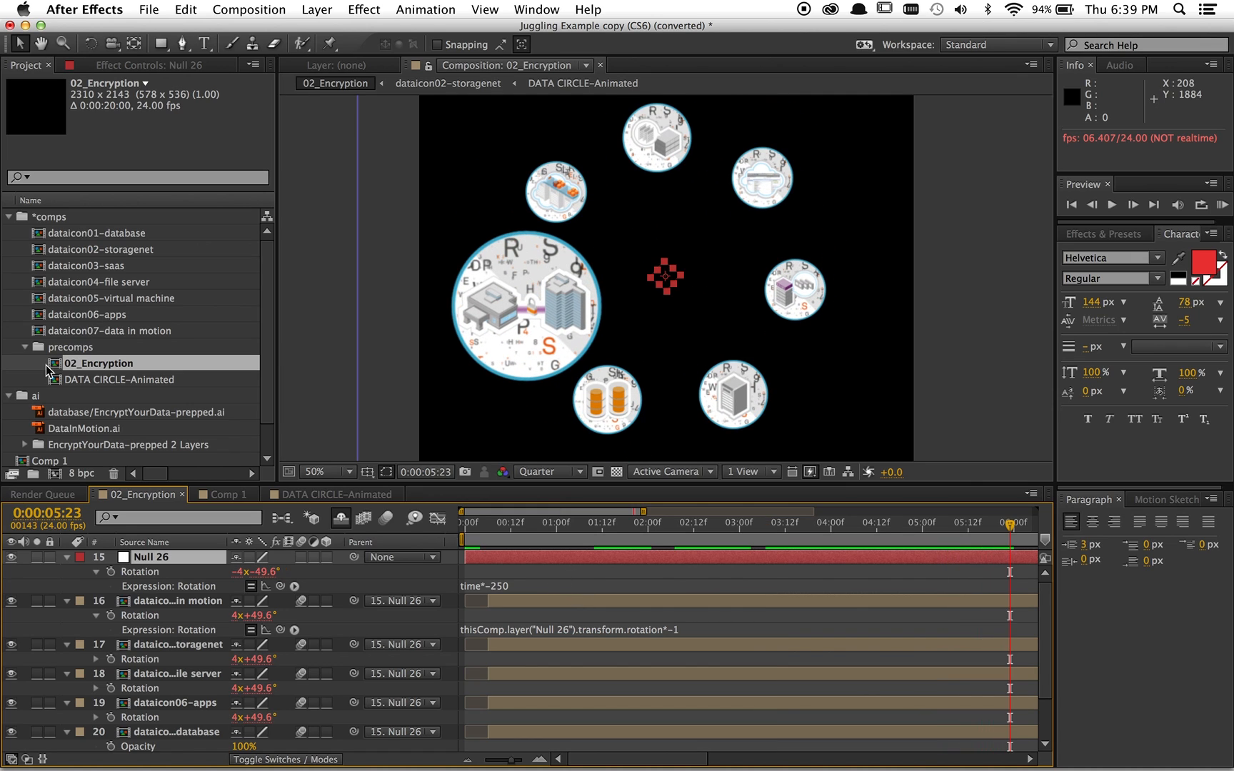
Create a new 500×500, 24 fps composition named Comp 2 with the default settings.
click(248, 9)
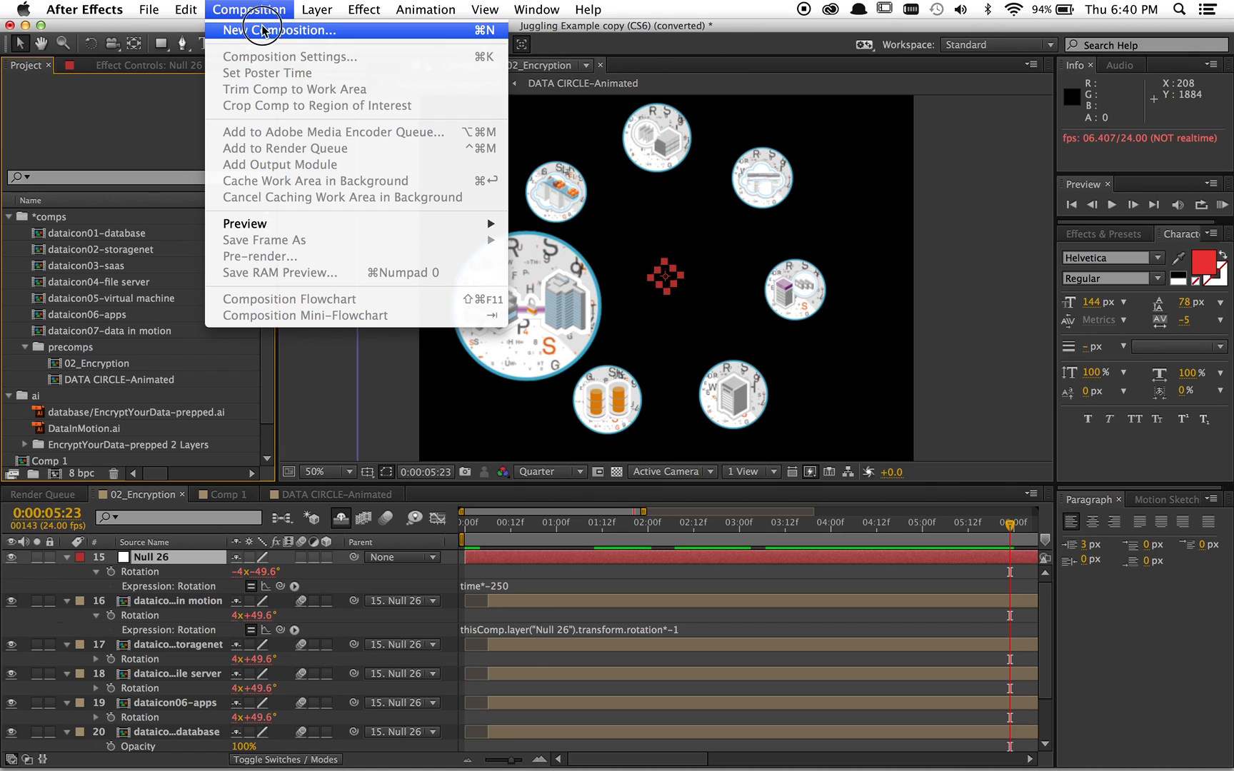
click(276, 30)
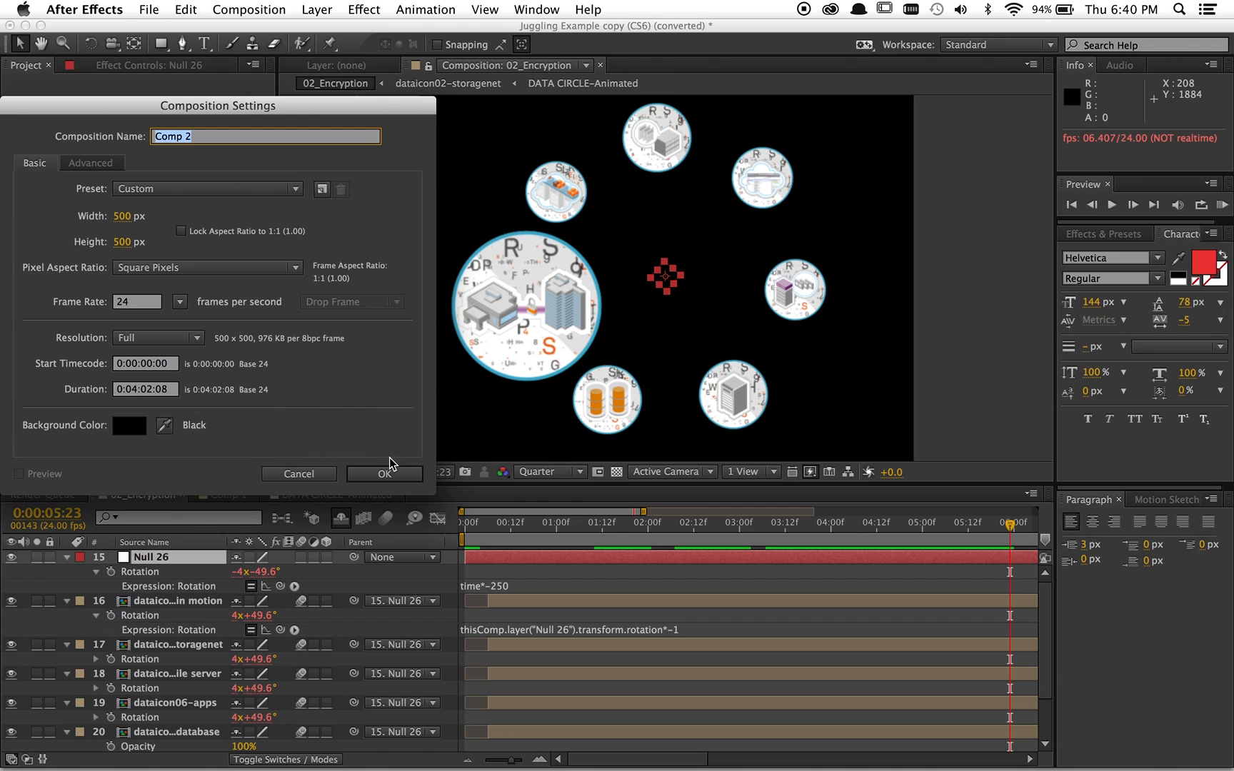
mouse_move(361, 472)
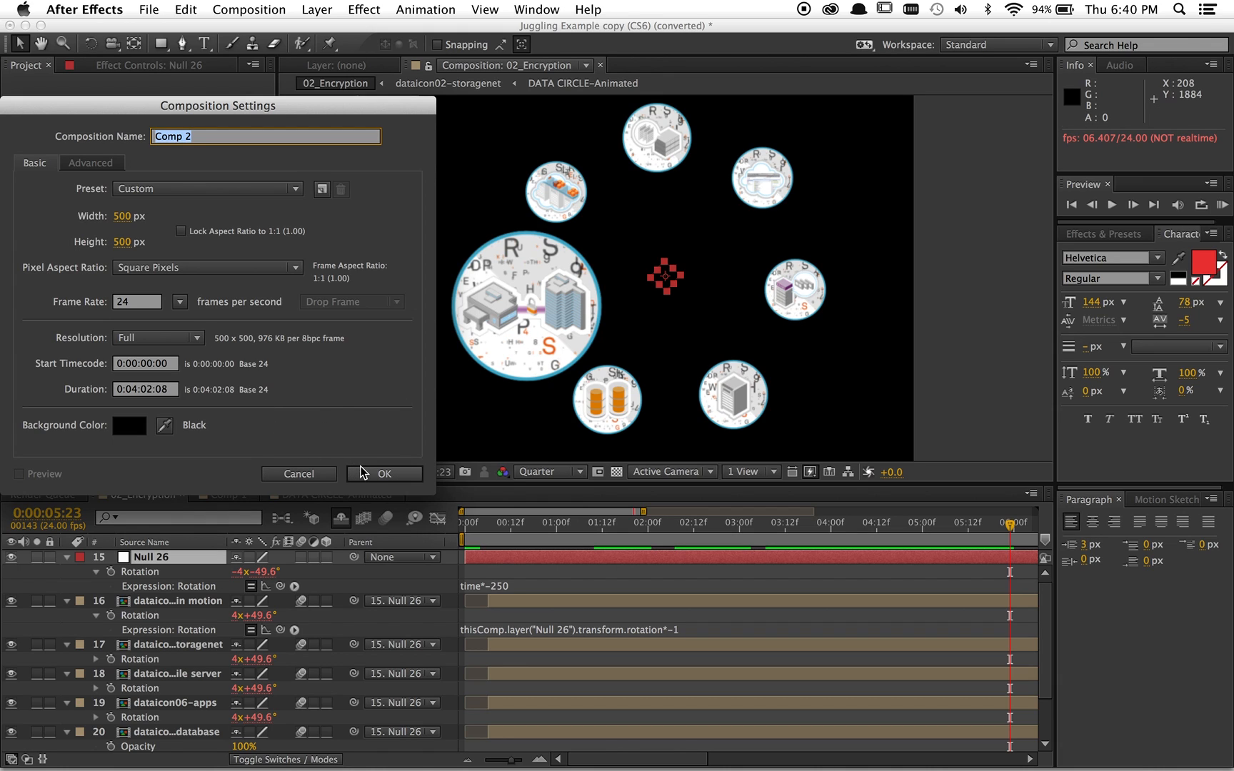
click(384, 473)
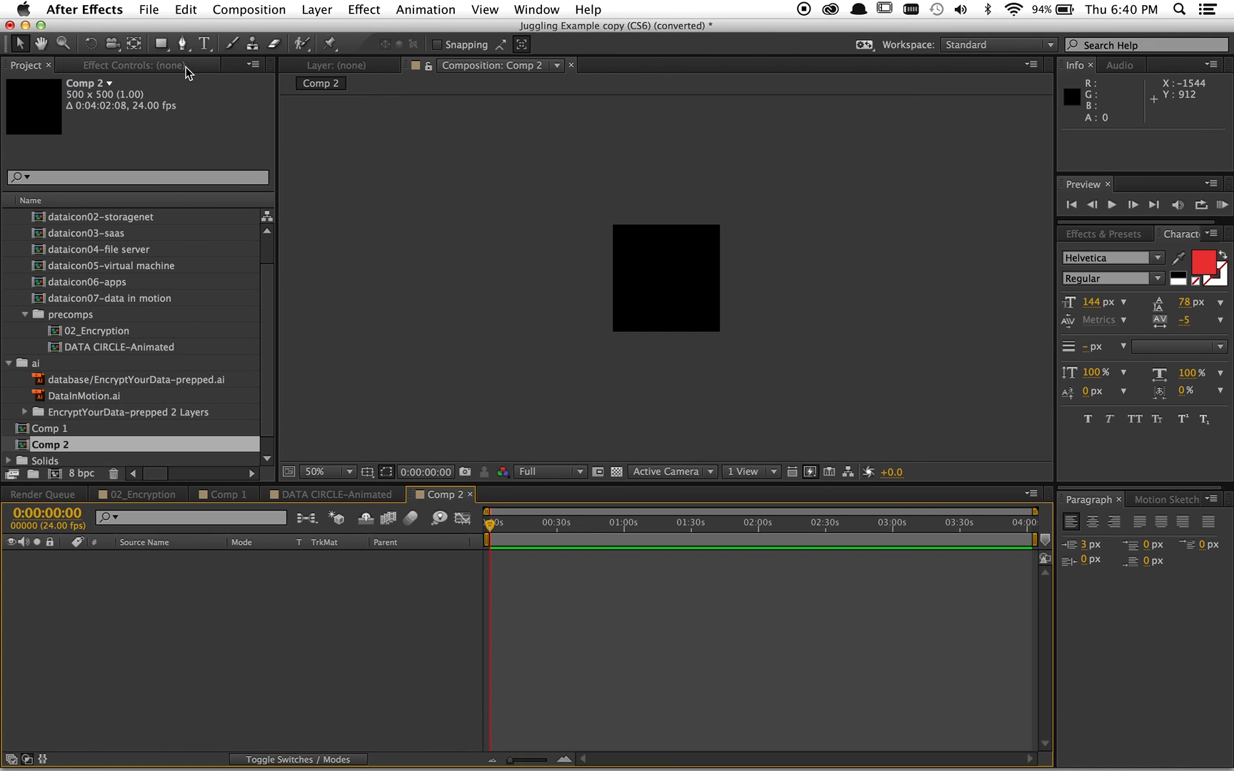
Draw a full-frame ellipse as Shape Layer 1 and set its Fill 1 colour to purple.
click(161, 43)
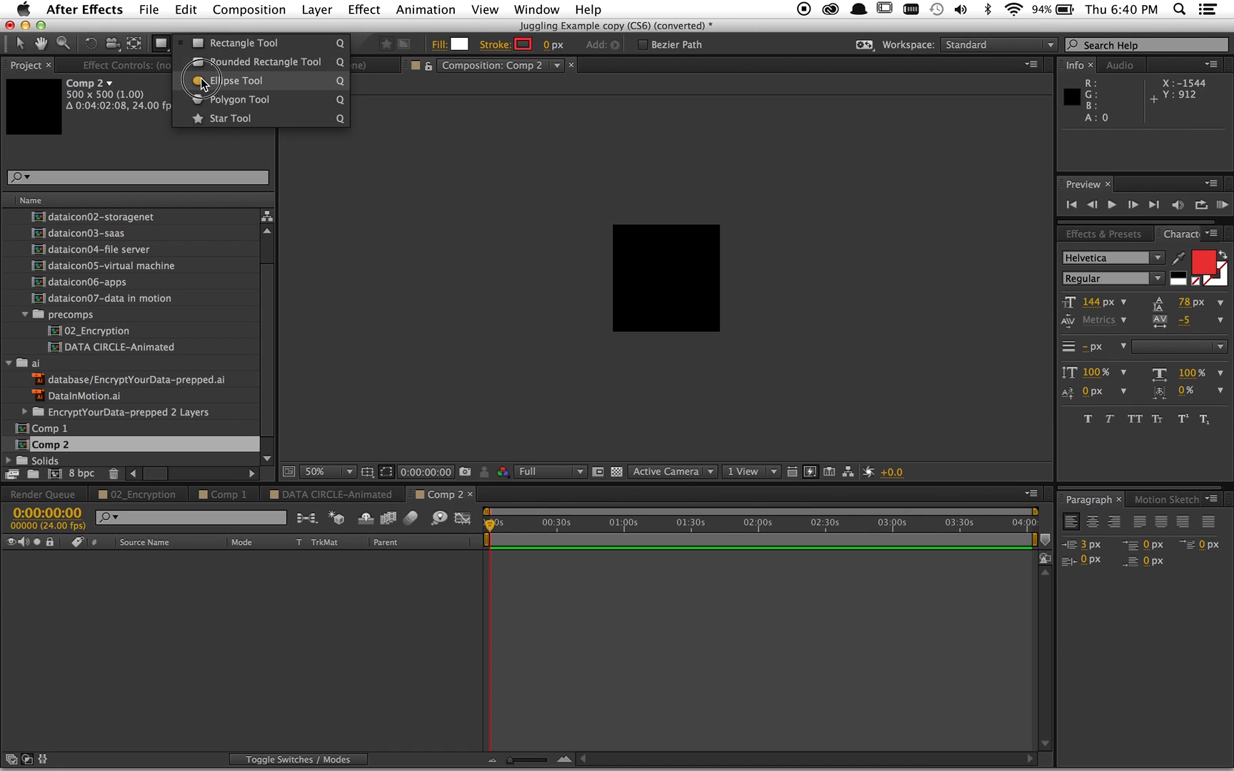
click(234, 80)
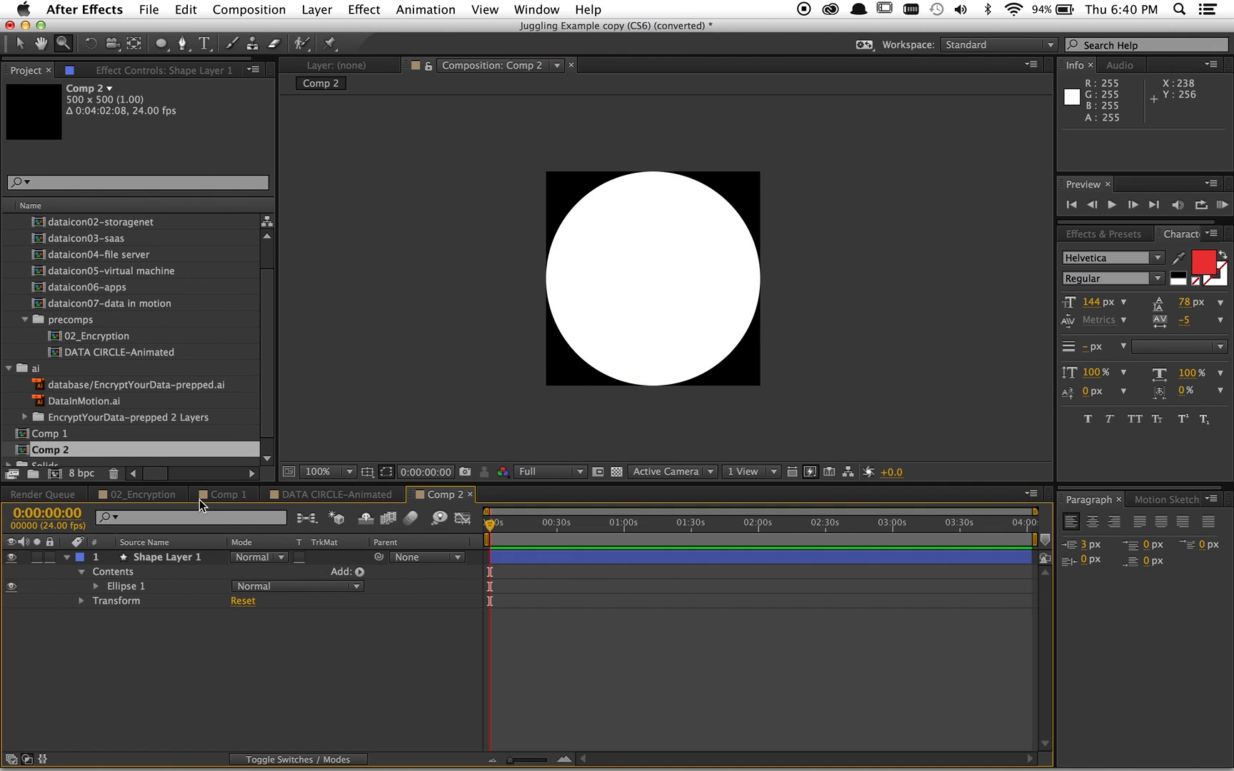
click(95, 585)
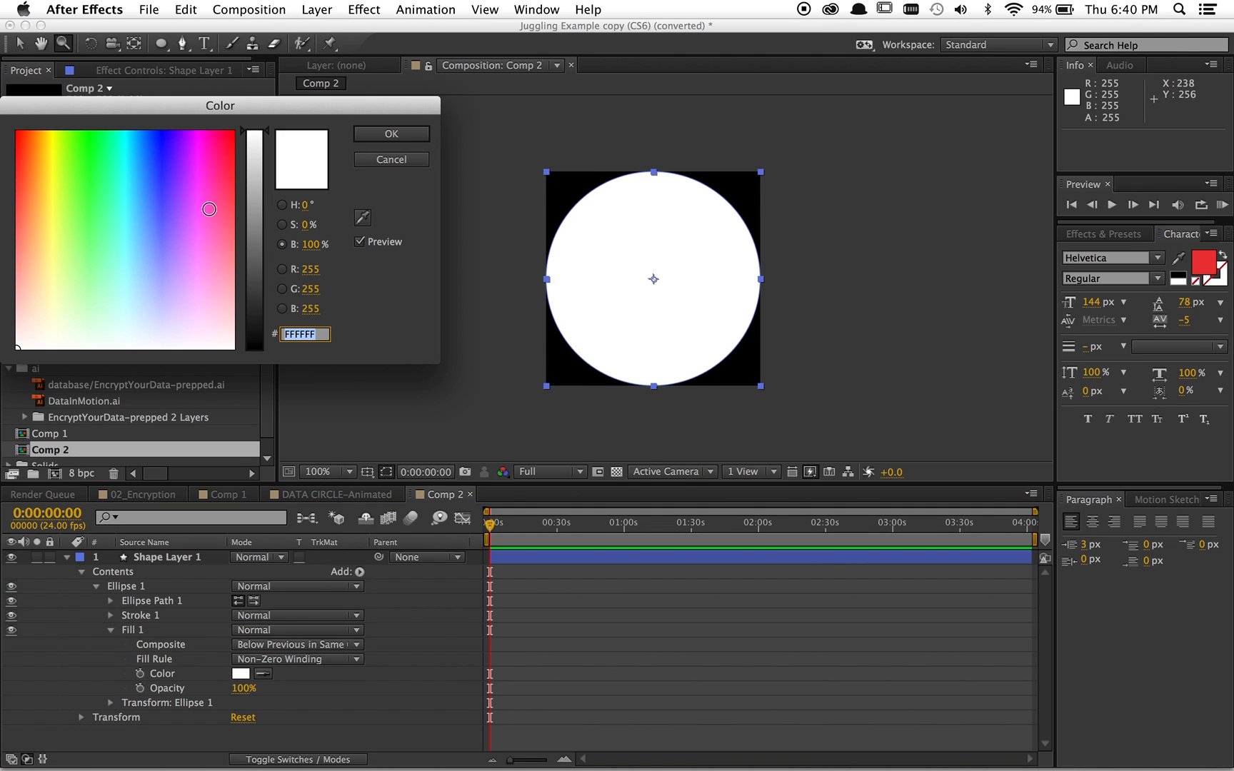
click(185, 202)
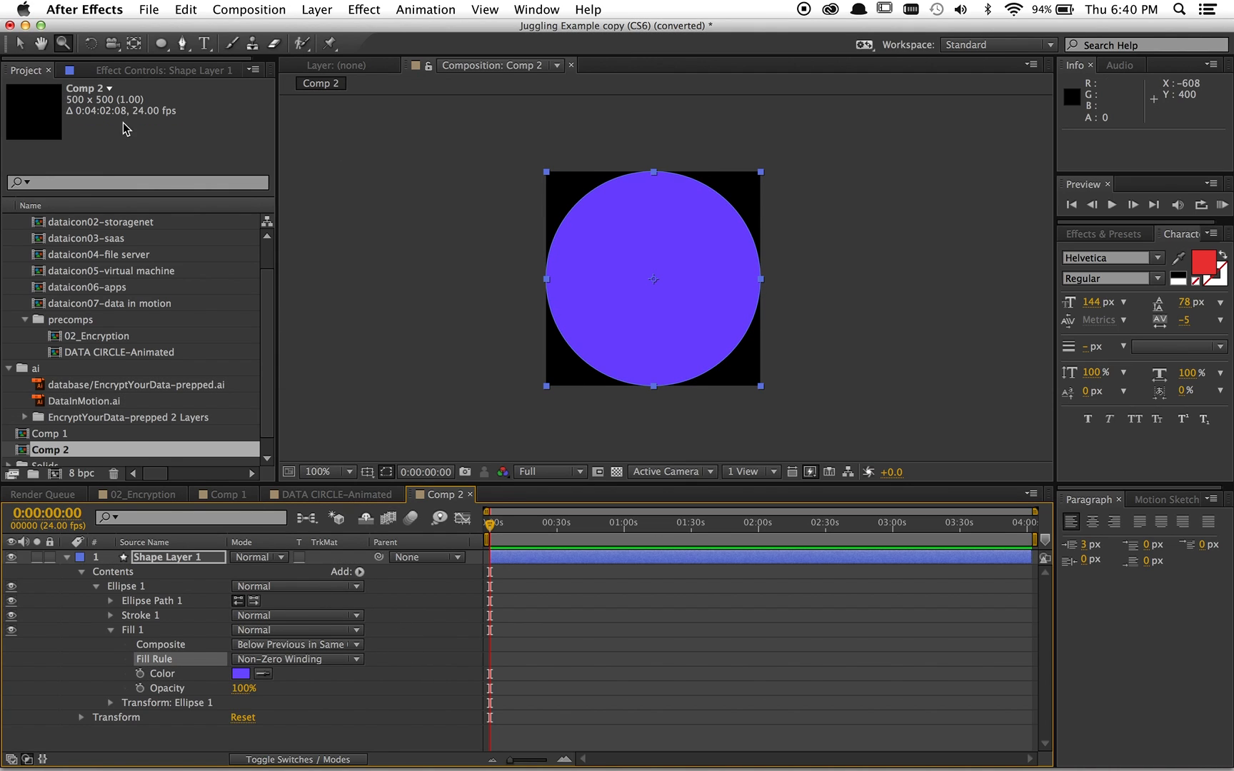
click(162, 44)
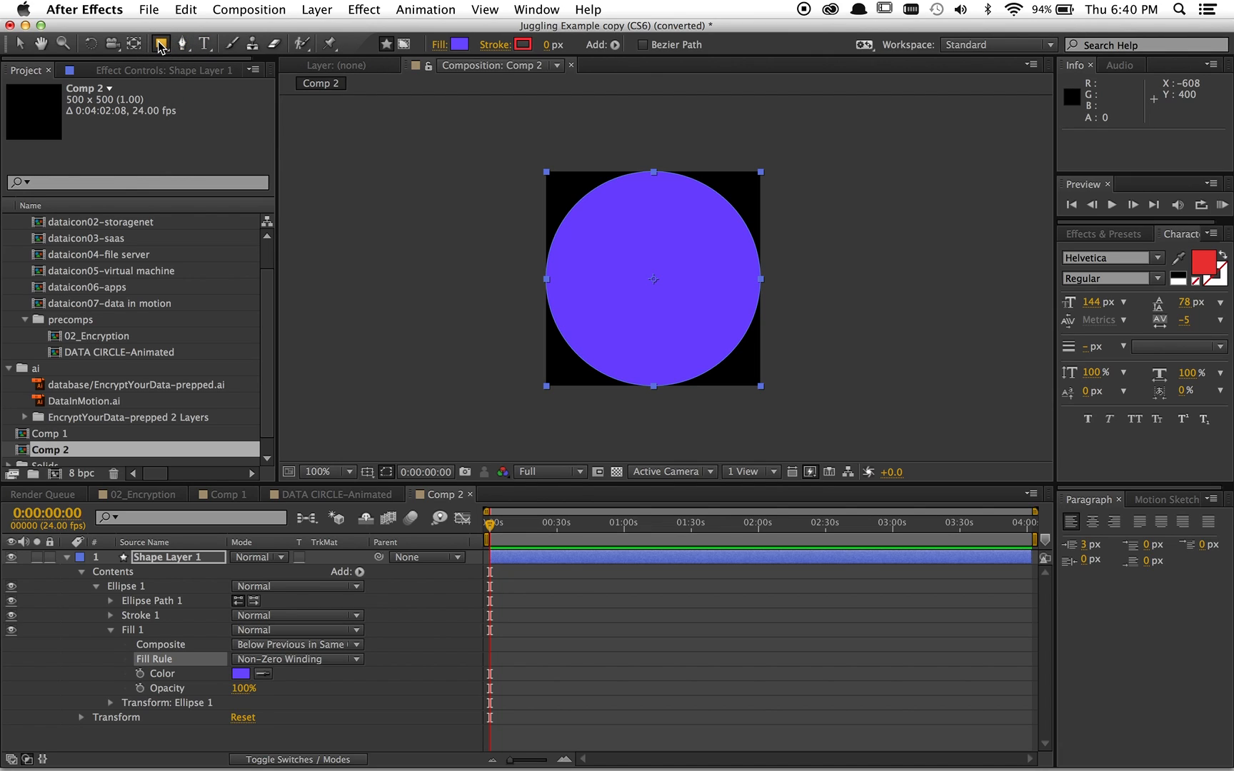
Add a white 500×125 rectangle band and shrink the purple circle's path size beneath it.
click(162, 45)
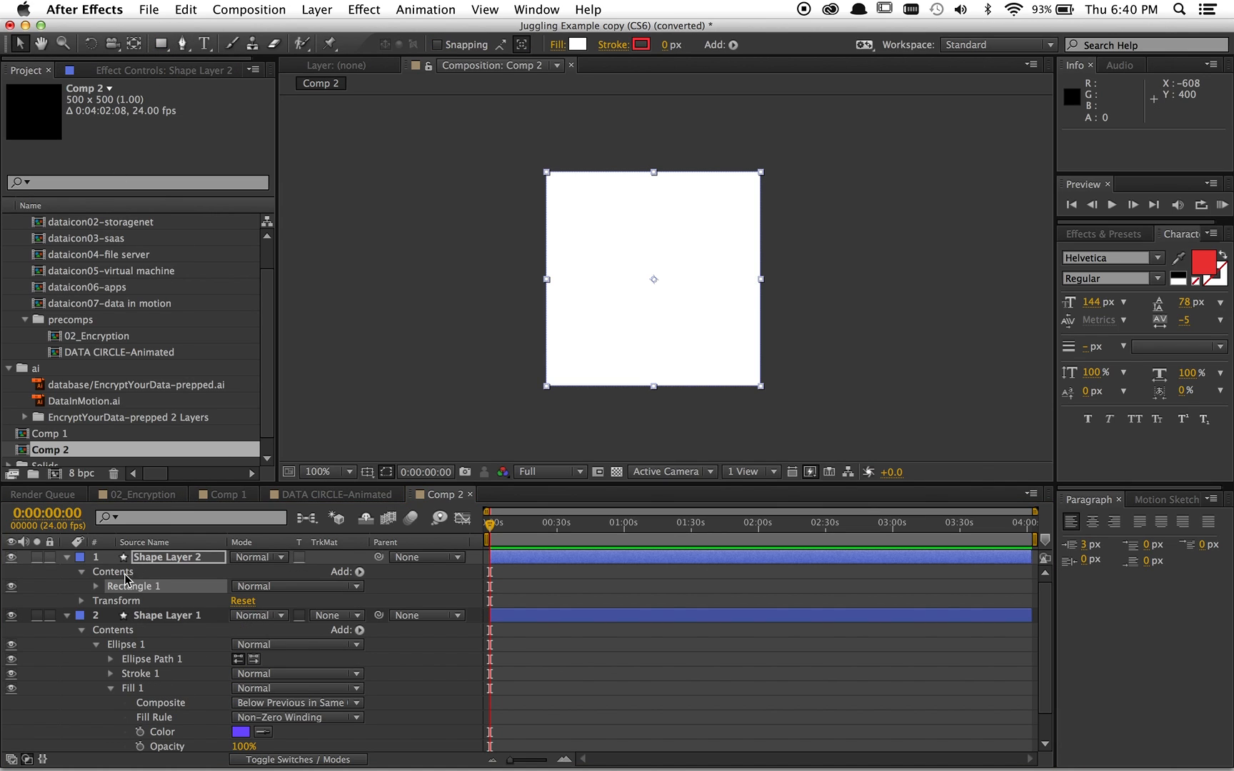
click(96, 585)
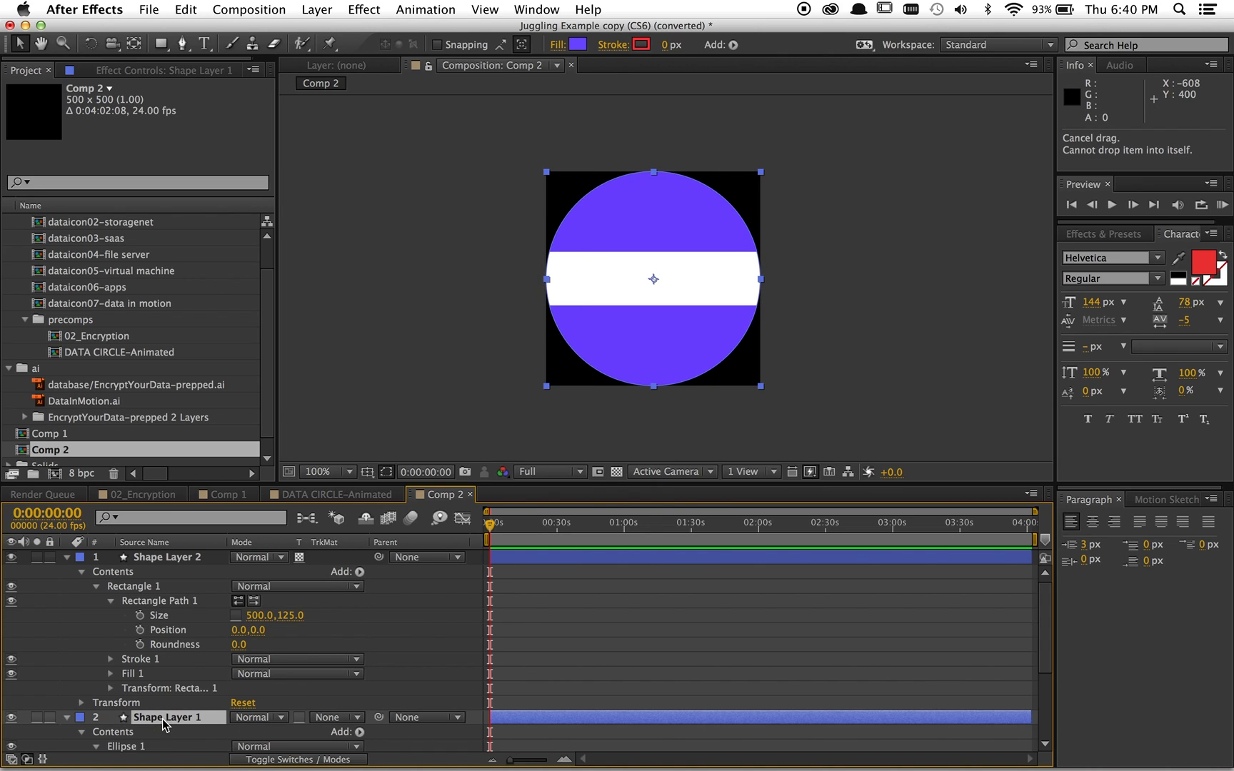
mouse_move(180, 723)
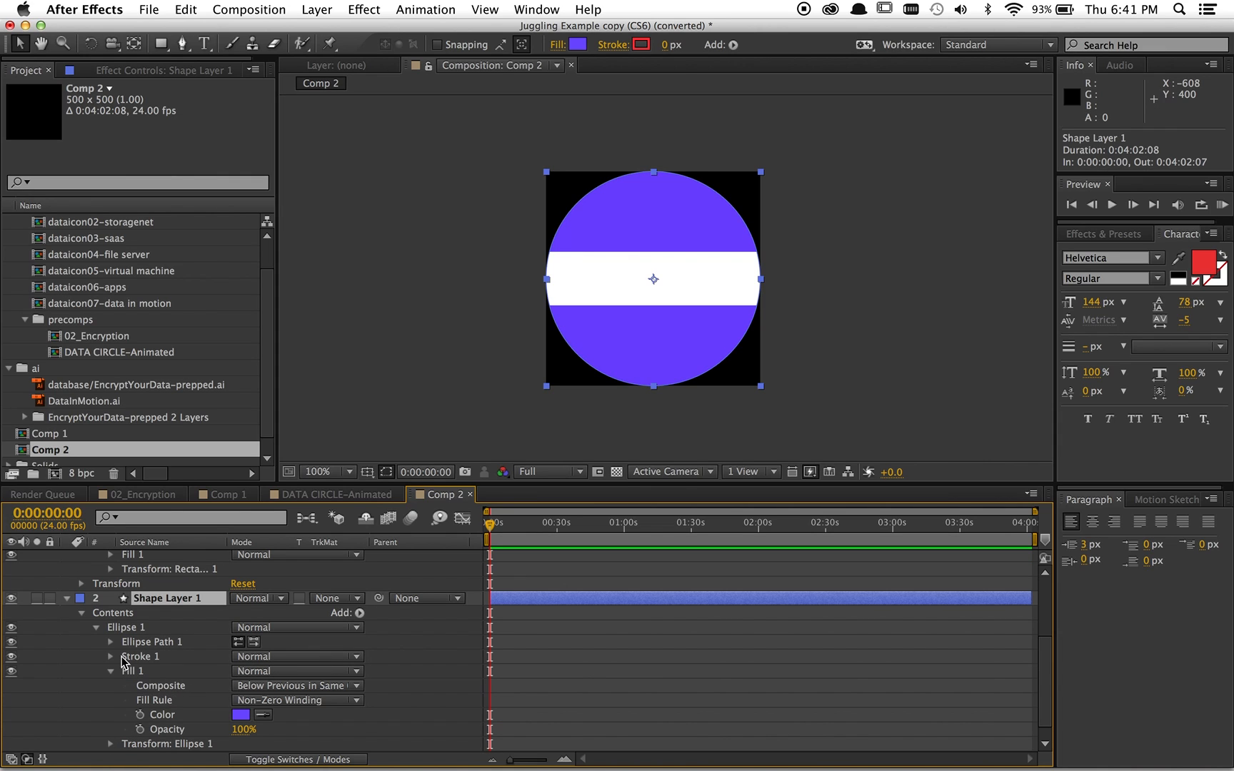
click(111, 641)
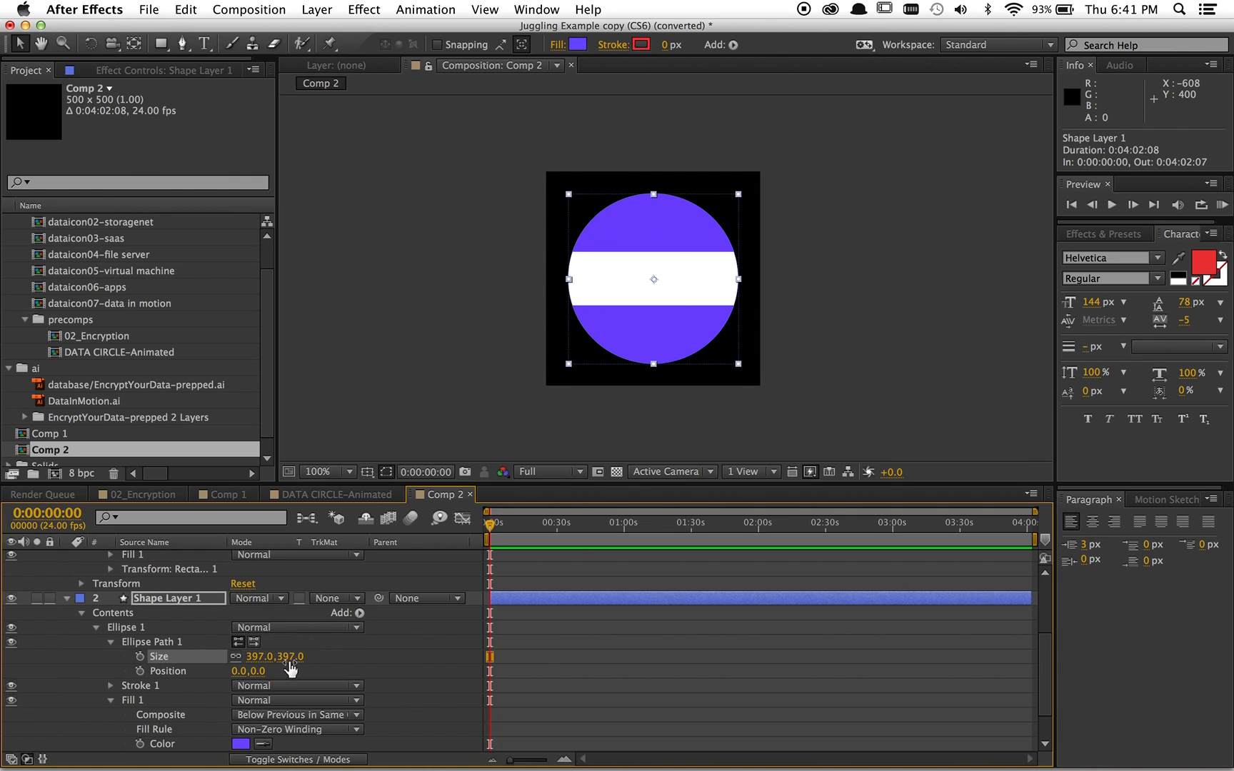
mouse_move(322, 657)
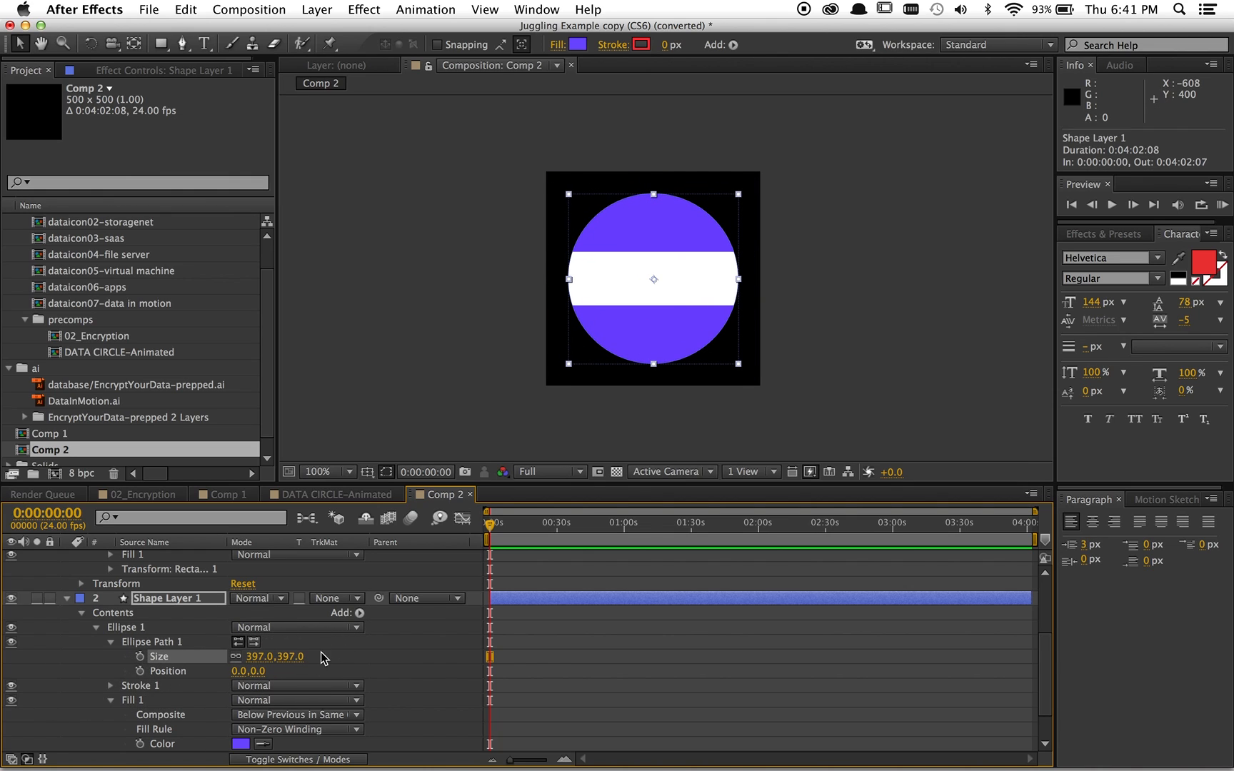
mouse_move(318, 676)
text(ICON)
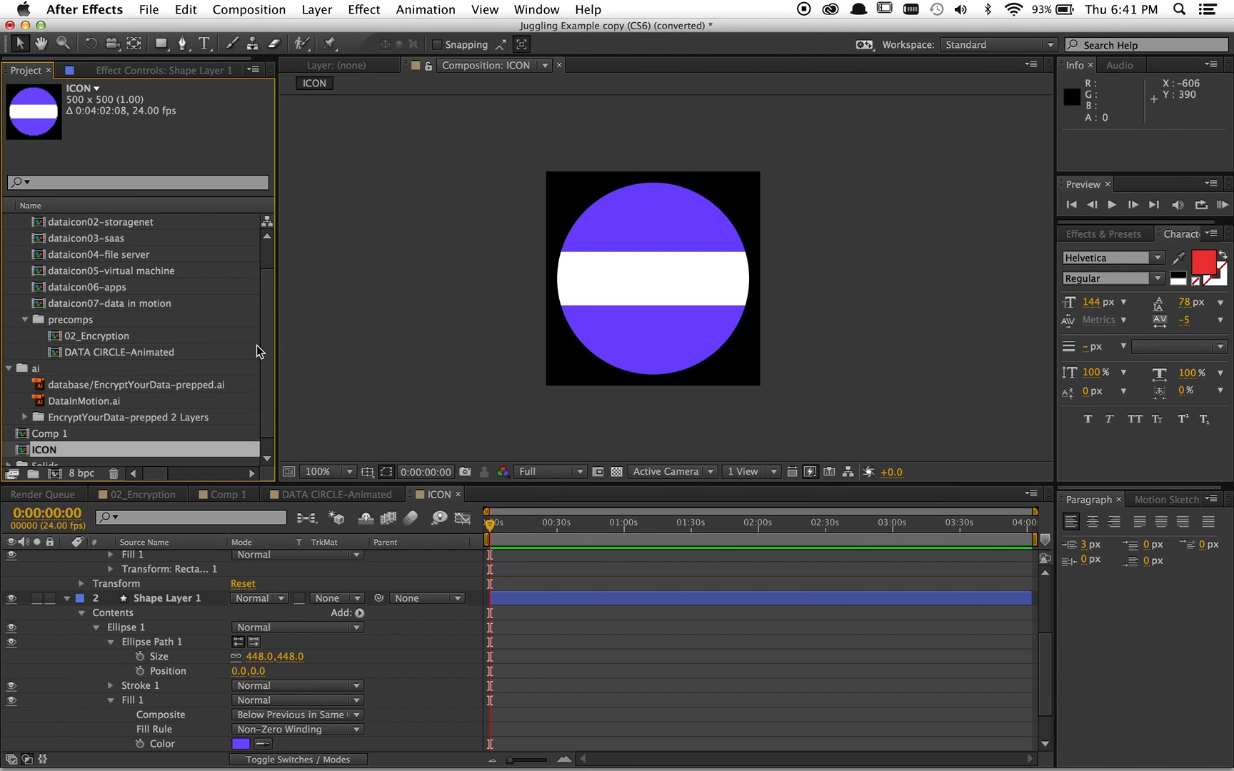
Create Comp 2 from the HDTV 1080 24 preset: 1920×1080, ten seconds, black background.
click(249, 10)
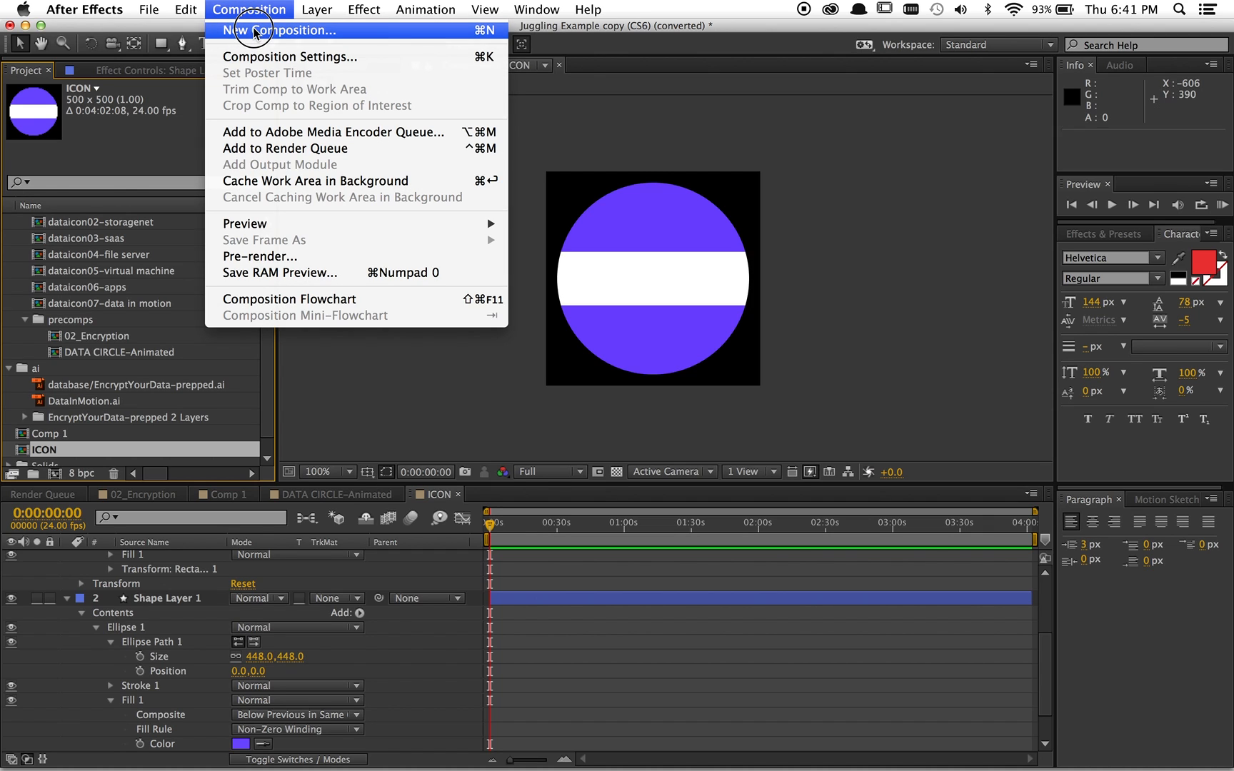
click(280, 30)
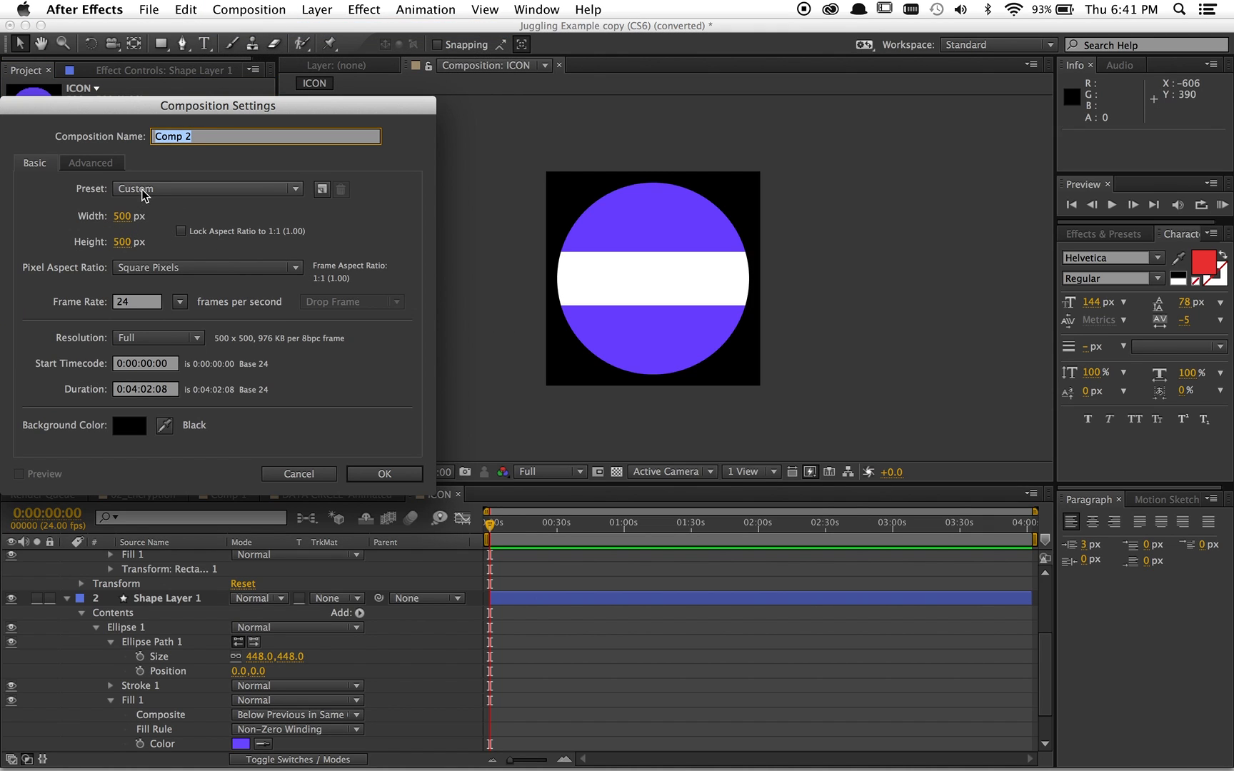
click(207, 188)
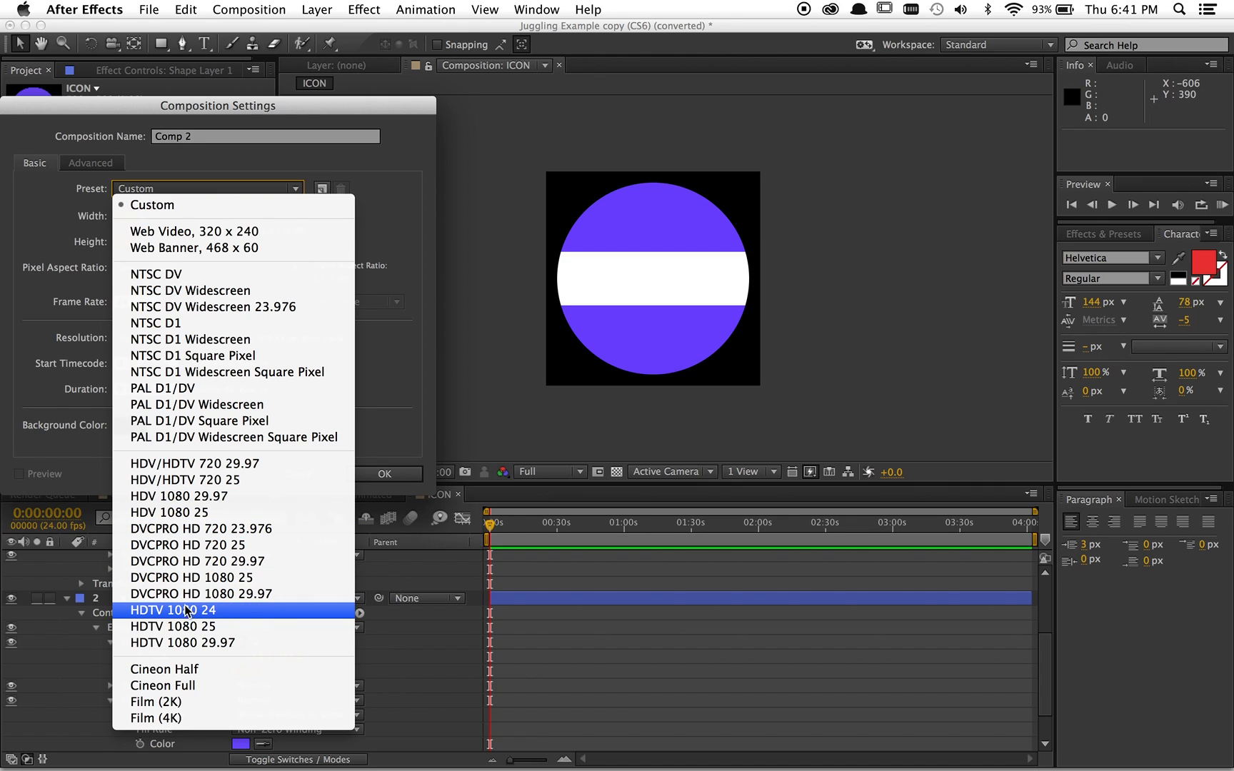
mouse_move(187, 577)
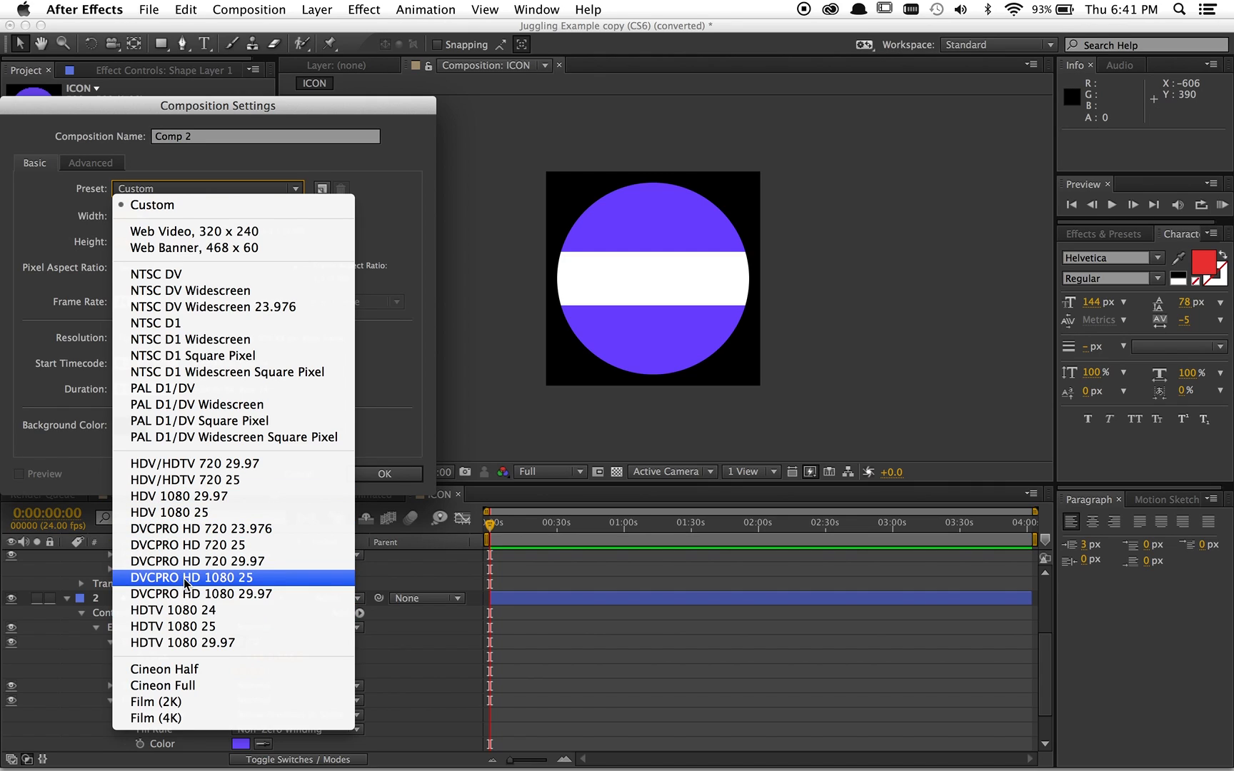
mouse_move(171, 610)
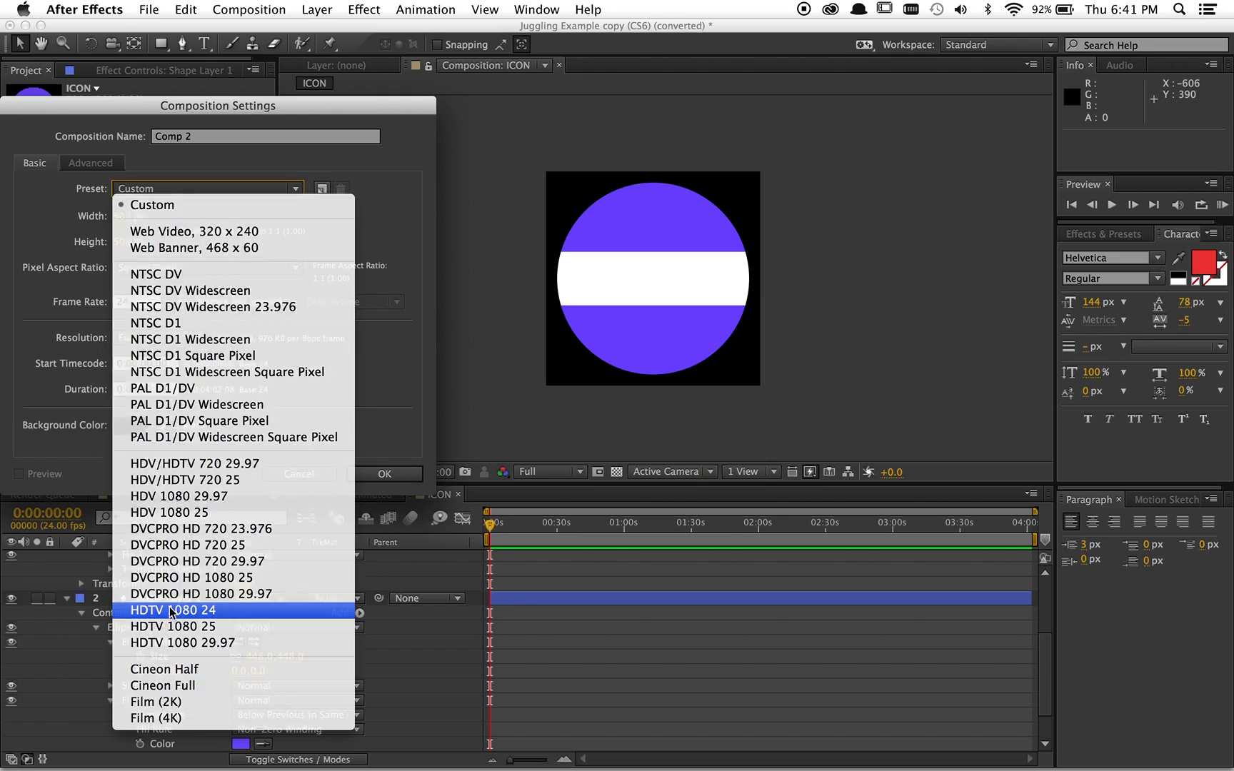
click(172, 609)
text(100)
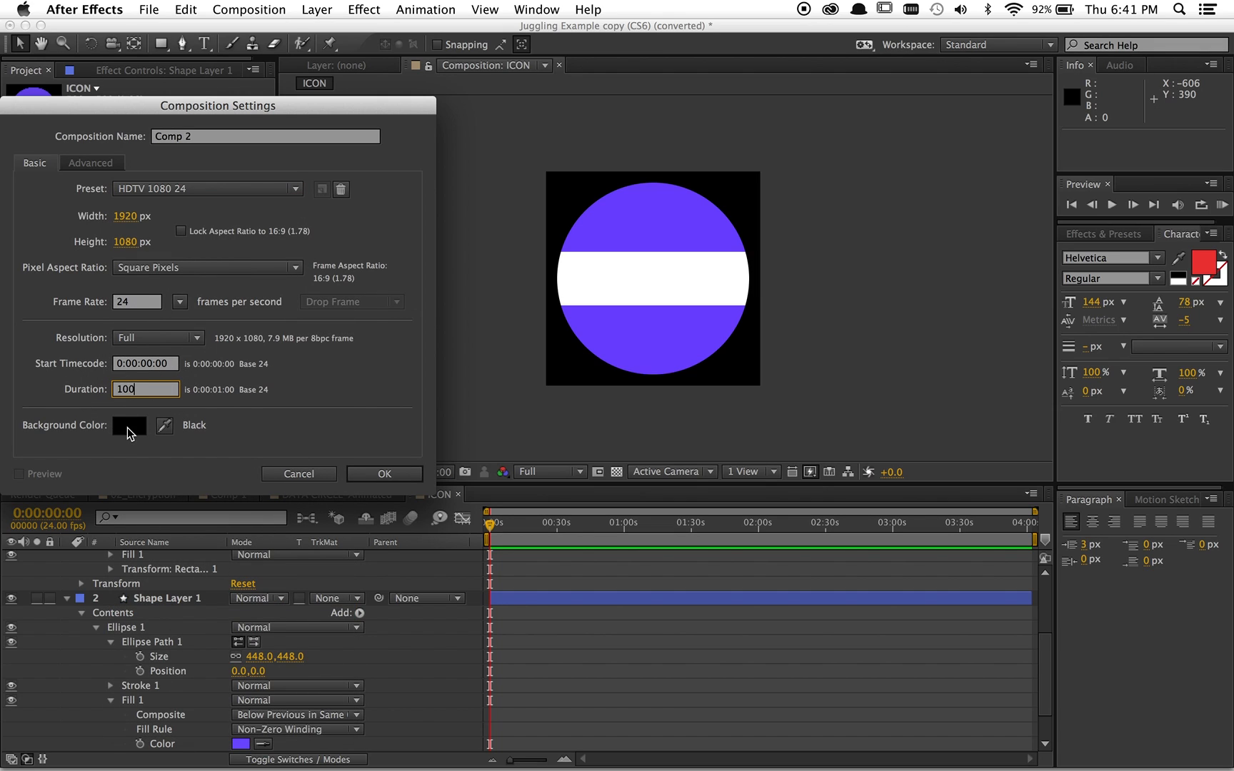
click(384, 474)
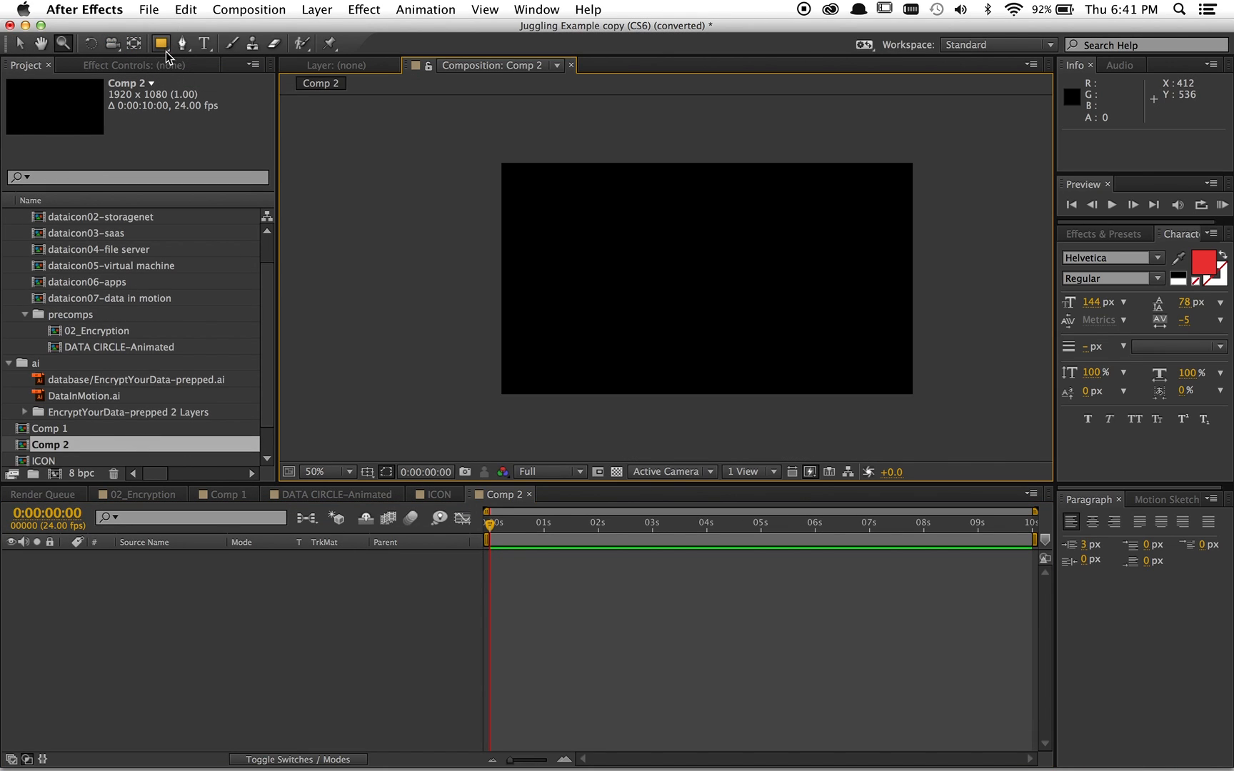
Draw an ellipse sized 912×912 with no fill and a red 23-pixel stroke.
click(161, 43)
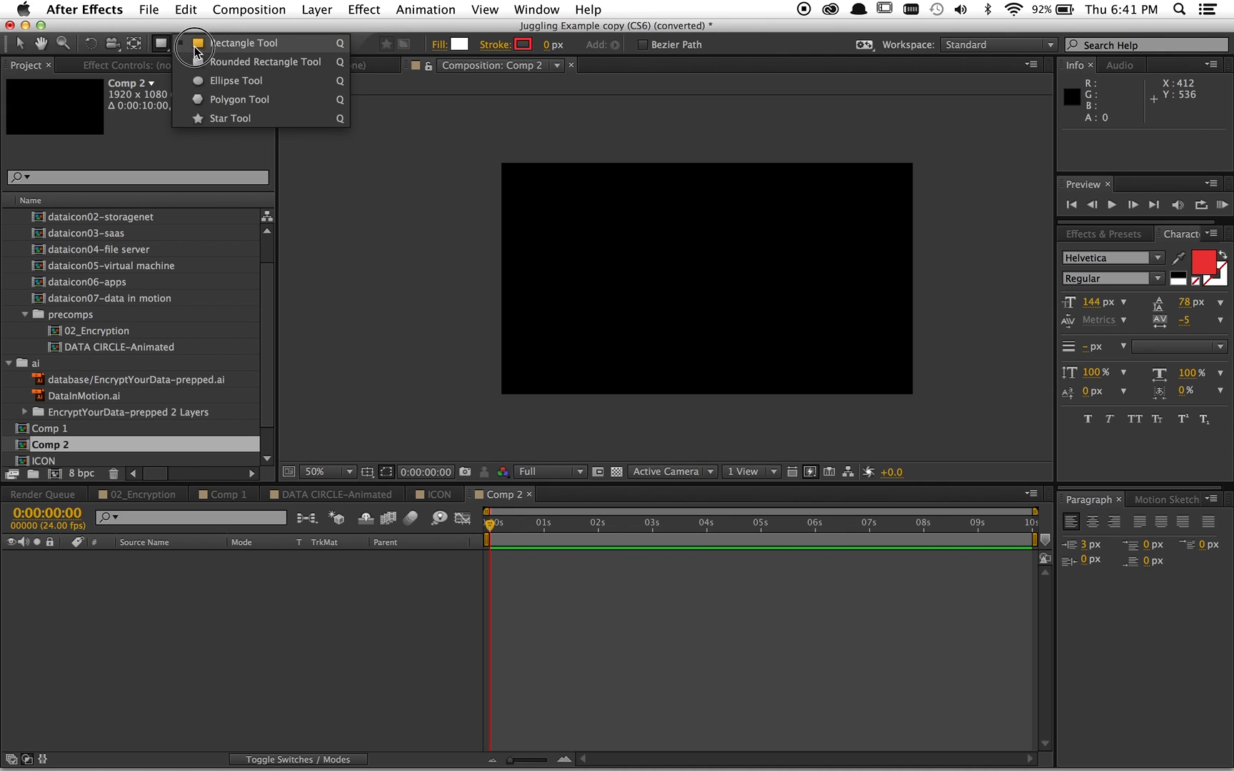
mouse_move(201, 80)
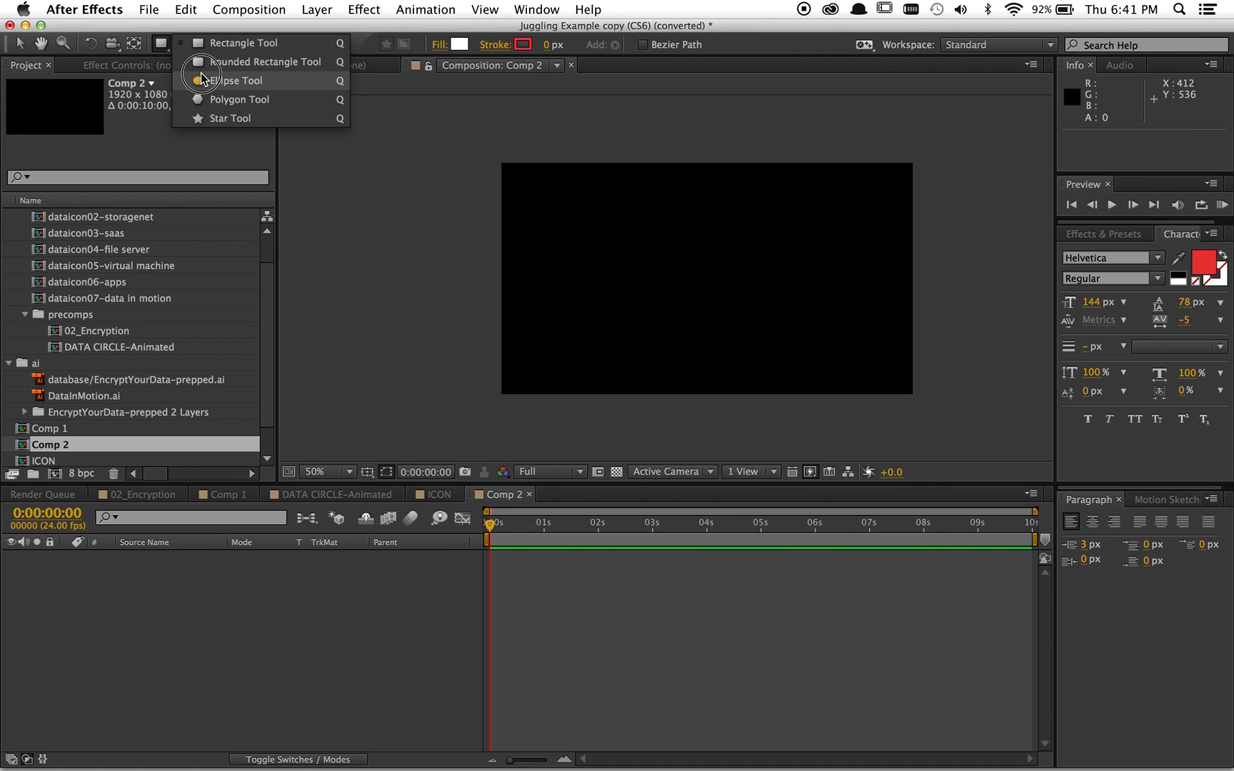
click(230, 80)
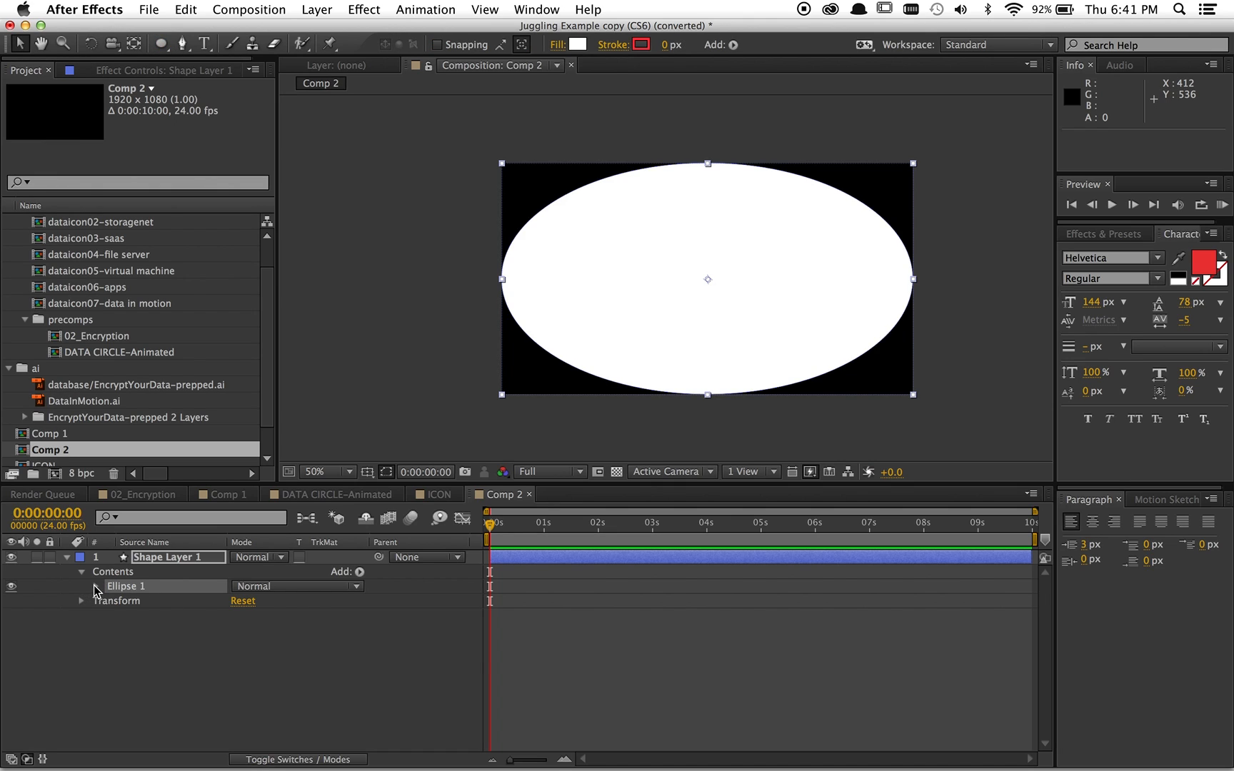
click(81, 587)
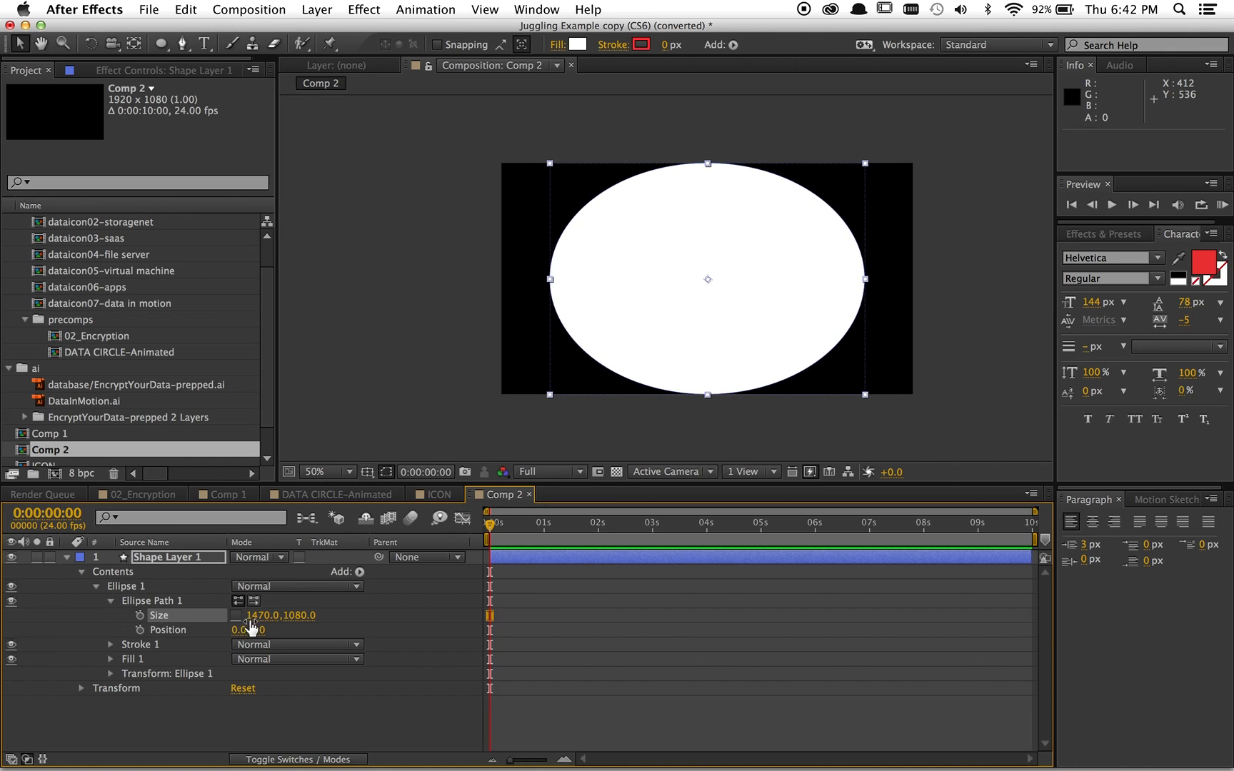
double_click(264, 614)
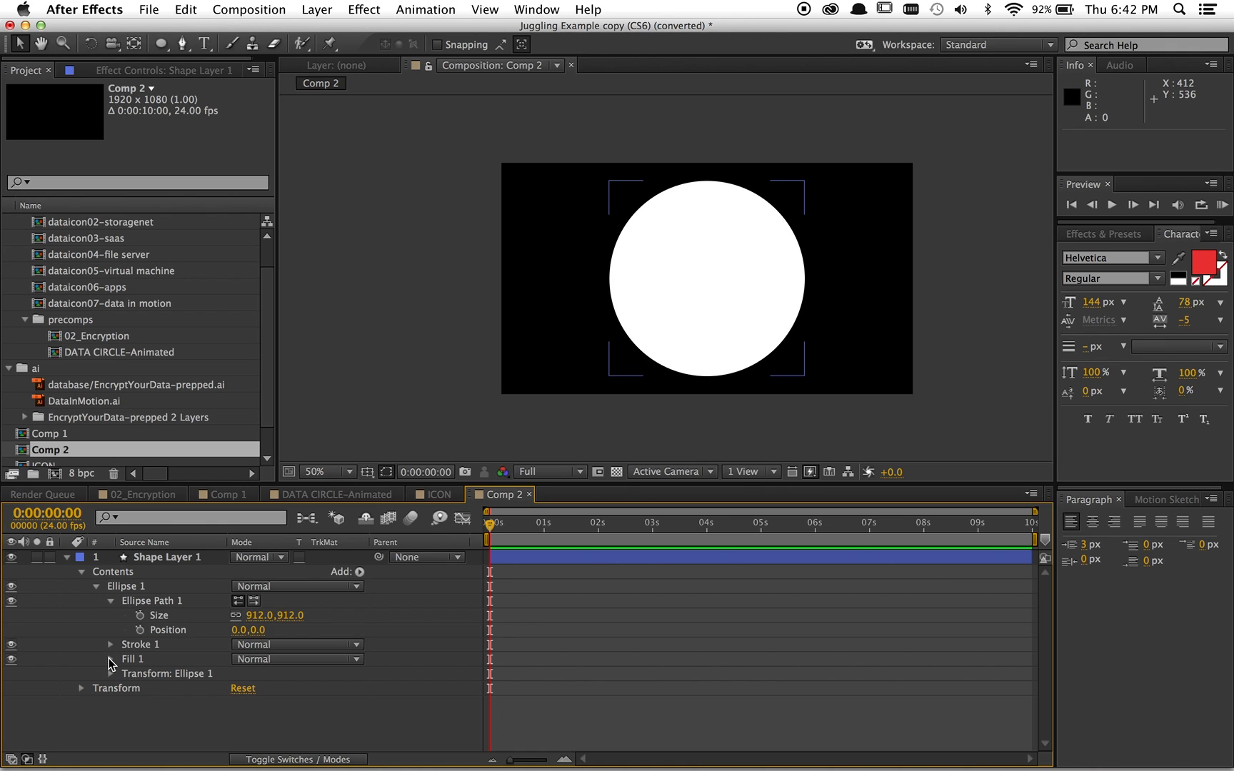
click(112, 644)
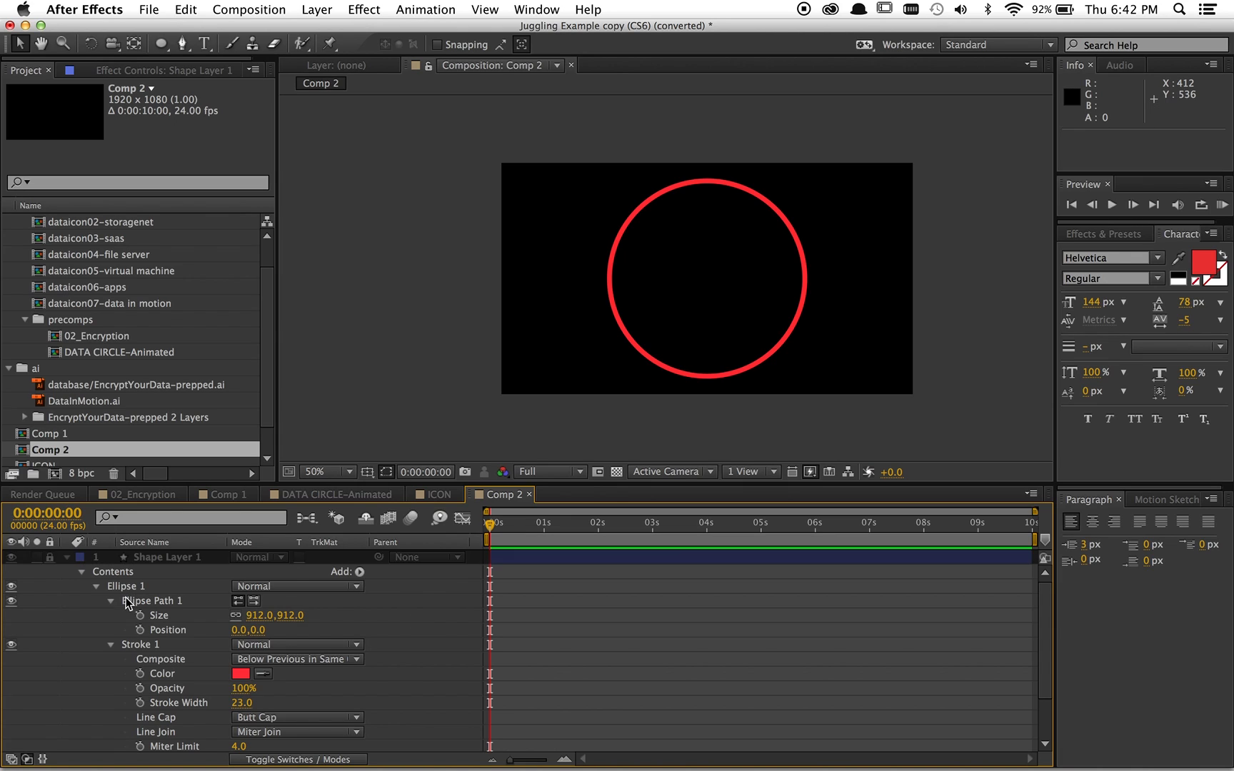
Collapse Shape Layer 1 and add Null 27 above it via Layer > New > Null Object.
click(48, 557)
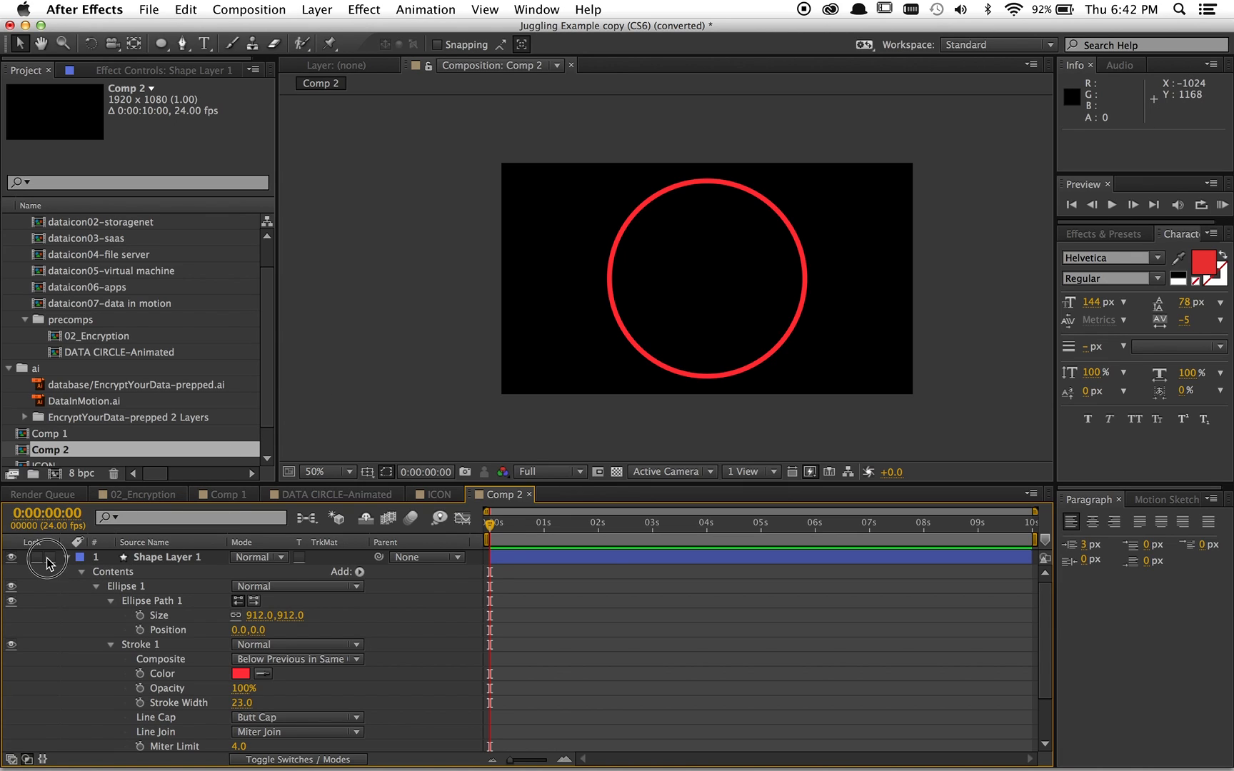
click(66, 557)
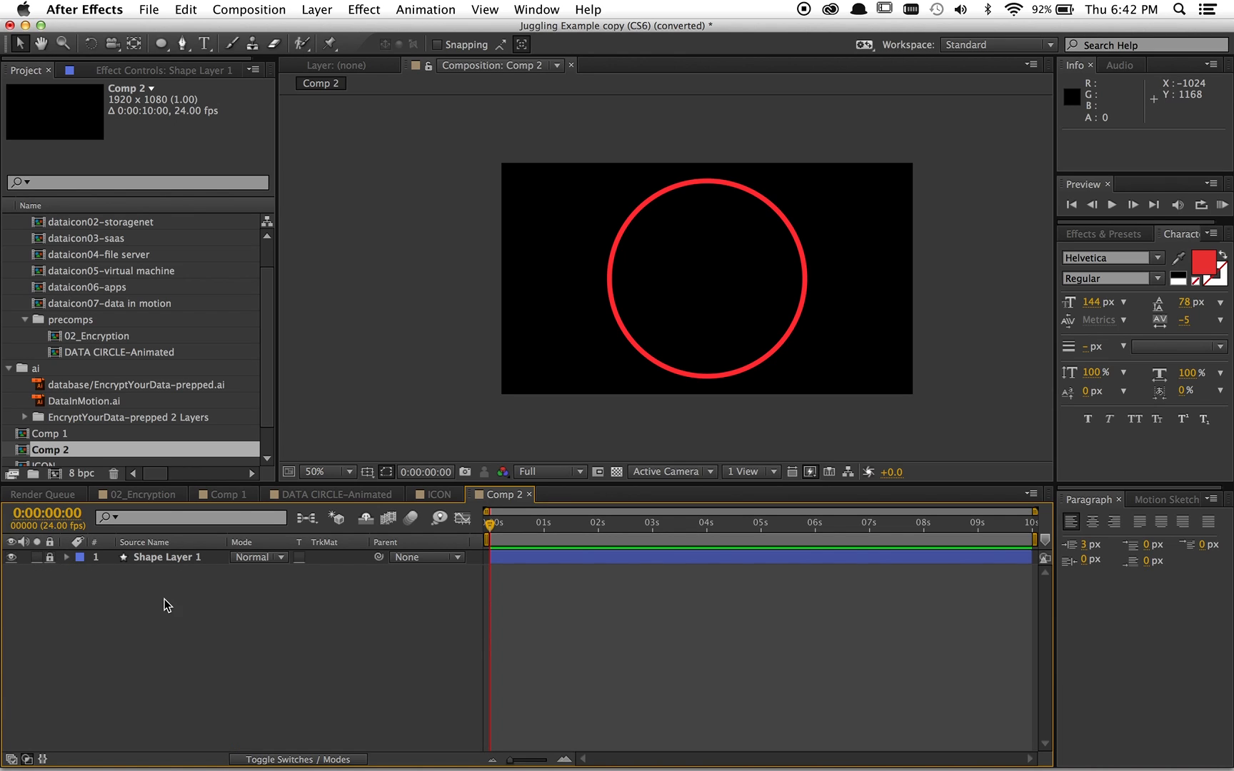
click(317, 10)
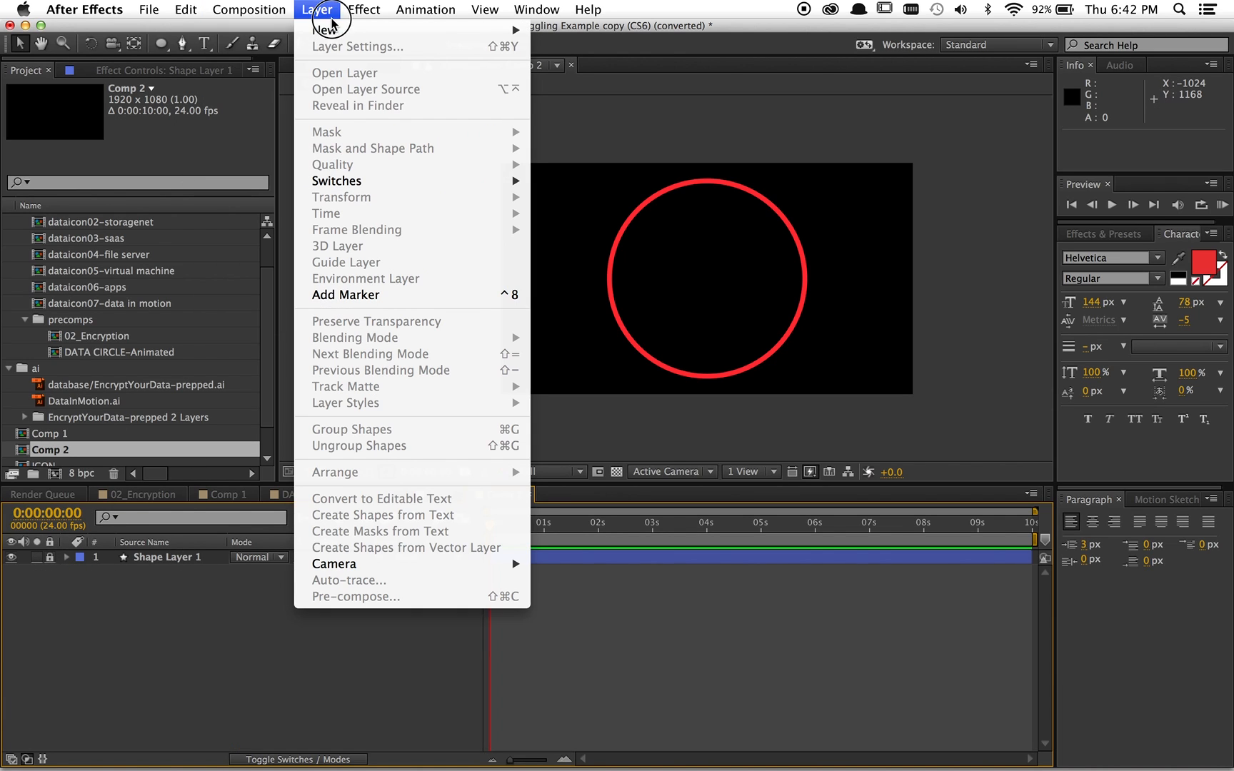
click(339, 20)
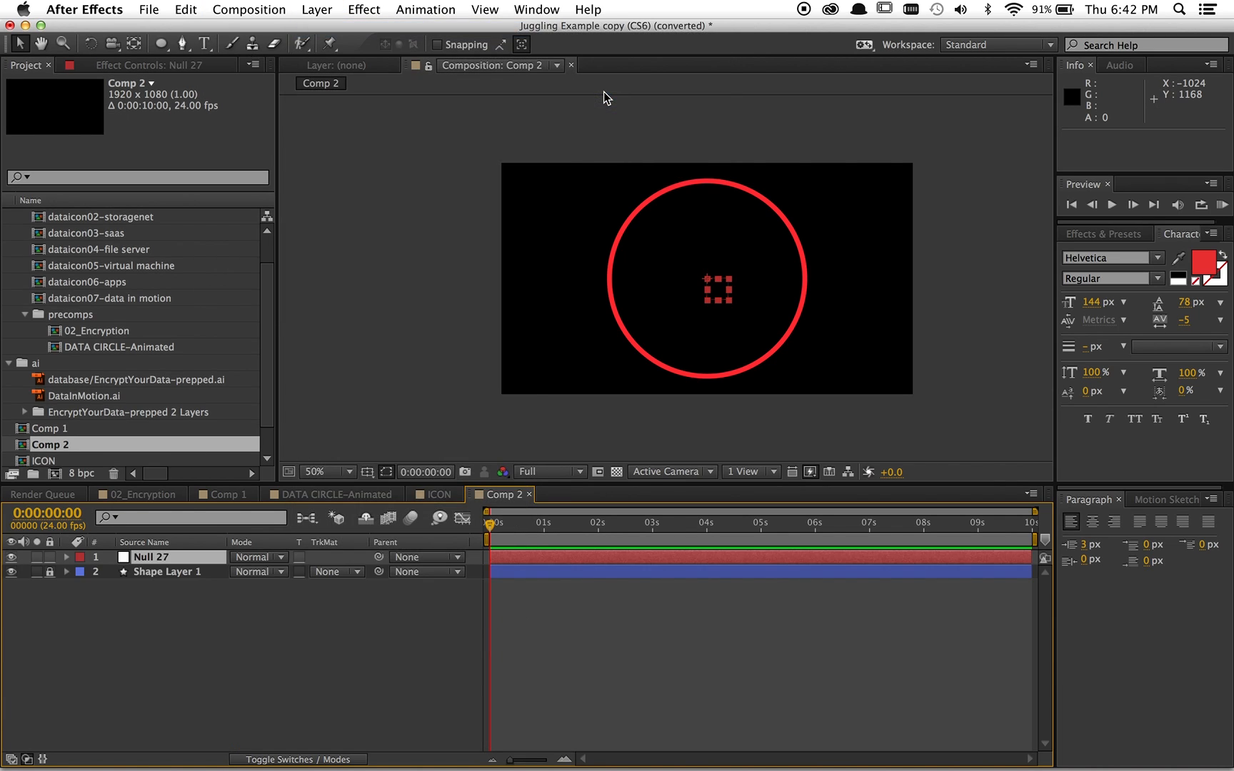
click(151, 557)
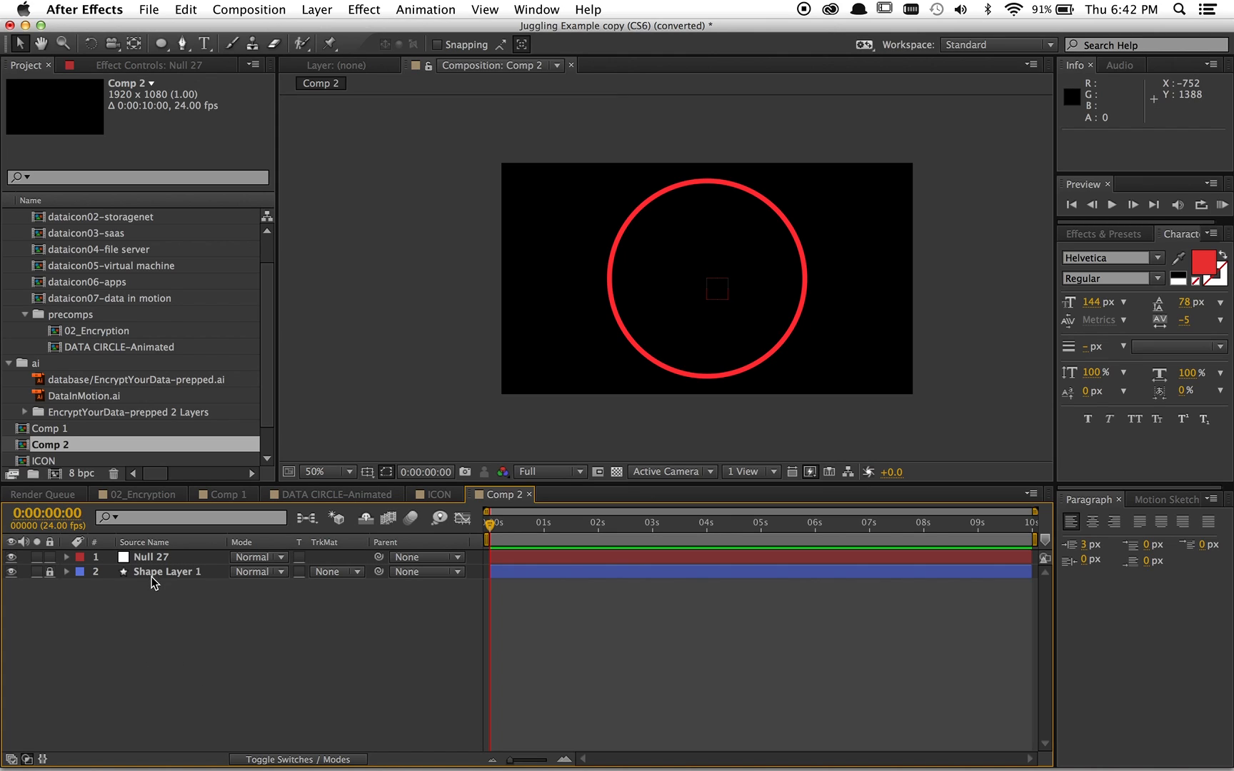
click(150, 557)
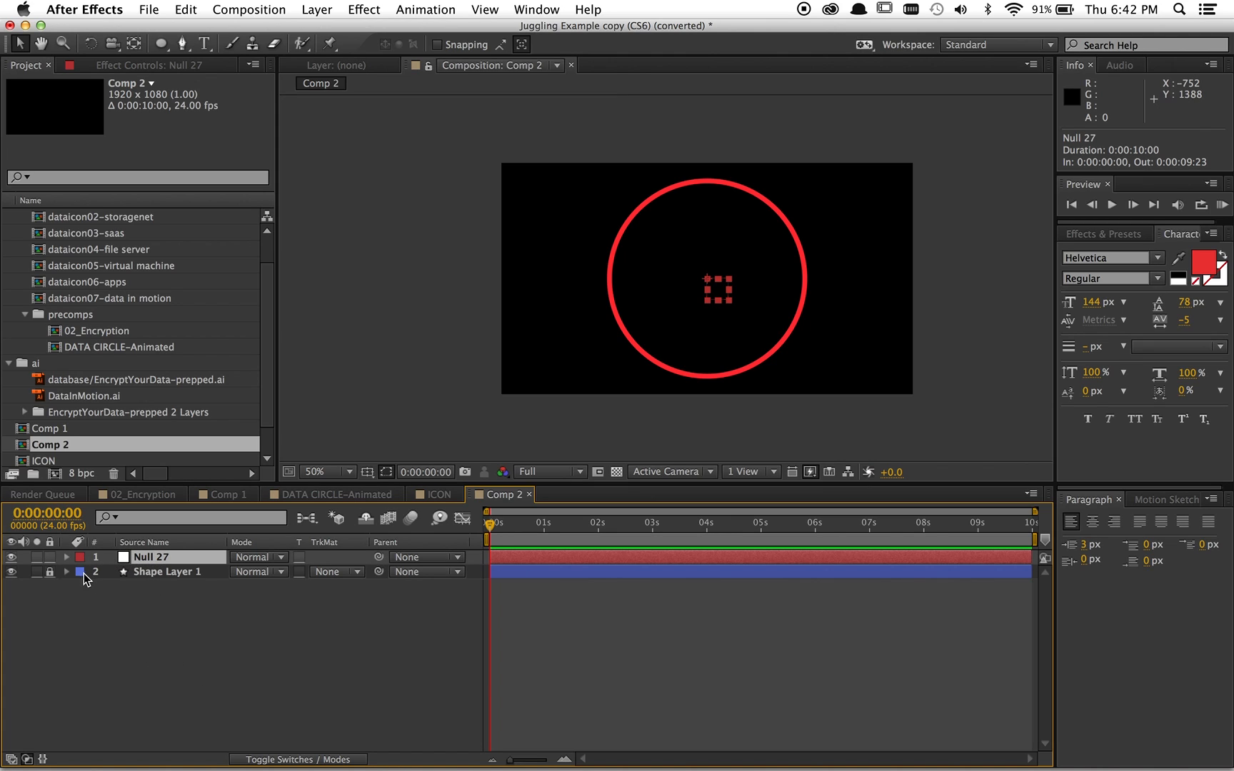
click(110, 614)
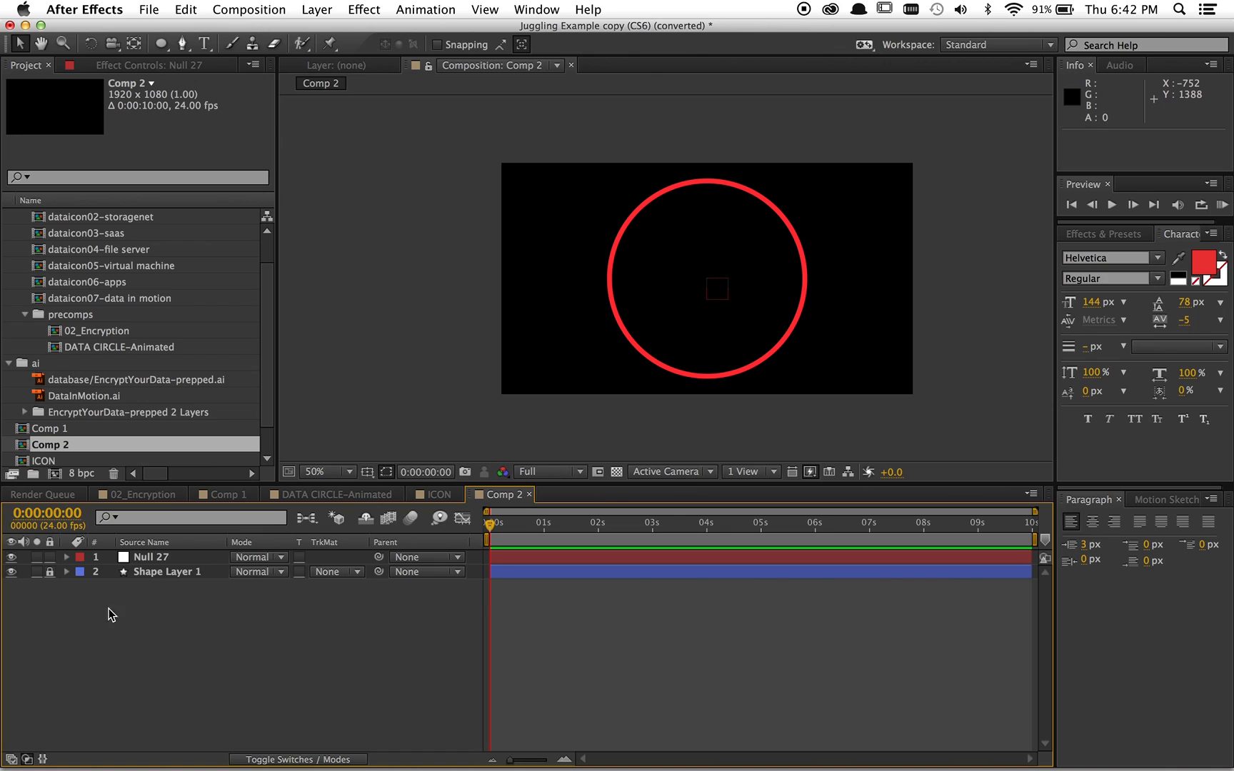
click(152, 557)
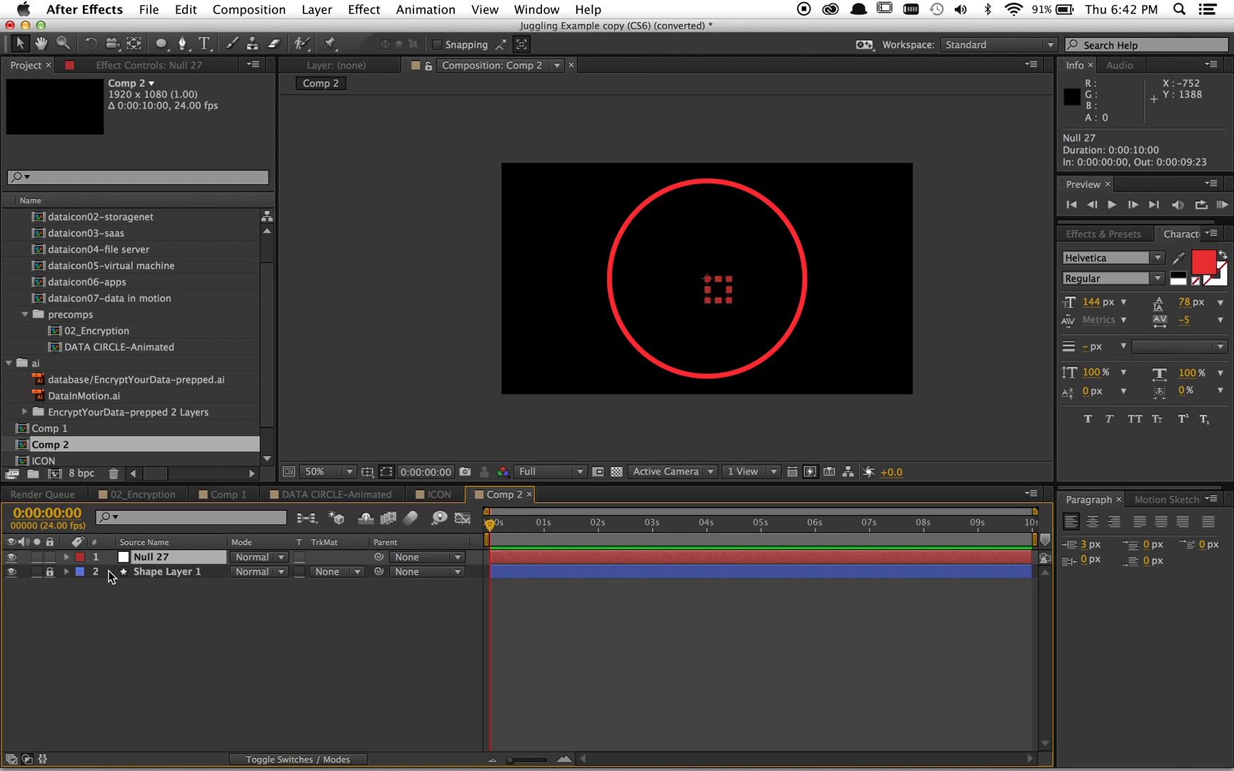
mouse_move(401, 48)
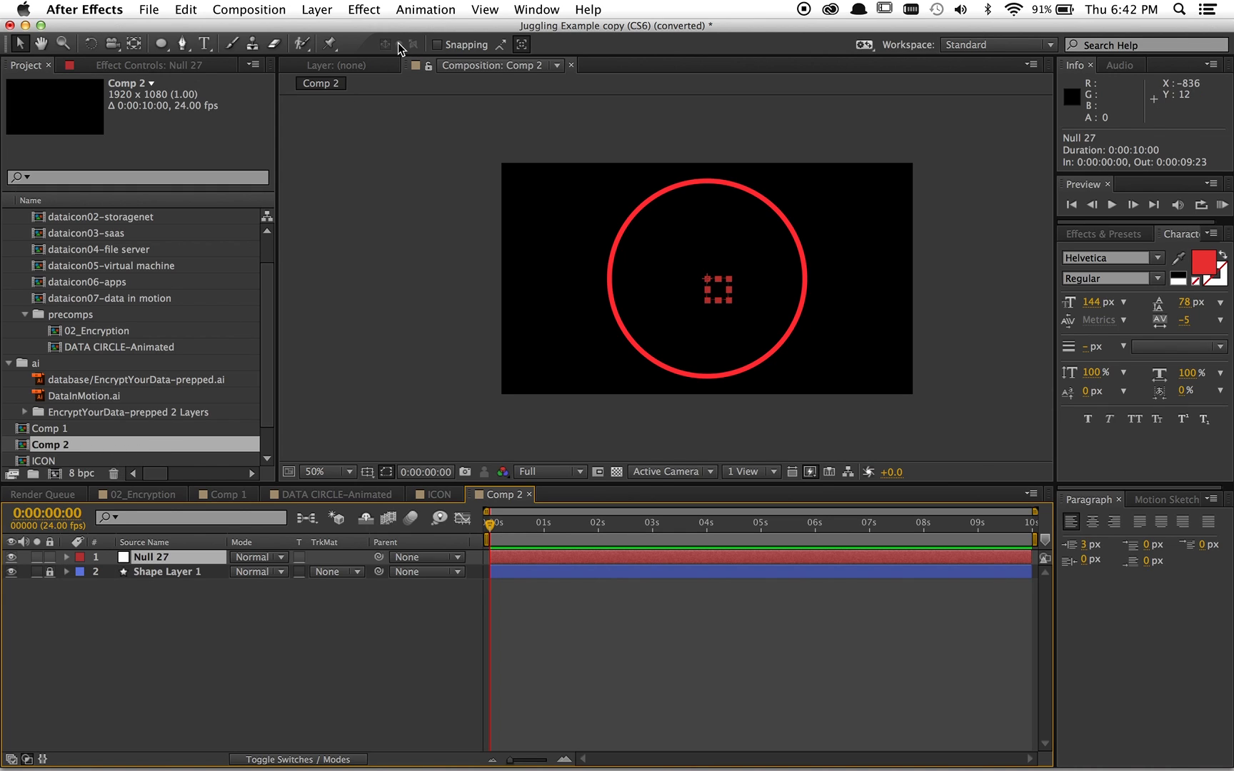
Centre Null 27's anchor point with the script and reset its Transform to 960,540.
click(535, 10)
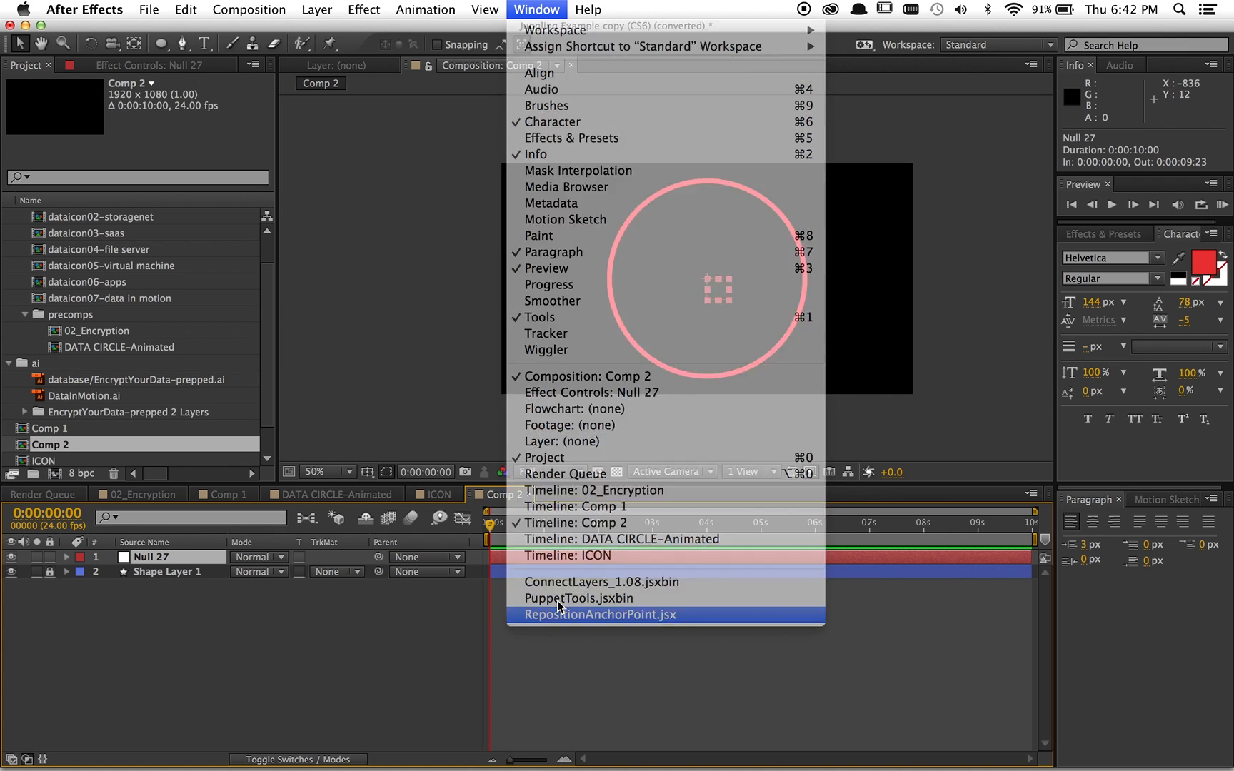
click(600, 614)
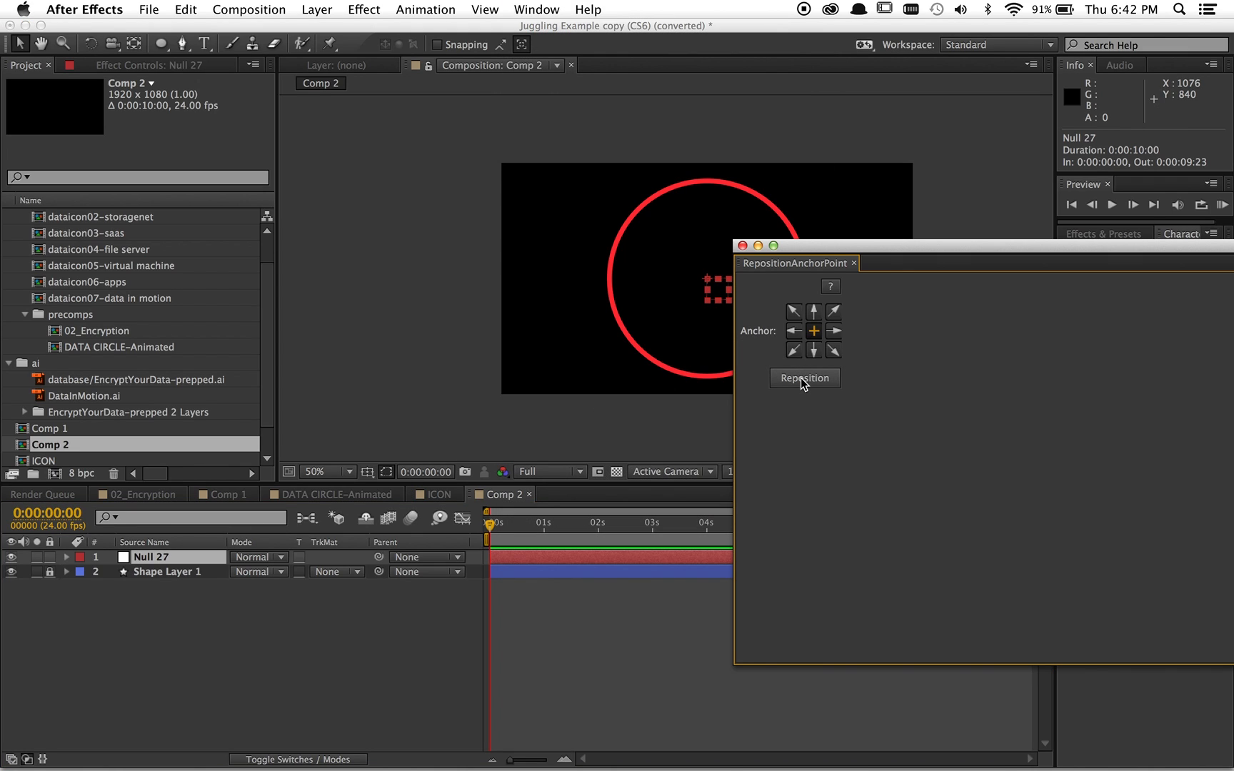
click(804, 378)
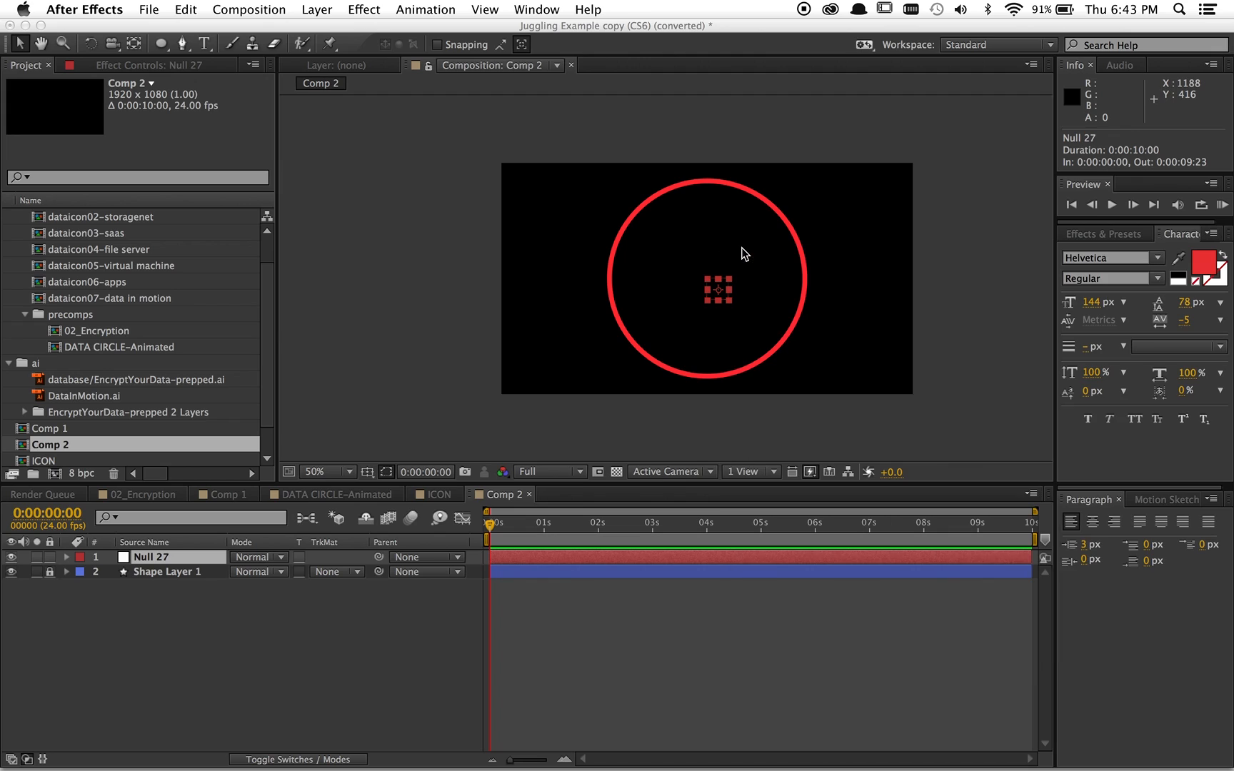
click(66, 557)
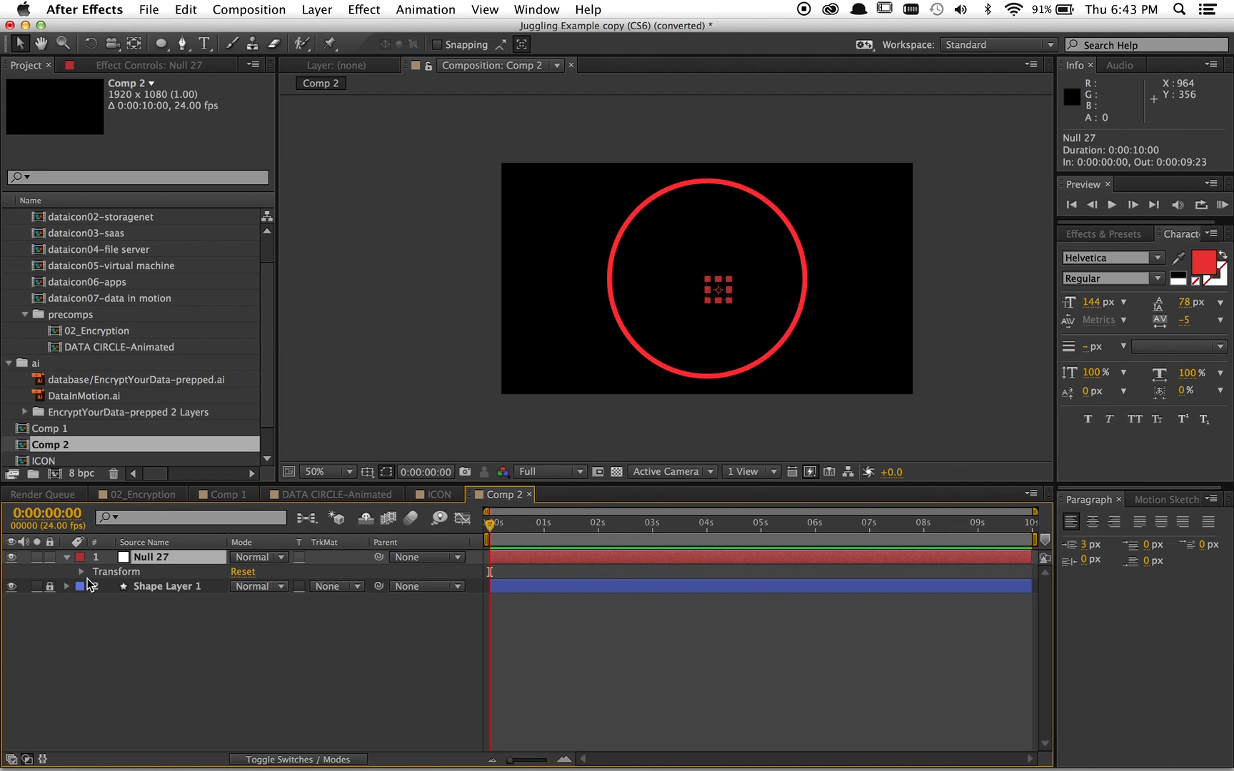
click(82, 571)
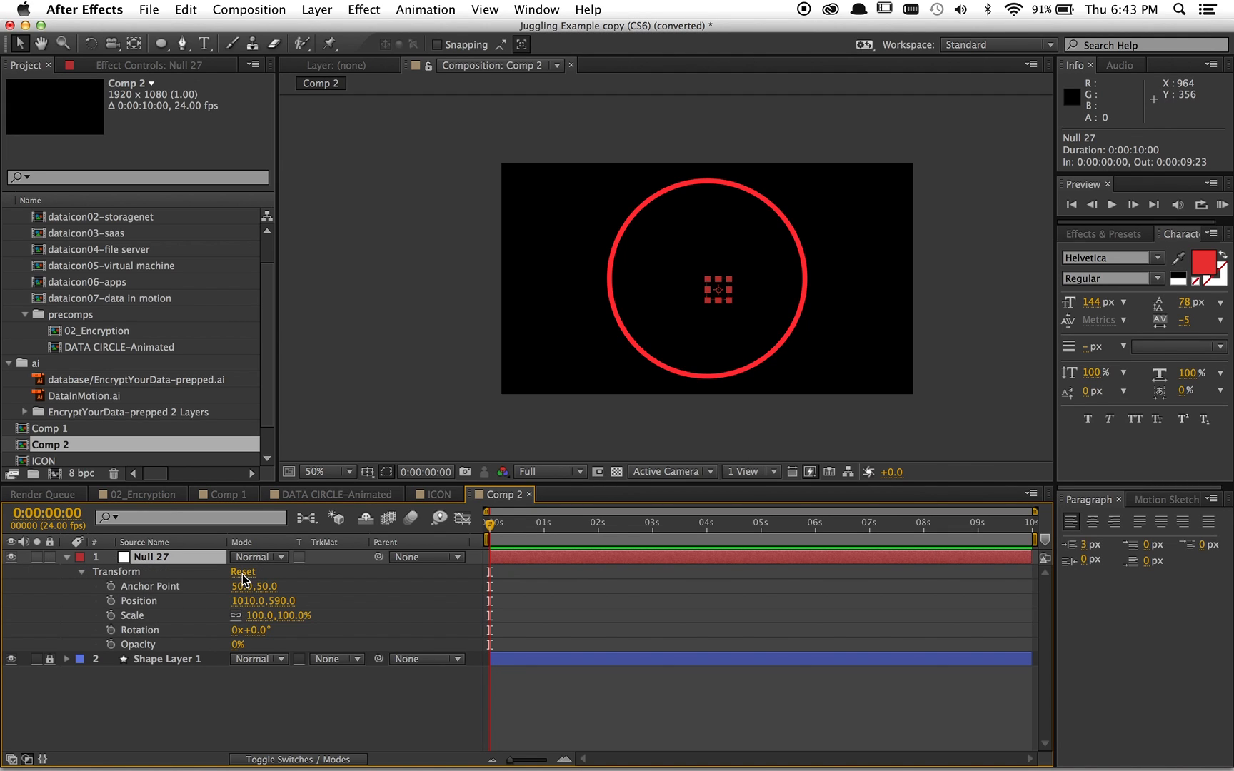
click(242, 571)
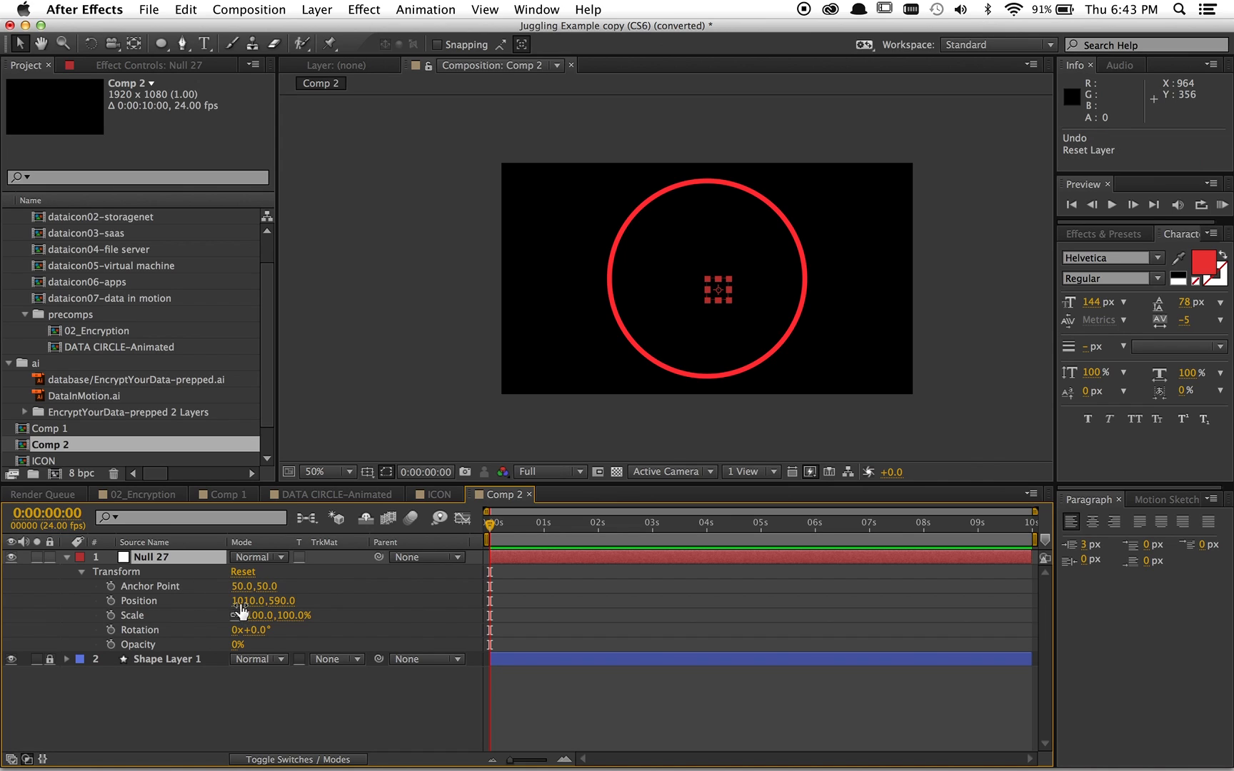
Show title/action safe guides, zoom out to the full comp and collapse Null 27 deselected.
click(386, 471)
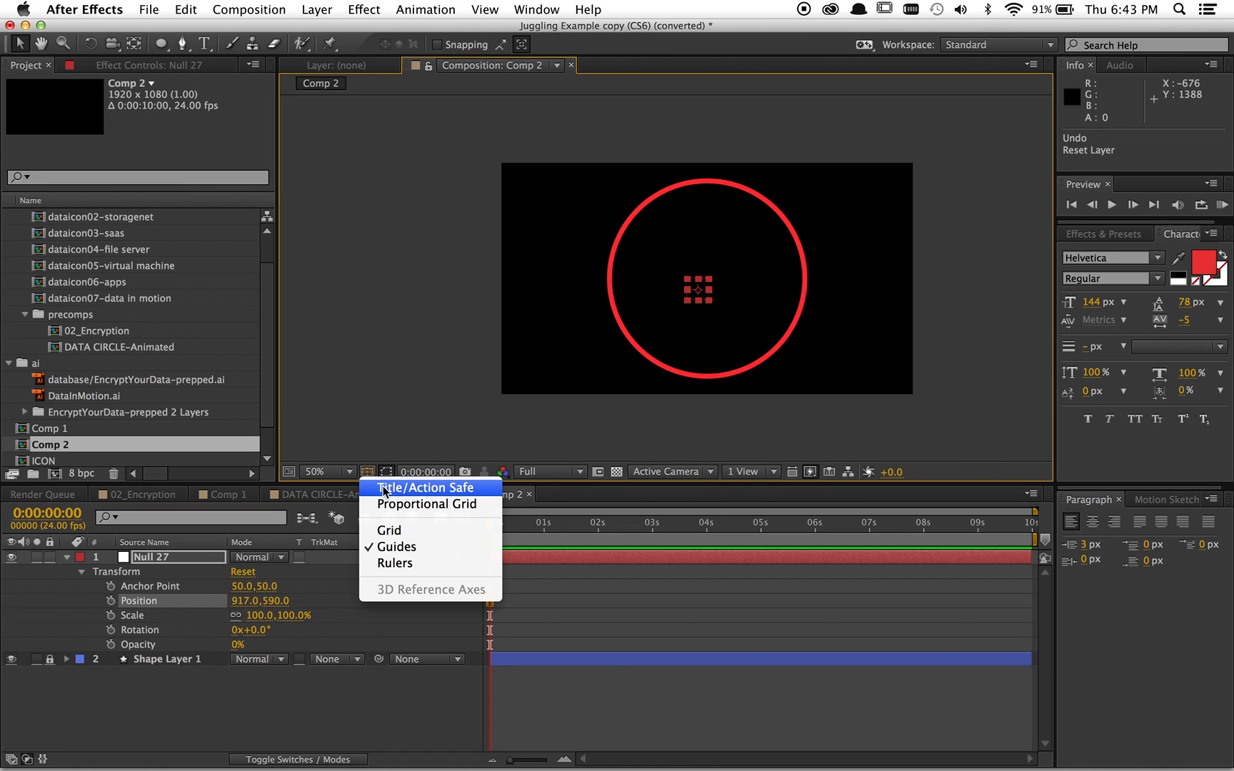
click(427, 487)
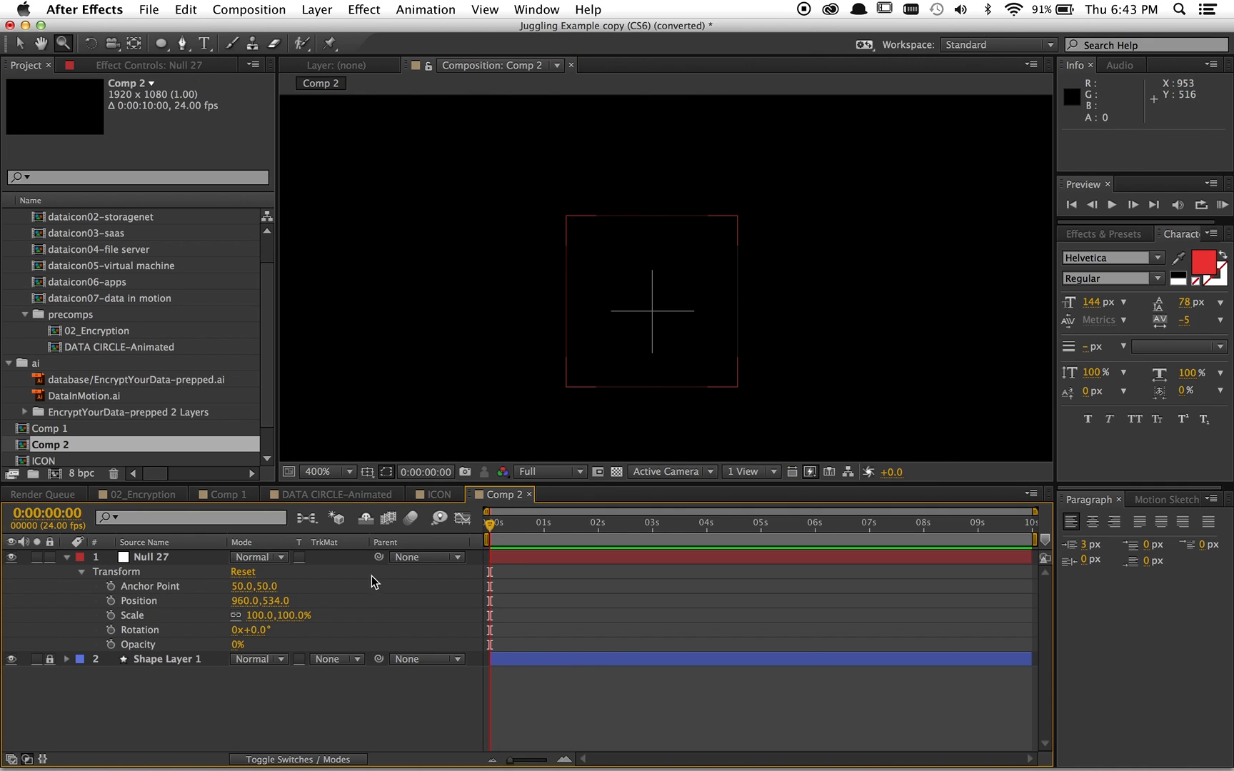
click(144, 557)
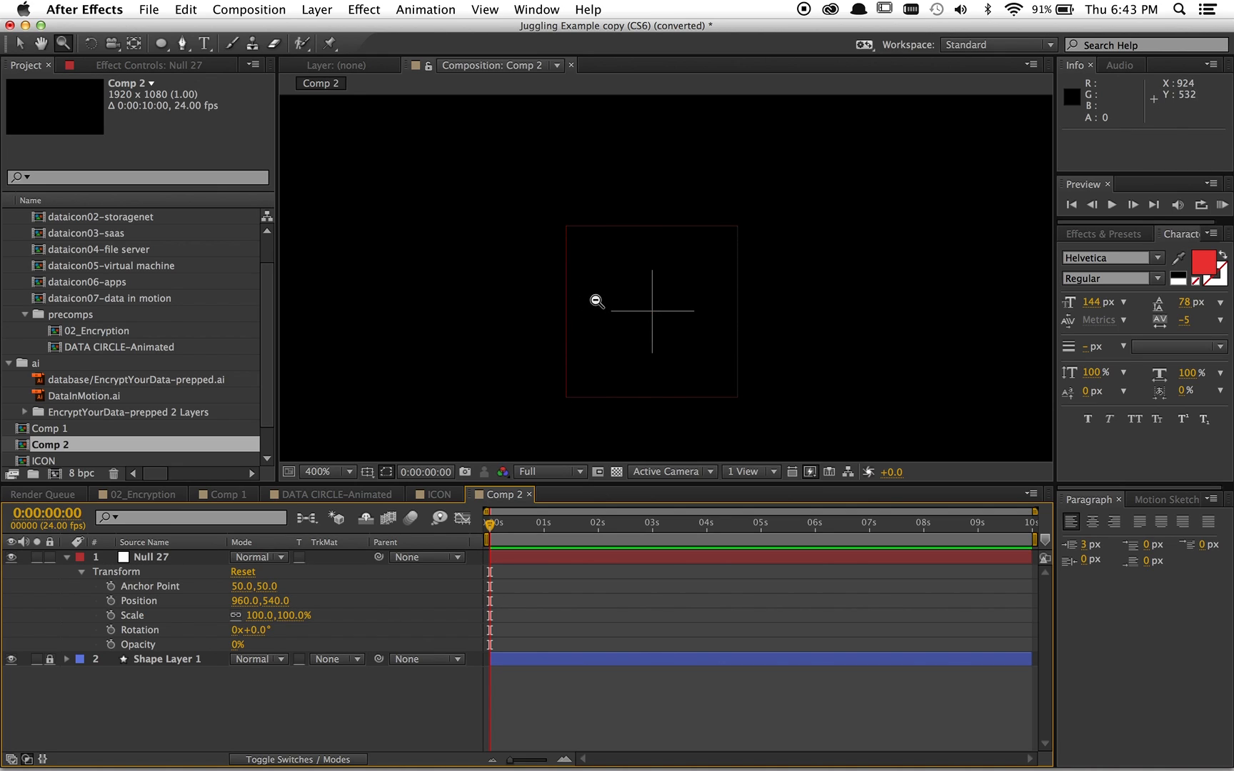
click(316, 471)
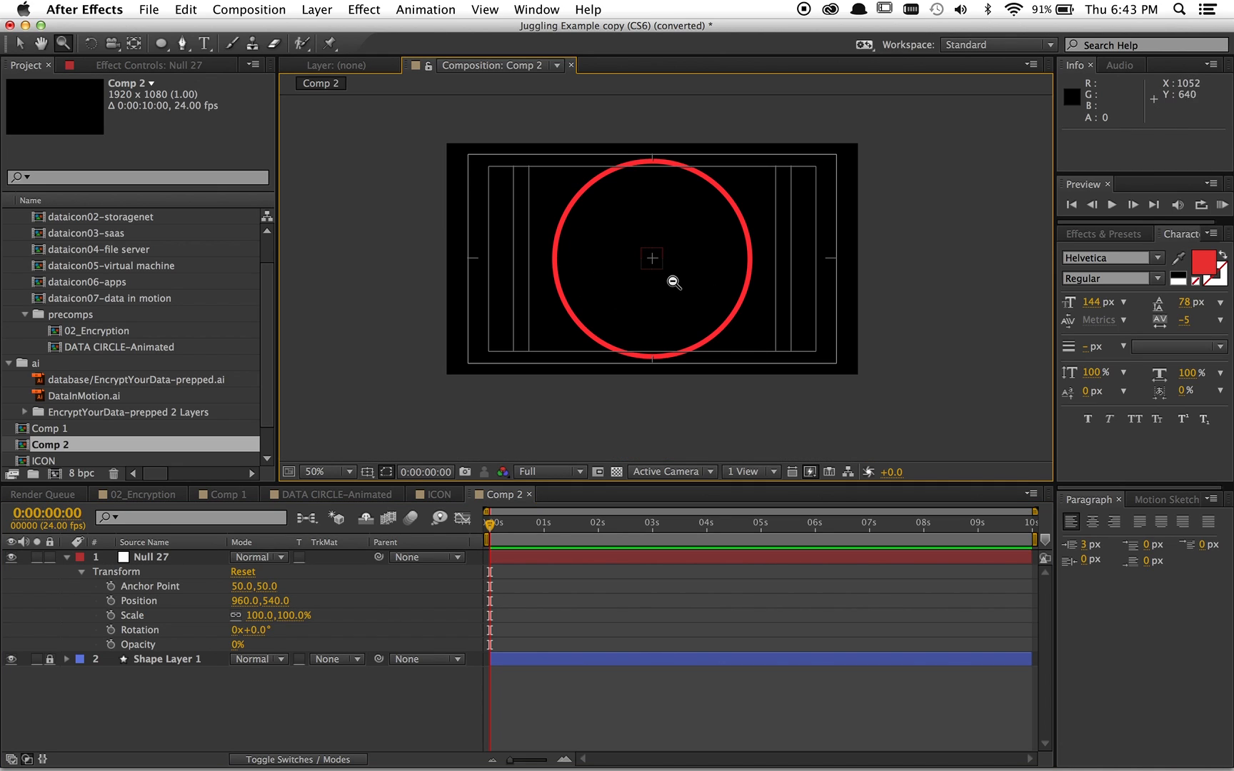
mouse_move(657, 271)
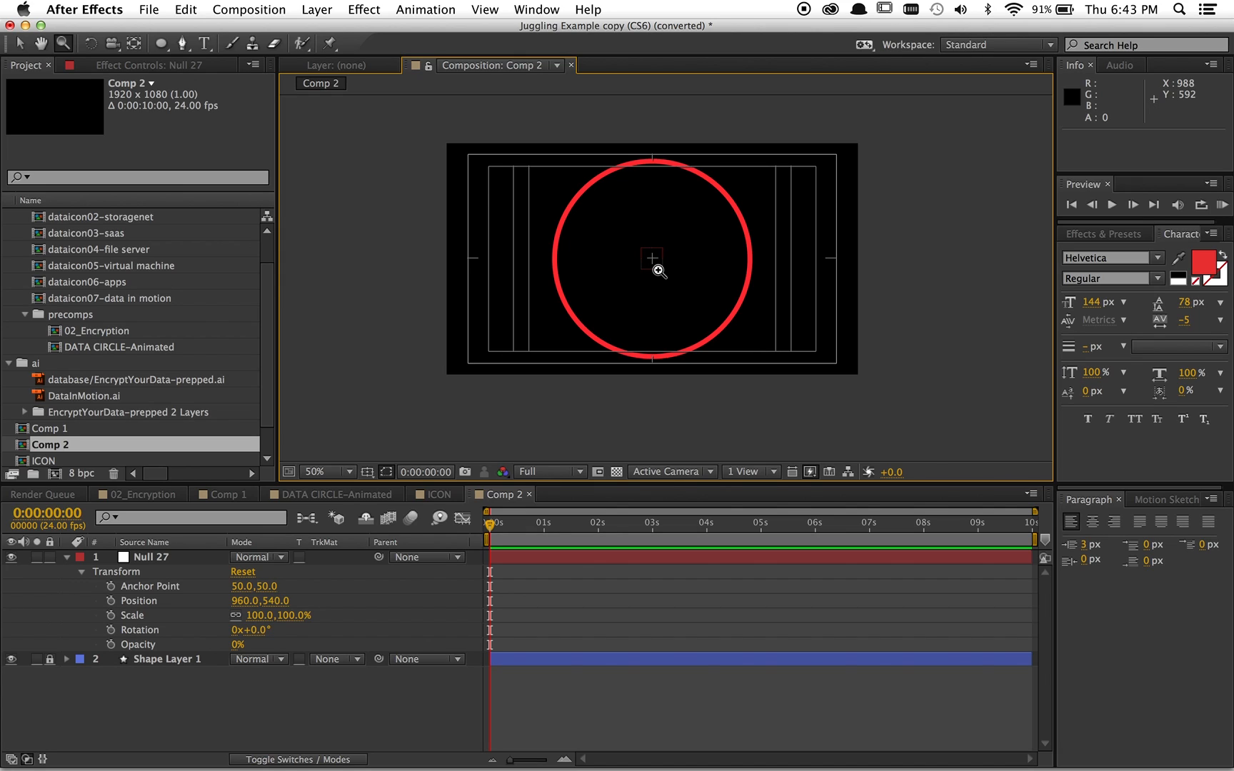
click(144, 556)
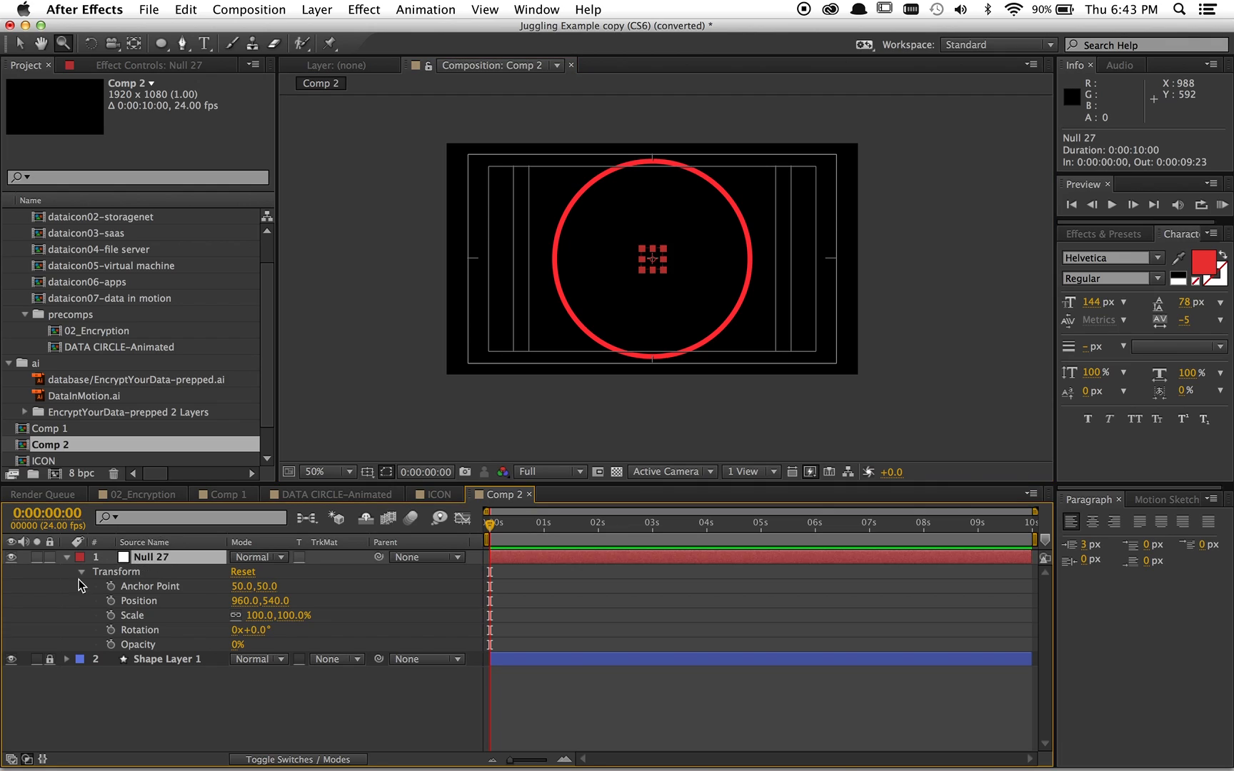
click(67, 571)
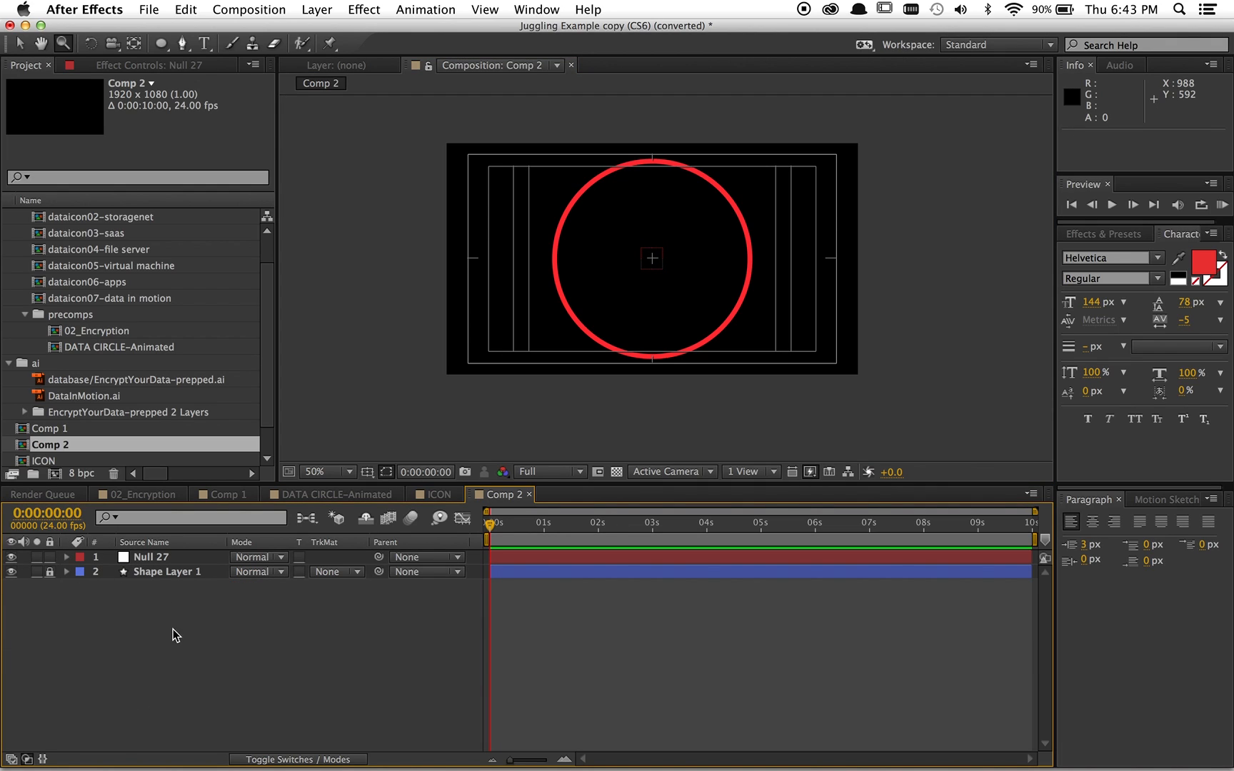
Add the ICON precomp to Comp 2, ready to scale to 35% and duplicate around the ring.
click(151, 557)
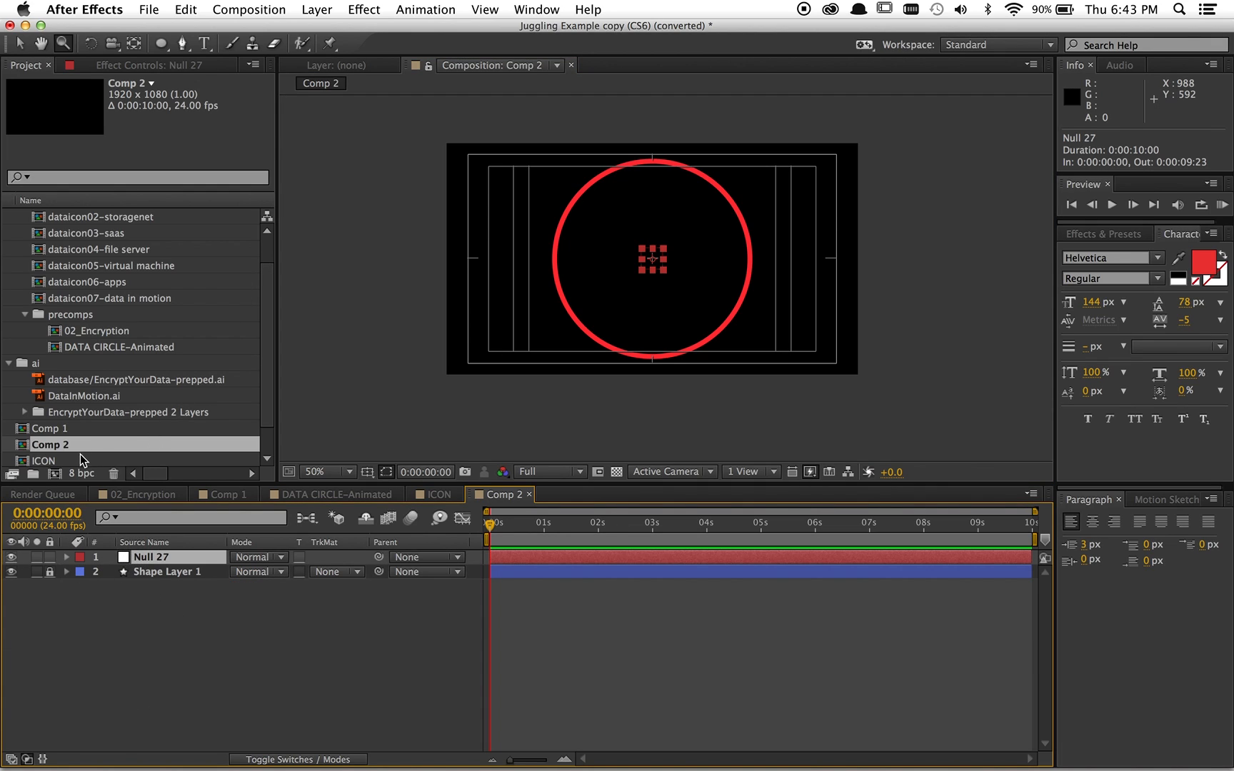
mouse_move(53, 474)
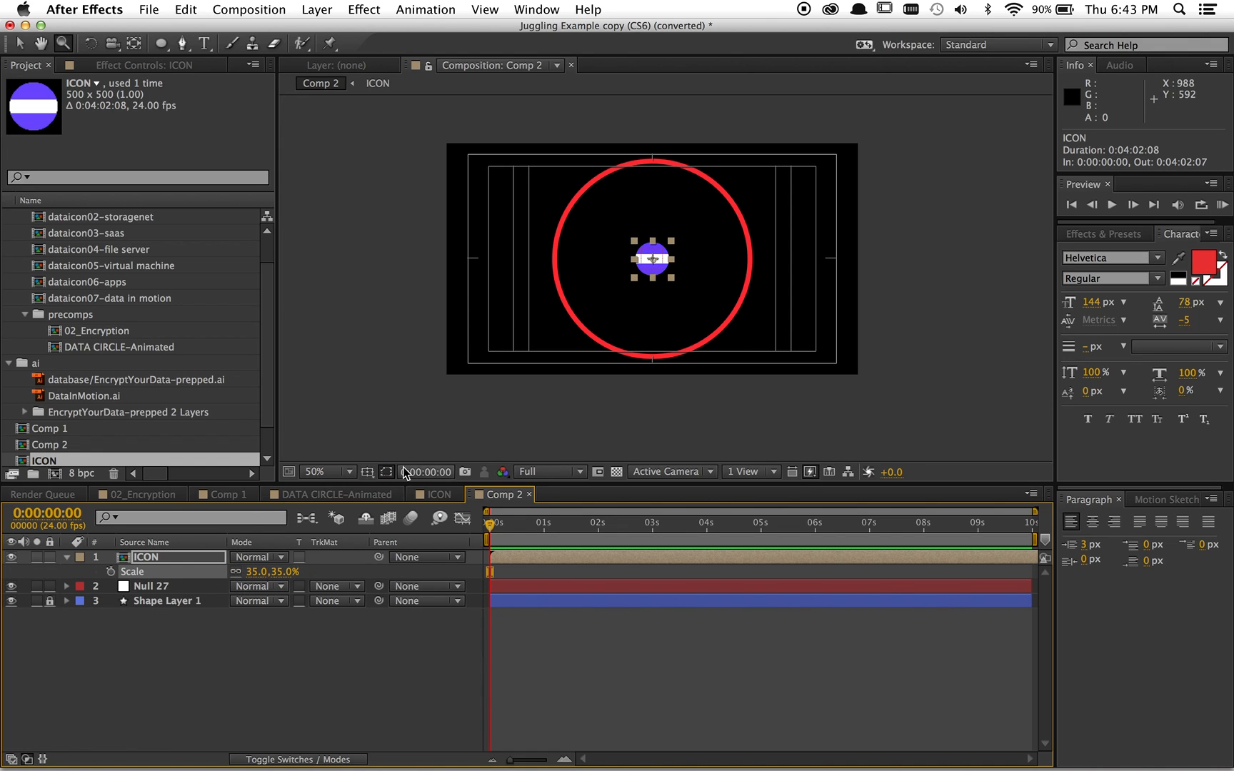
mouse_move(650, 274)
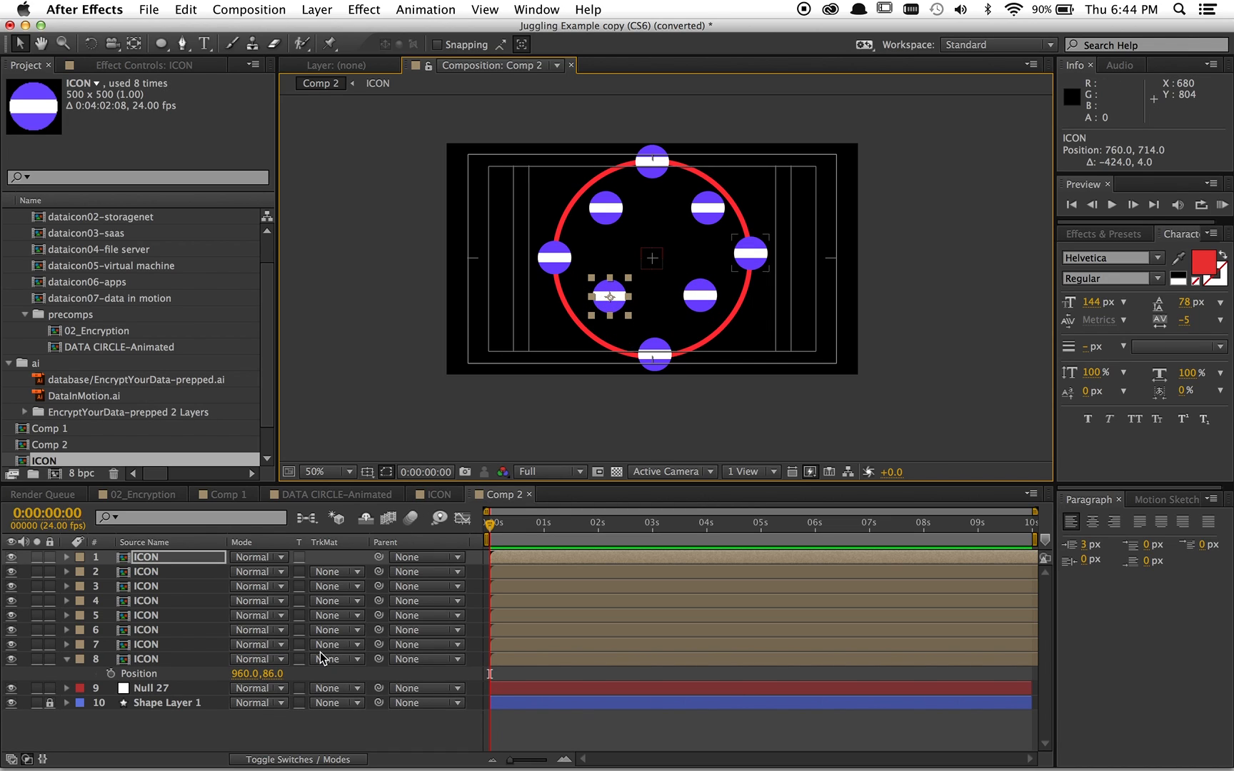
Move Null 27 to the top and parent all eight ICON layers to it, revealing its Rotation.
click(145, 557)
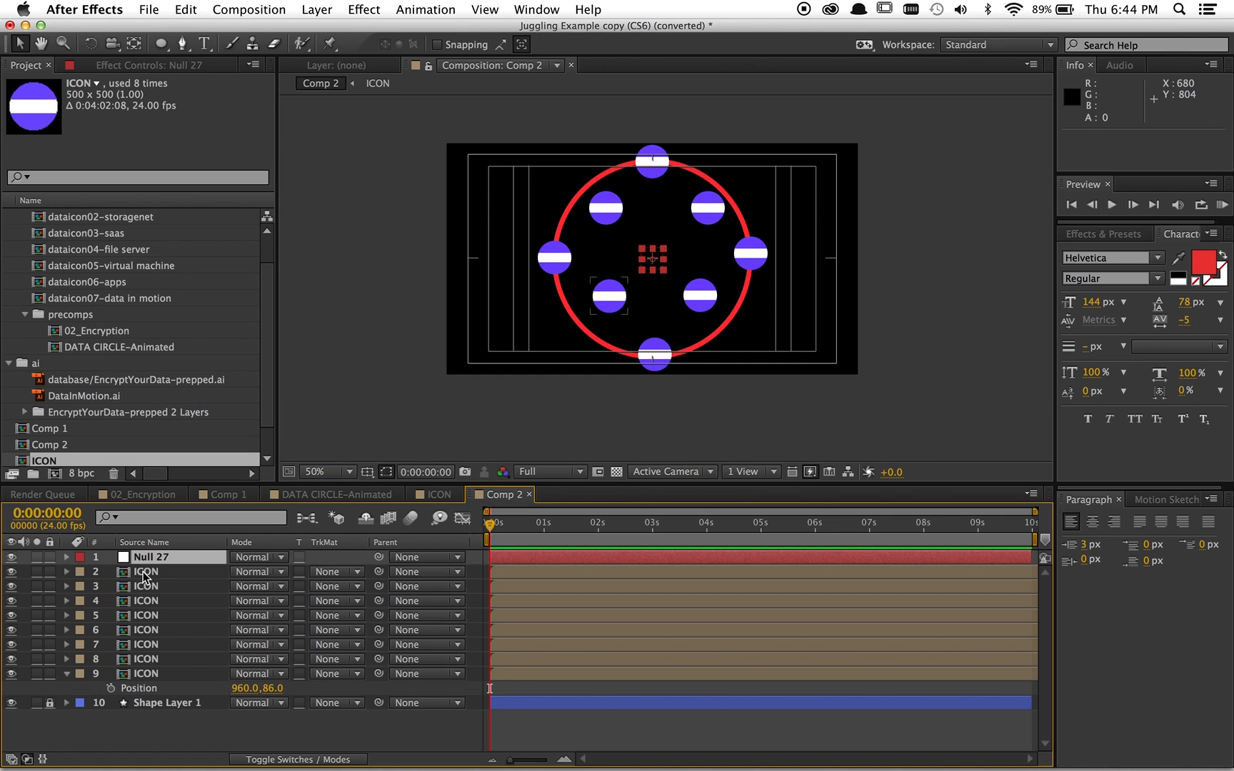
click(145, 571)
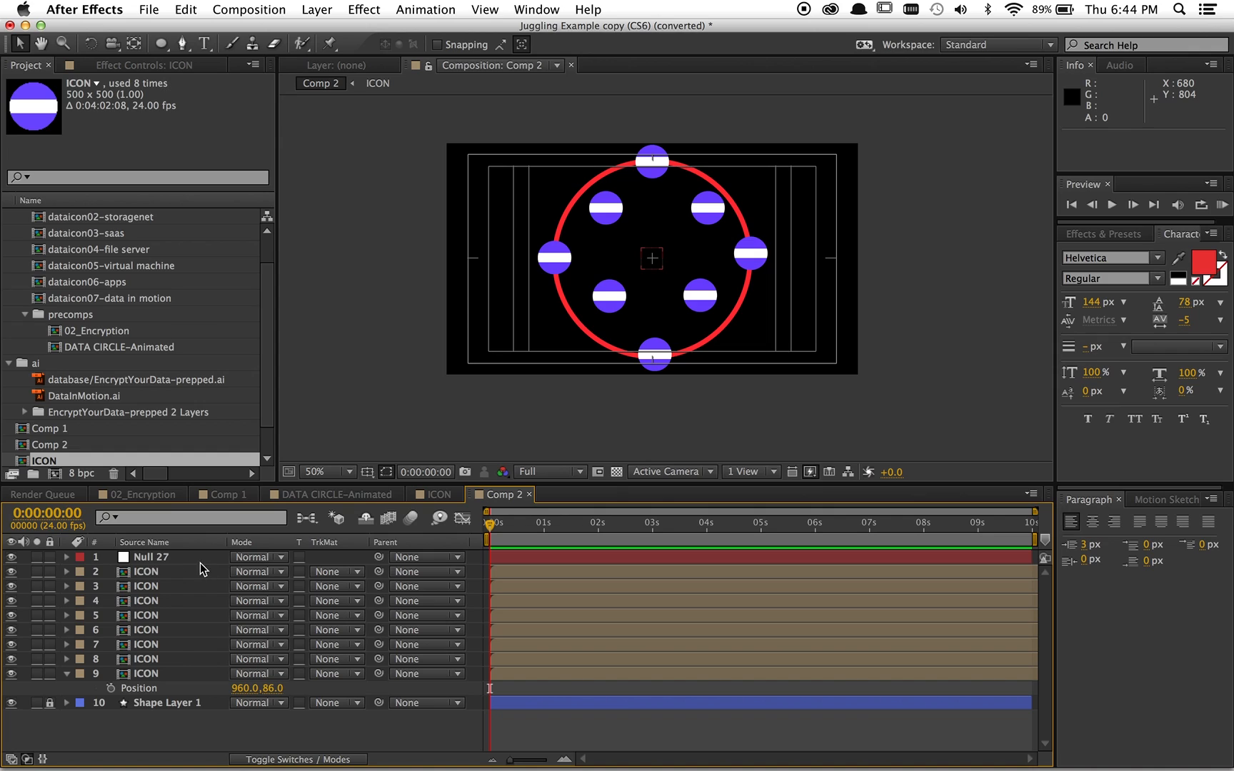
click(150, 557)
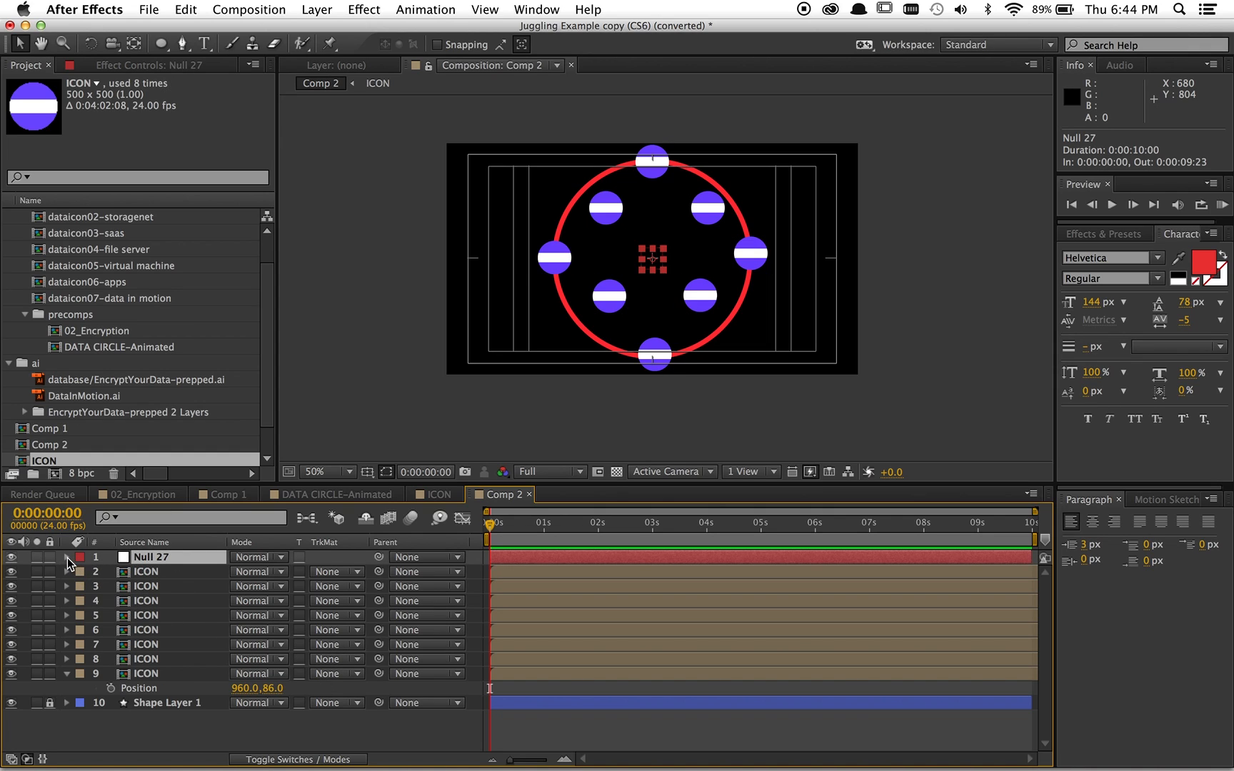
click(146, 571)
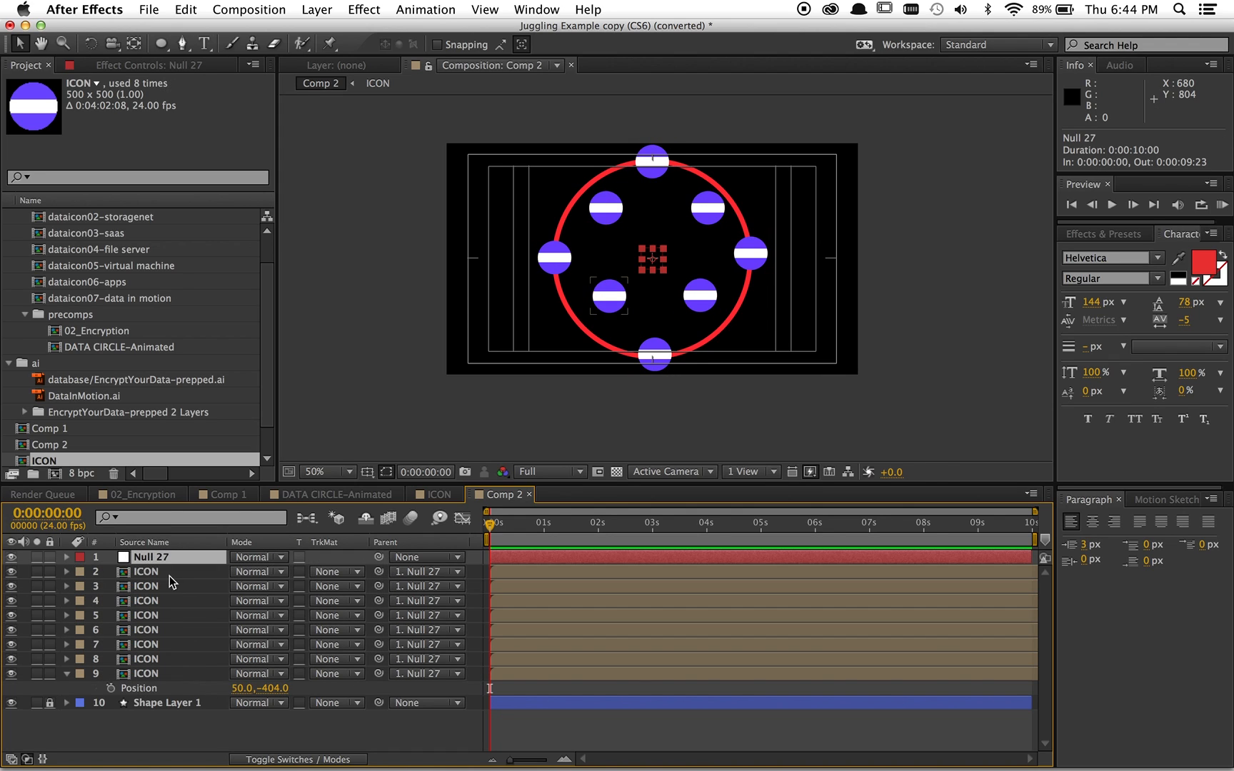
click(68, 557)
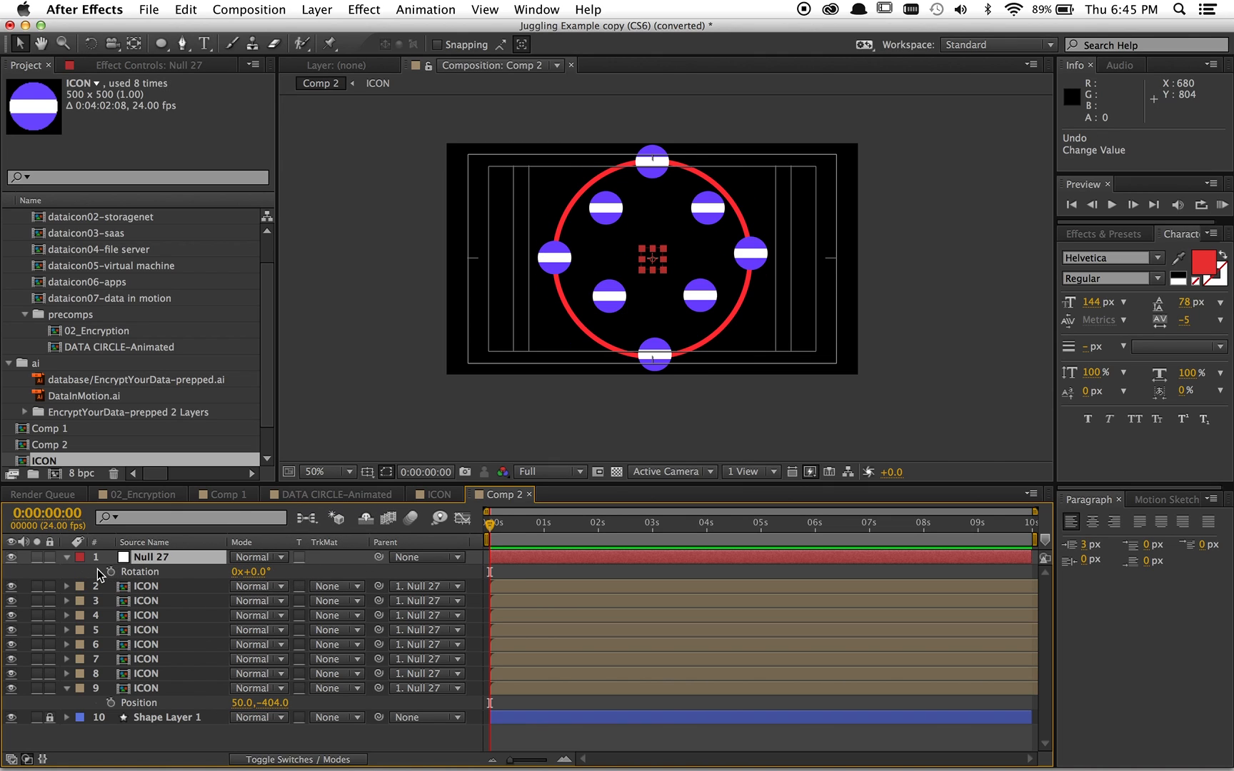
mouse_move(111, 580)
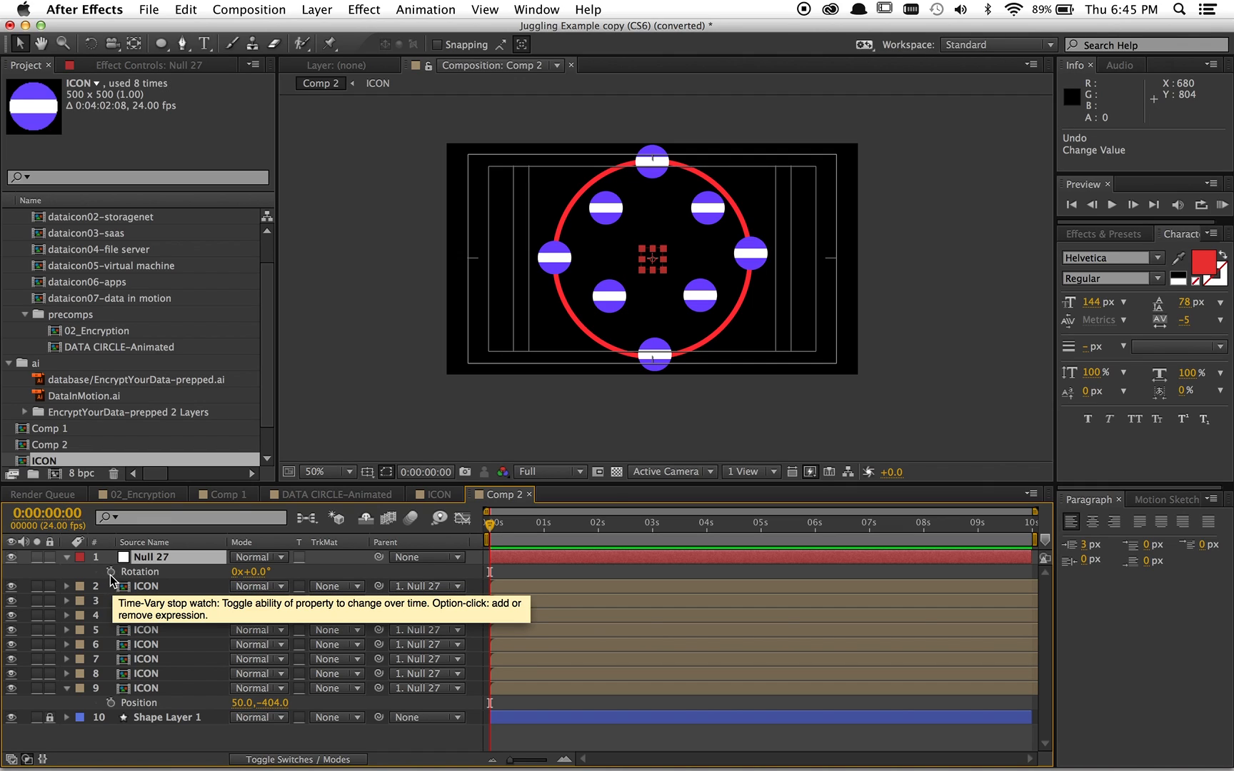
Give Null 27's Rotation the expression time*2 so the icon ring spins.
click(112, 571)
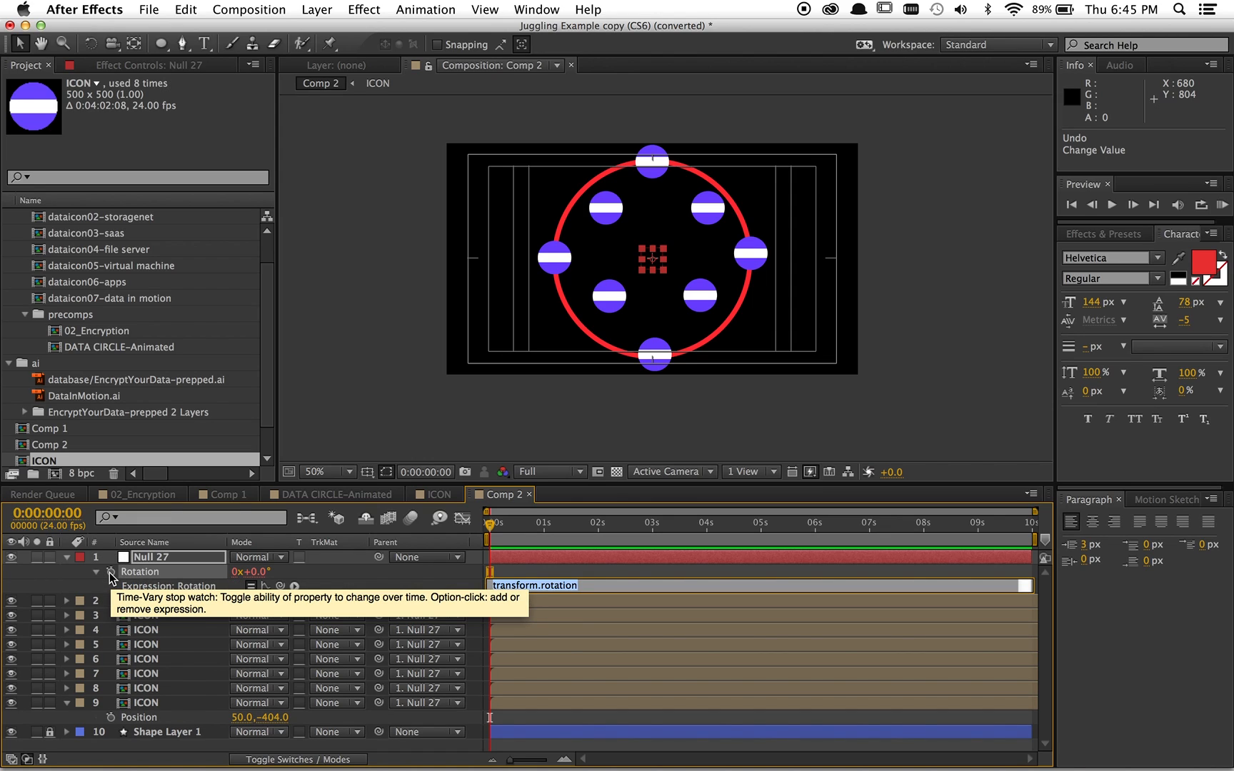
text(time*2)
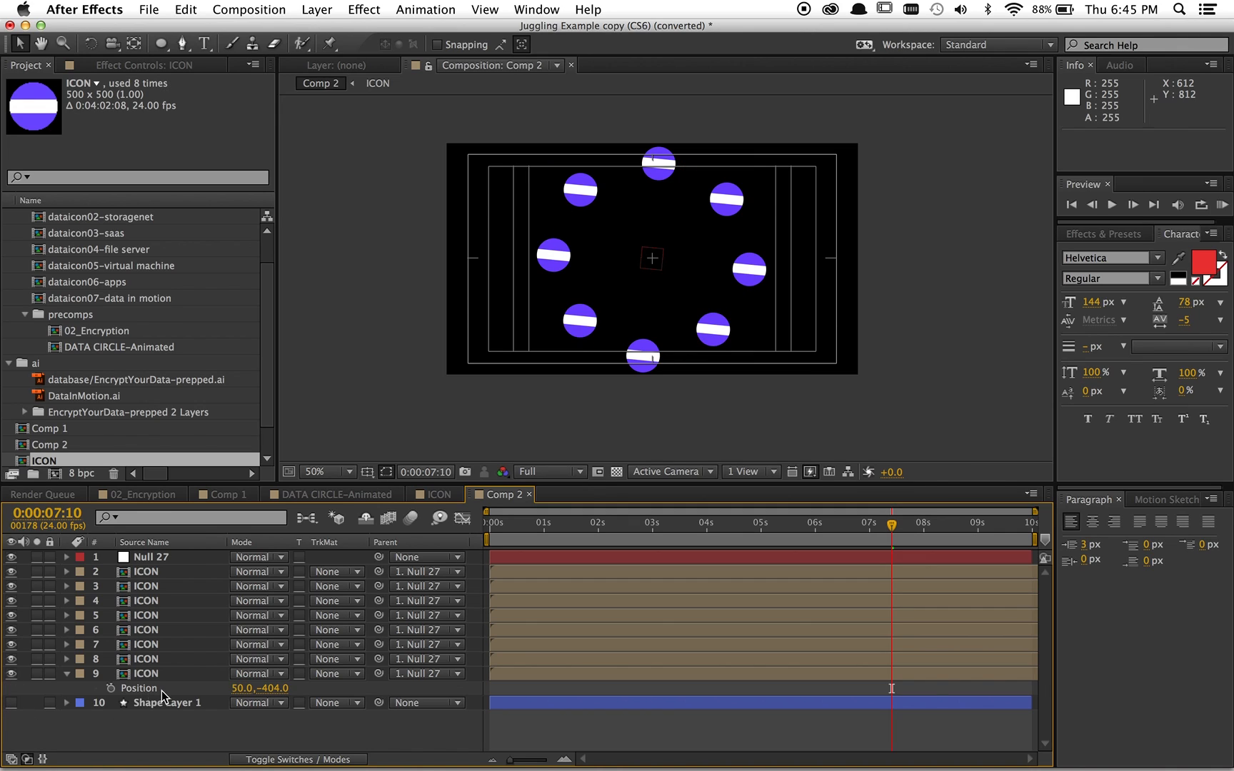
Preview the spin, then reveal the first ICON layer's Rotation beside Null 27's, both at 0°.
click(156, 702)
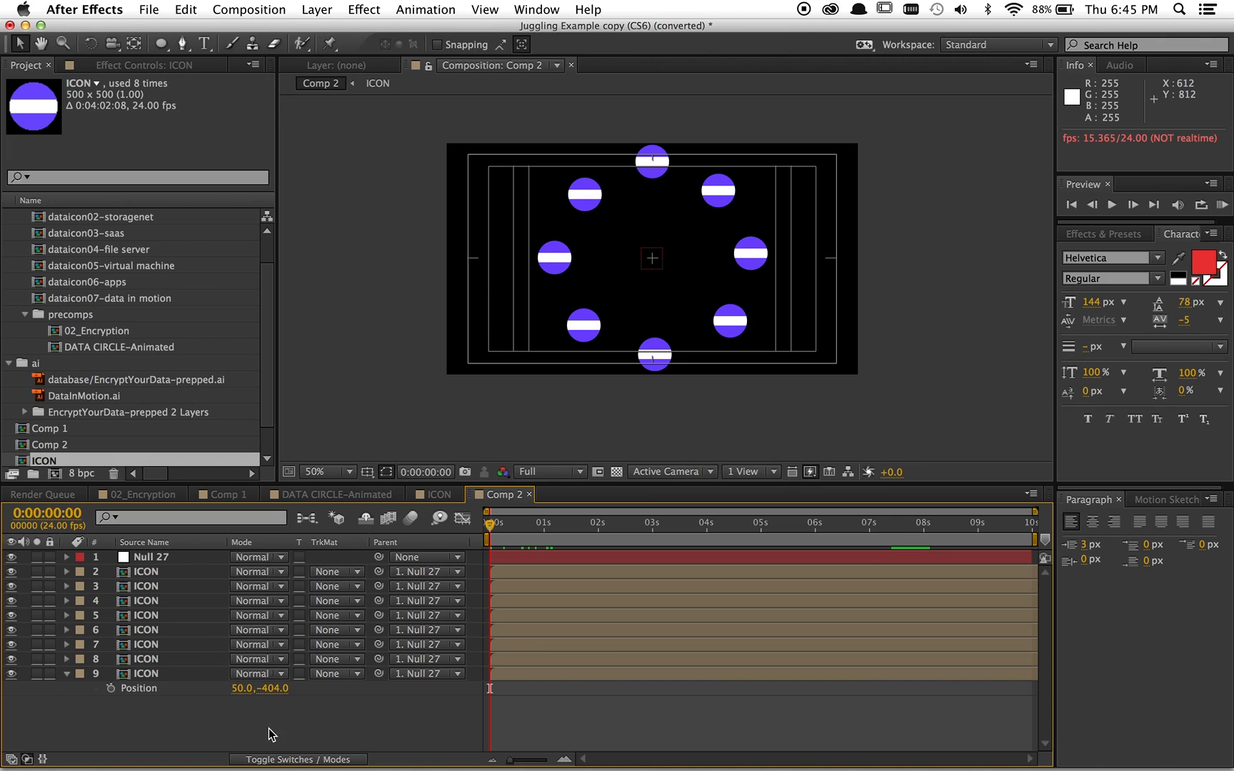
click(145, 556)
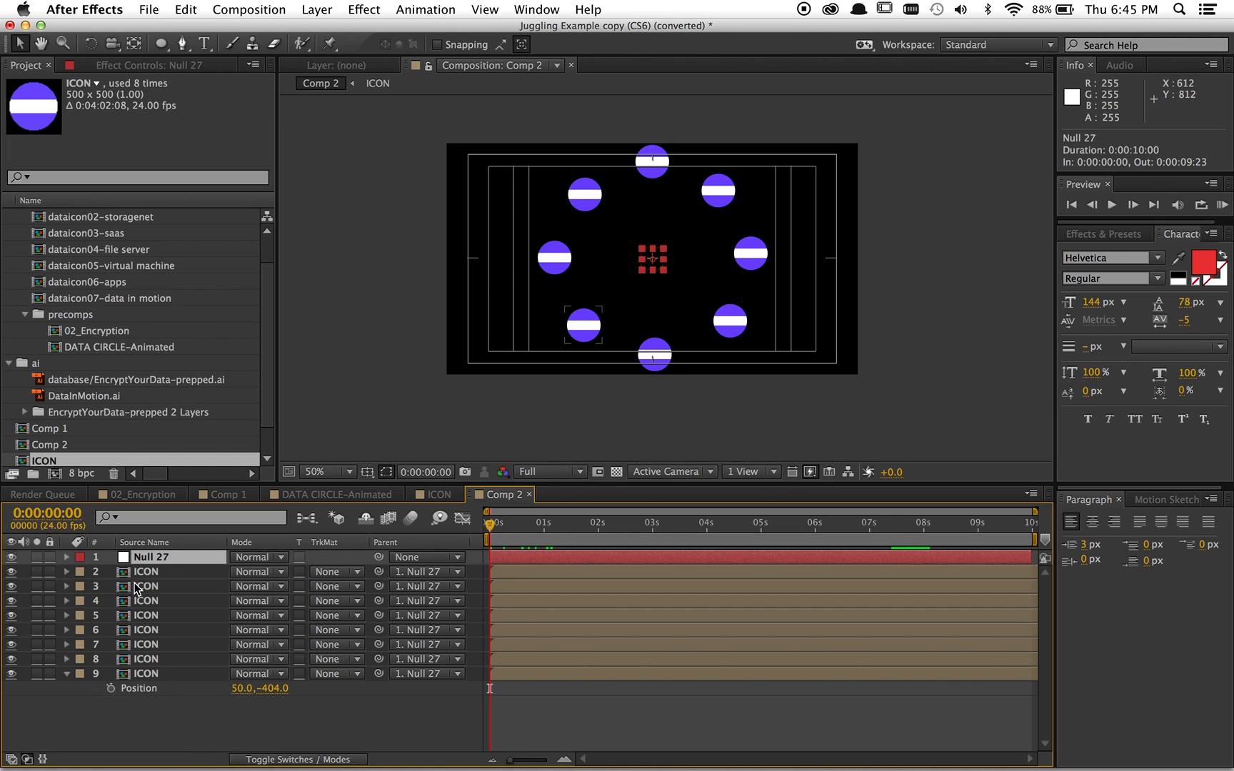
click(146, 571)
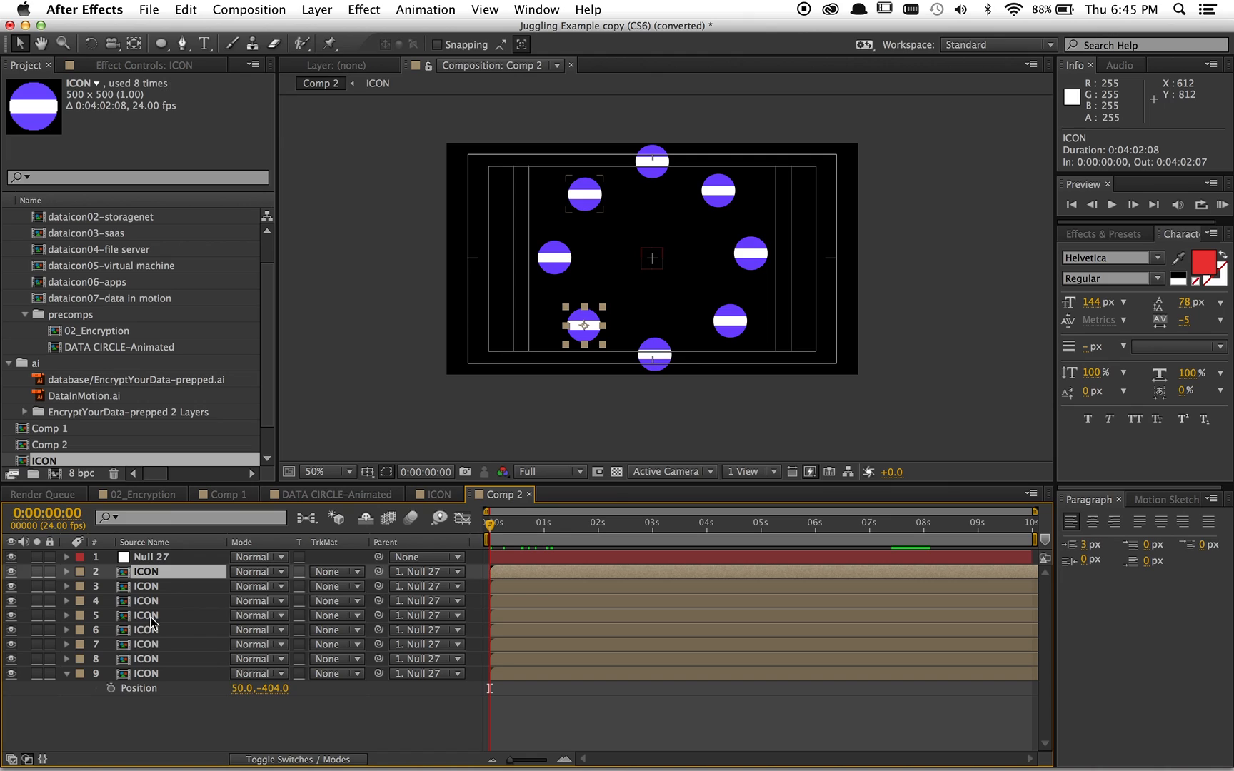
click(69, 571)
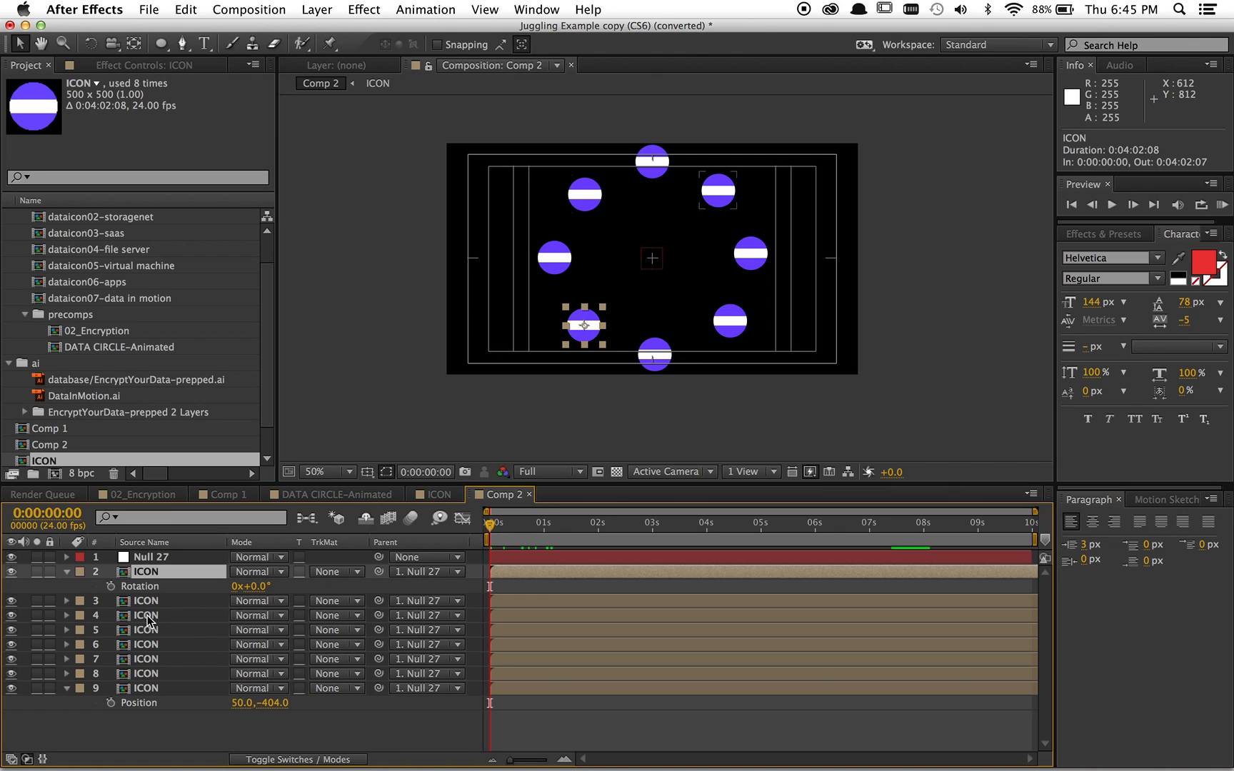
click(152, 557)
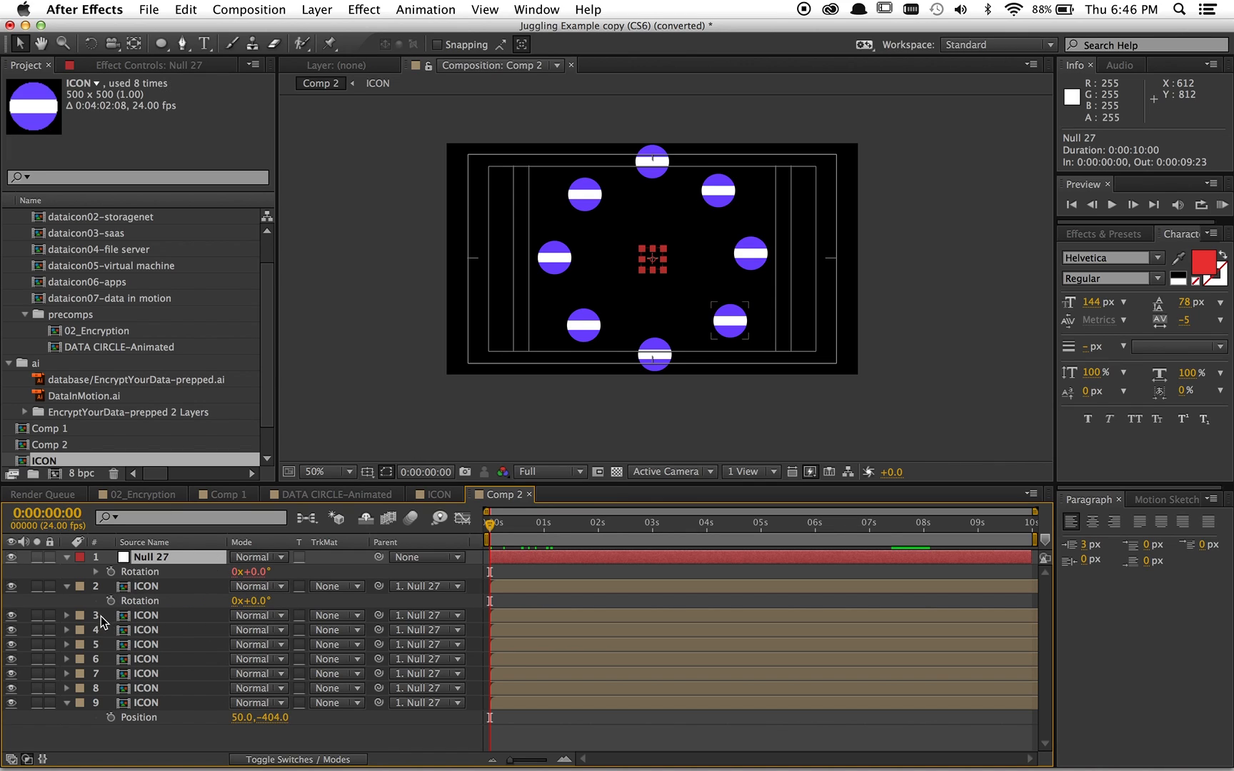
mouse_move(110, 606)
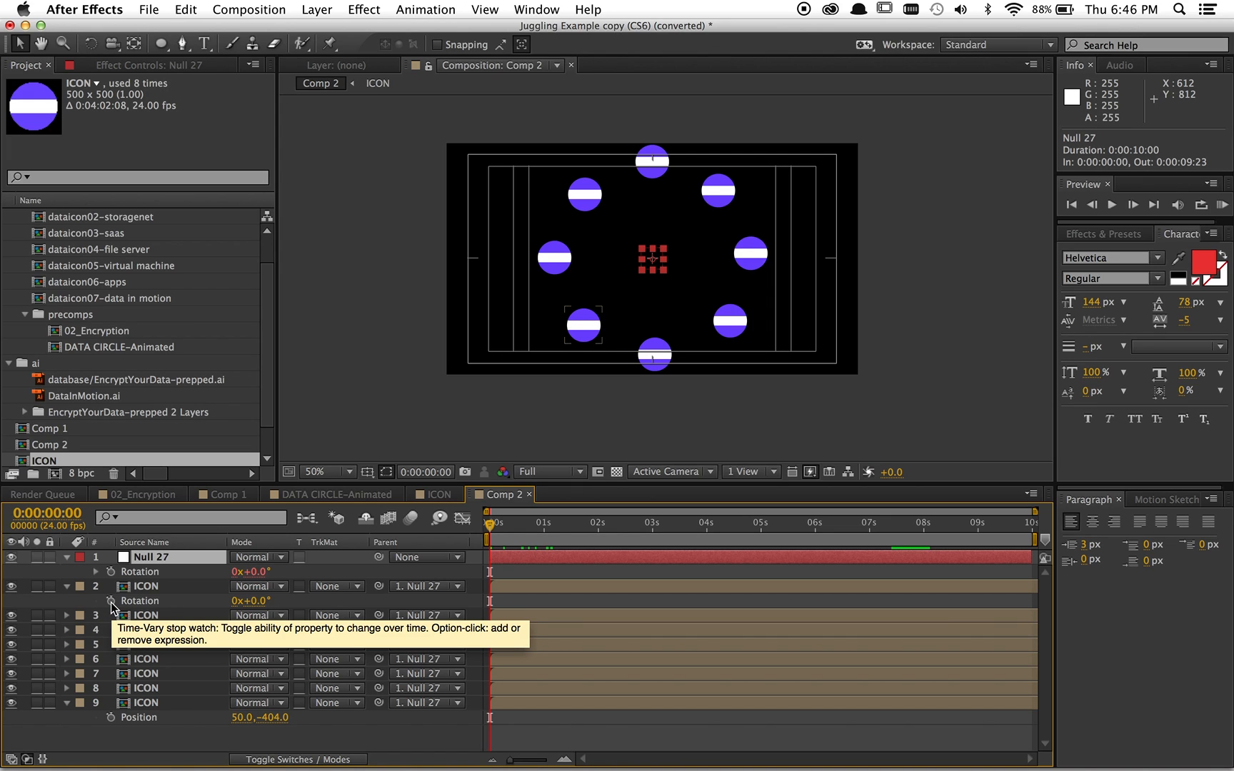
Add an expression on the first ICON's Rotation linking it to Null 27's rotation.
click(114, 600)
text(thisComp.layer("Null 27").transform.rotation)
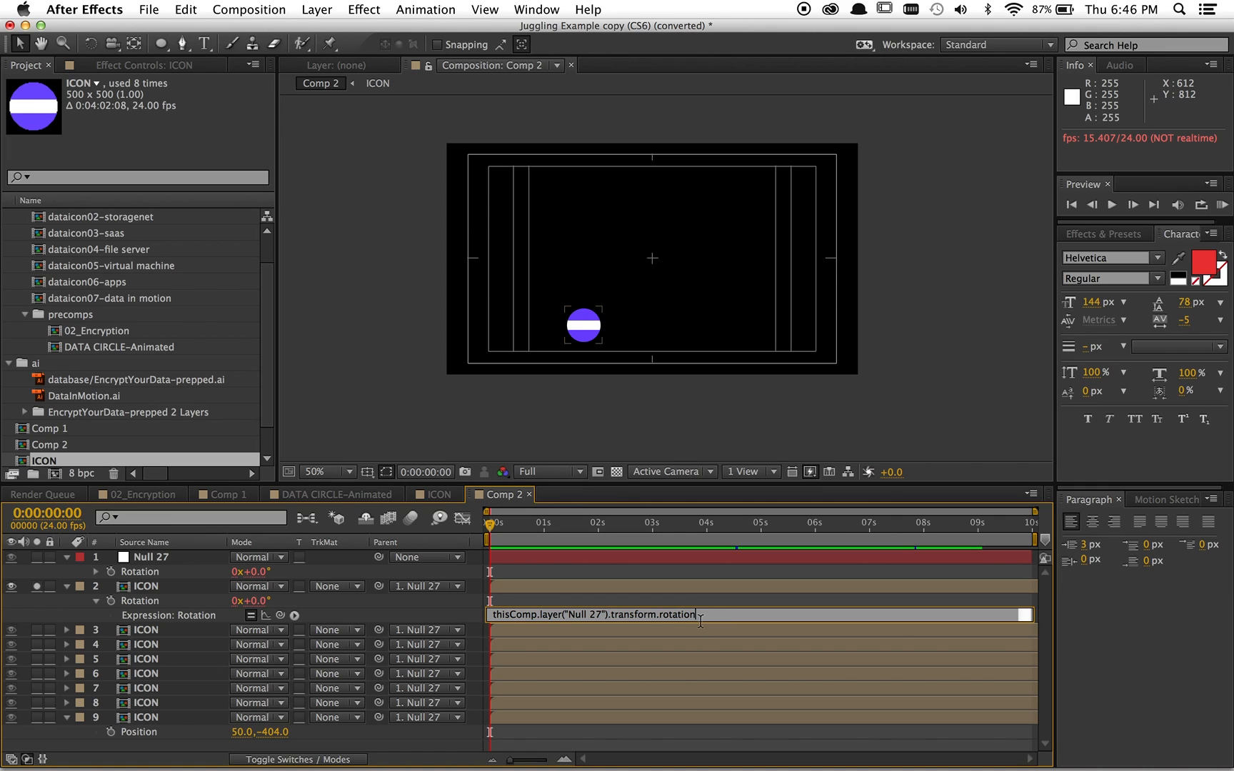
mouse_move(660, 593)
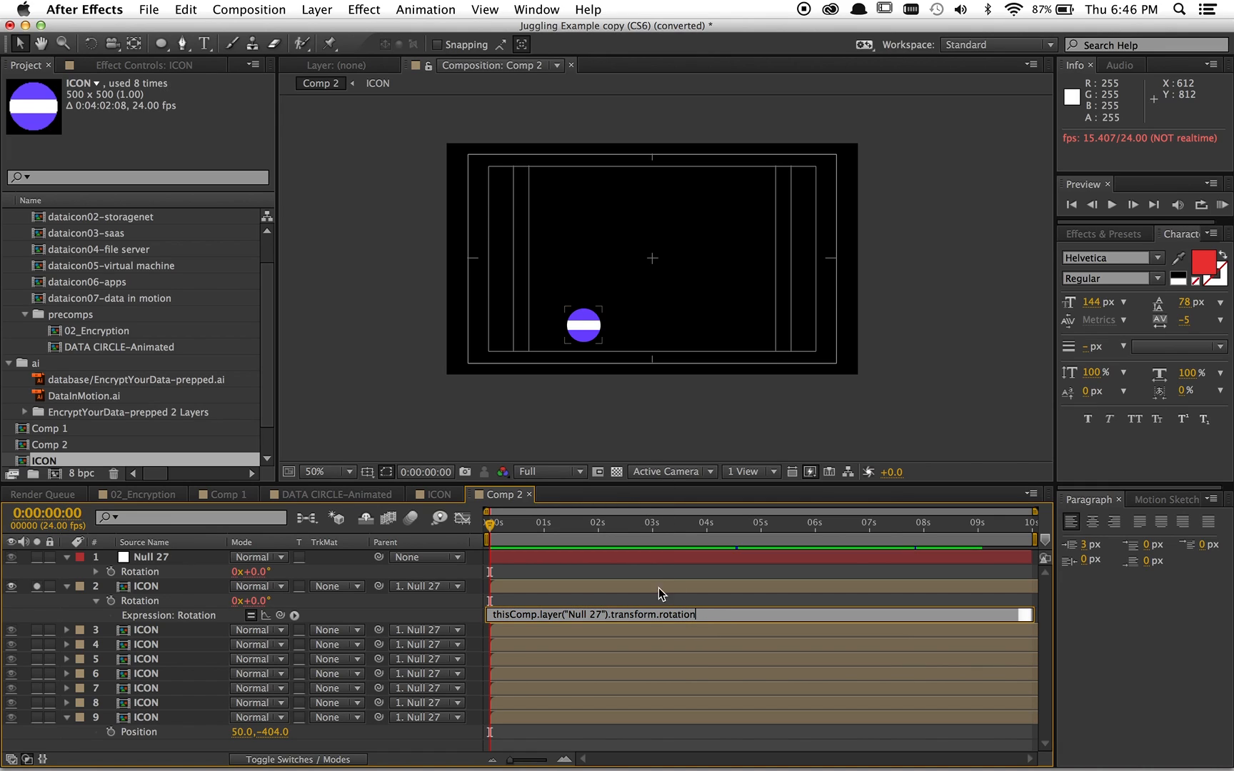
mouse_move(652, 541)
text(*20)
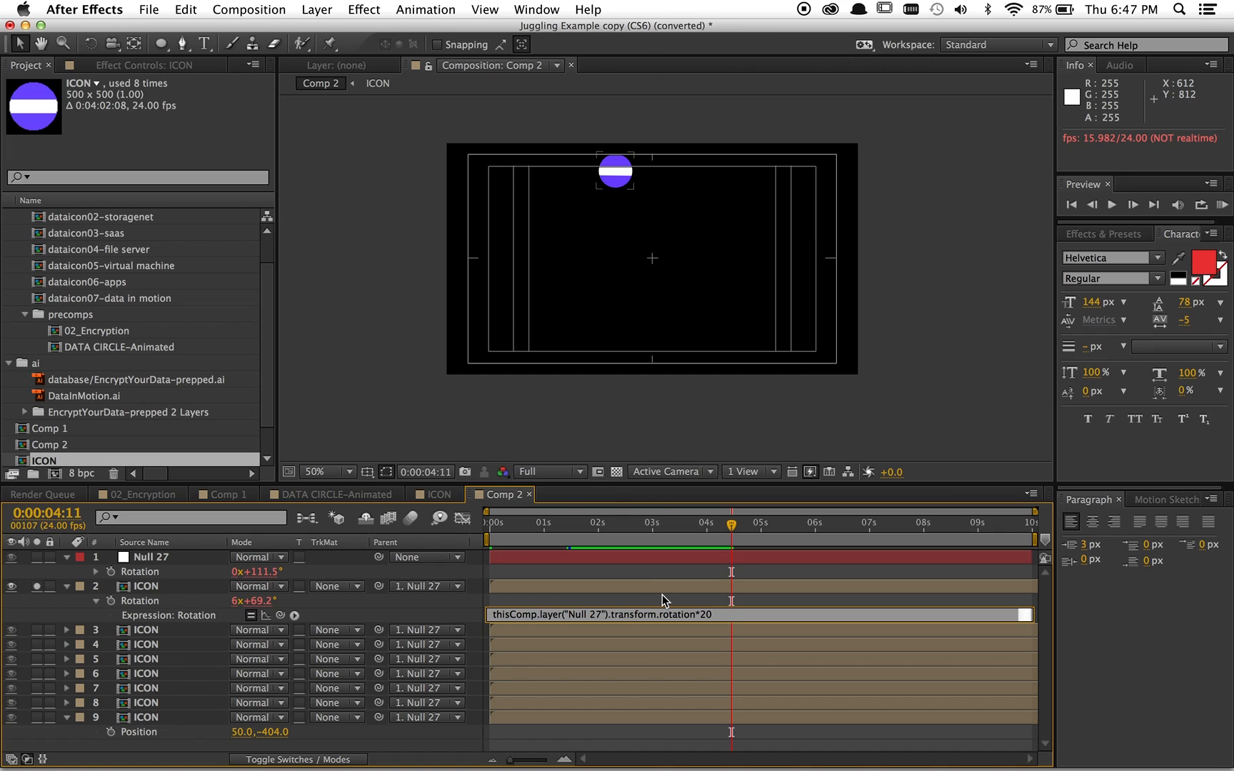
mouse_move(675, 584)
text(-1)
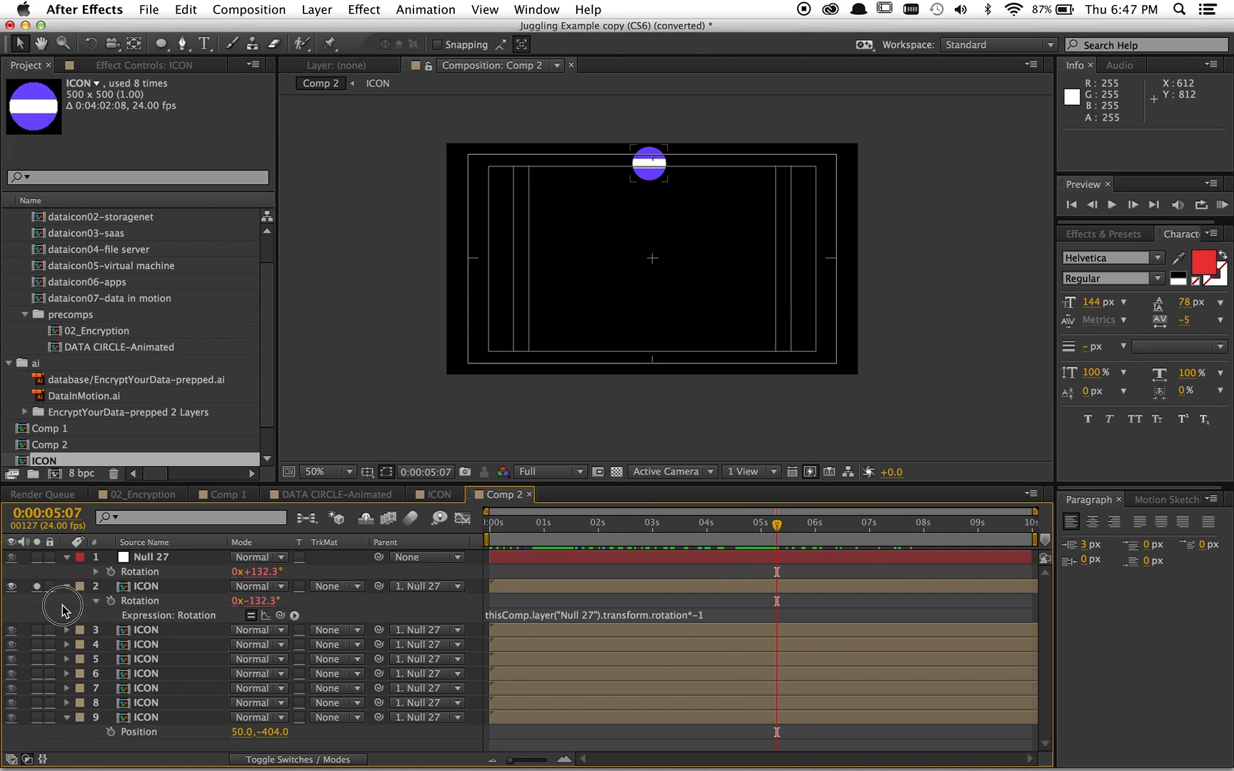
Unsolo the icons and copy only the first ICON's counter-rotation expression via Edit.
click(68, 587)
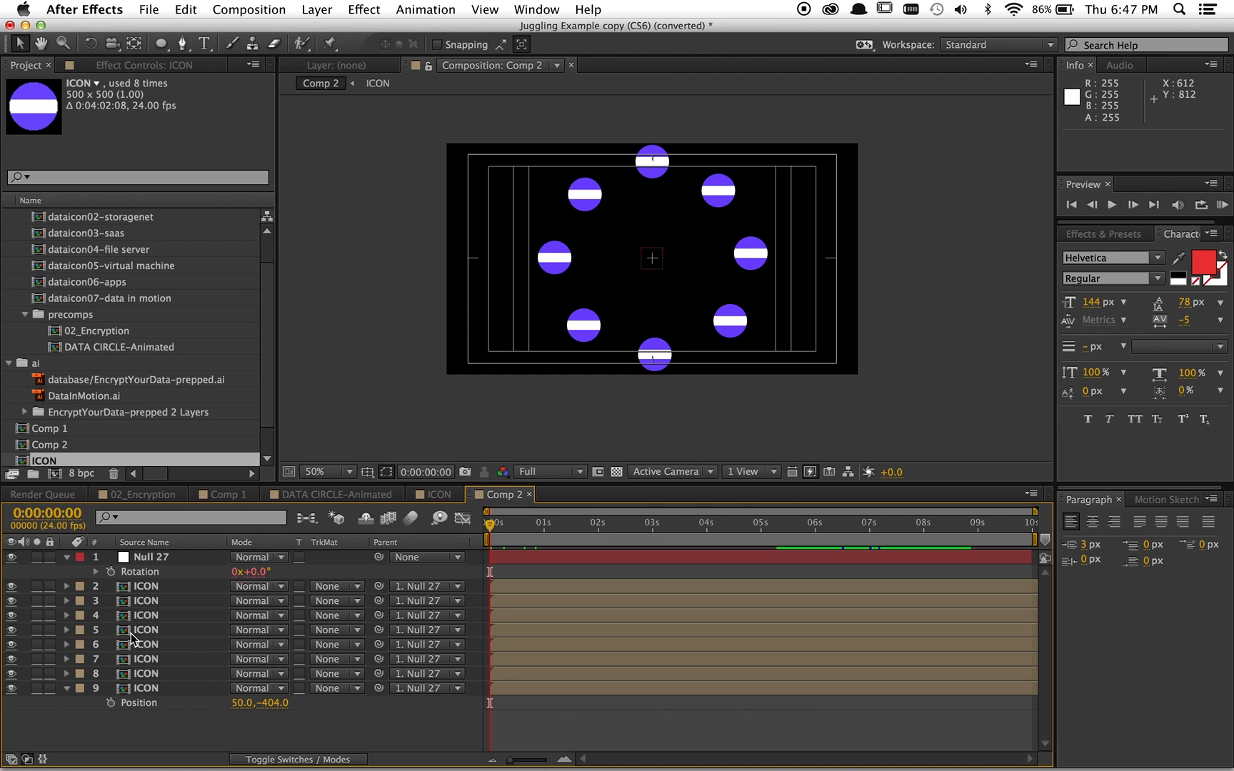
click(146, 586)
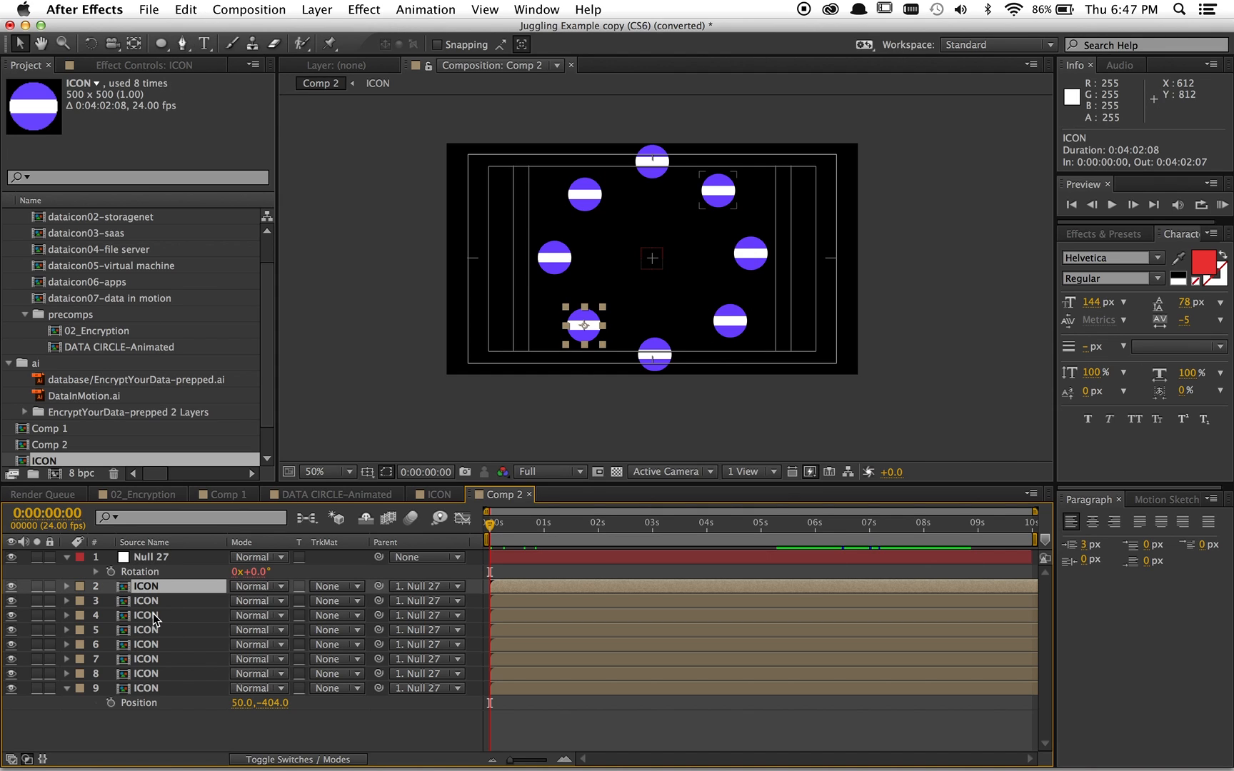
click(184, 10)
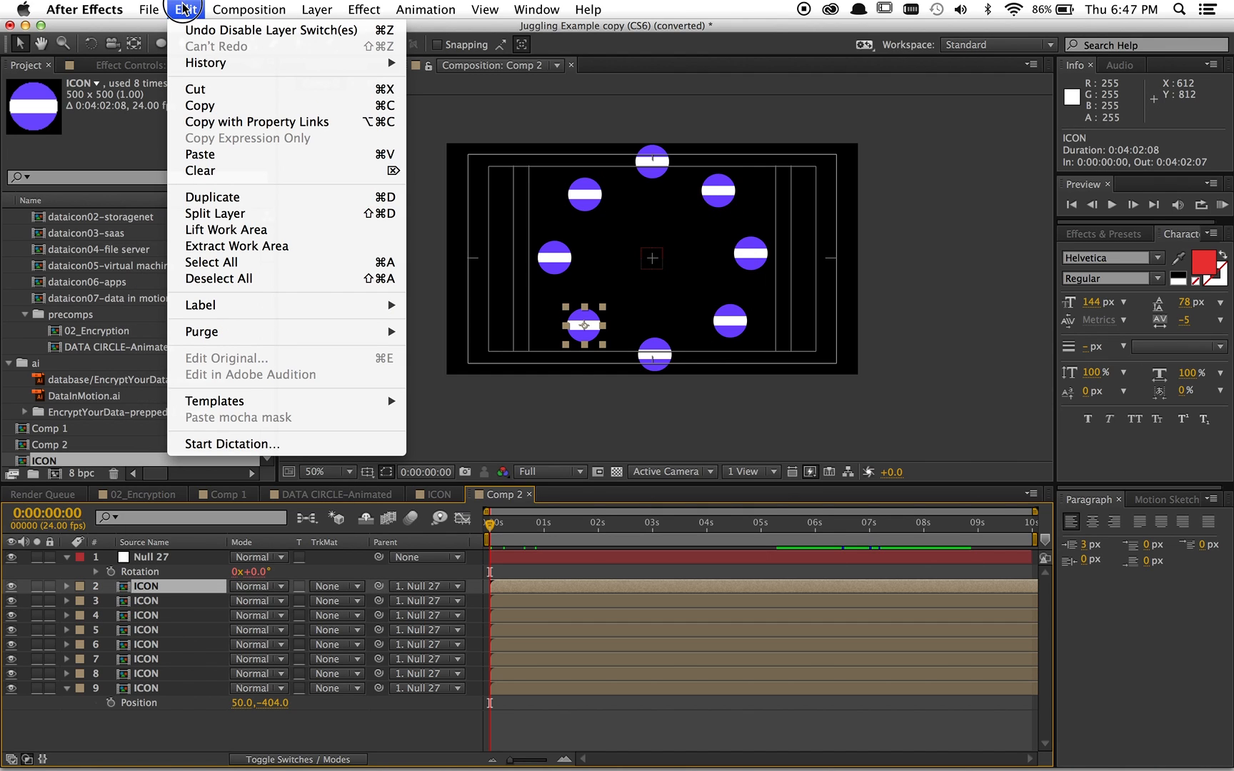
mouse_move(212, 213)
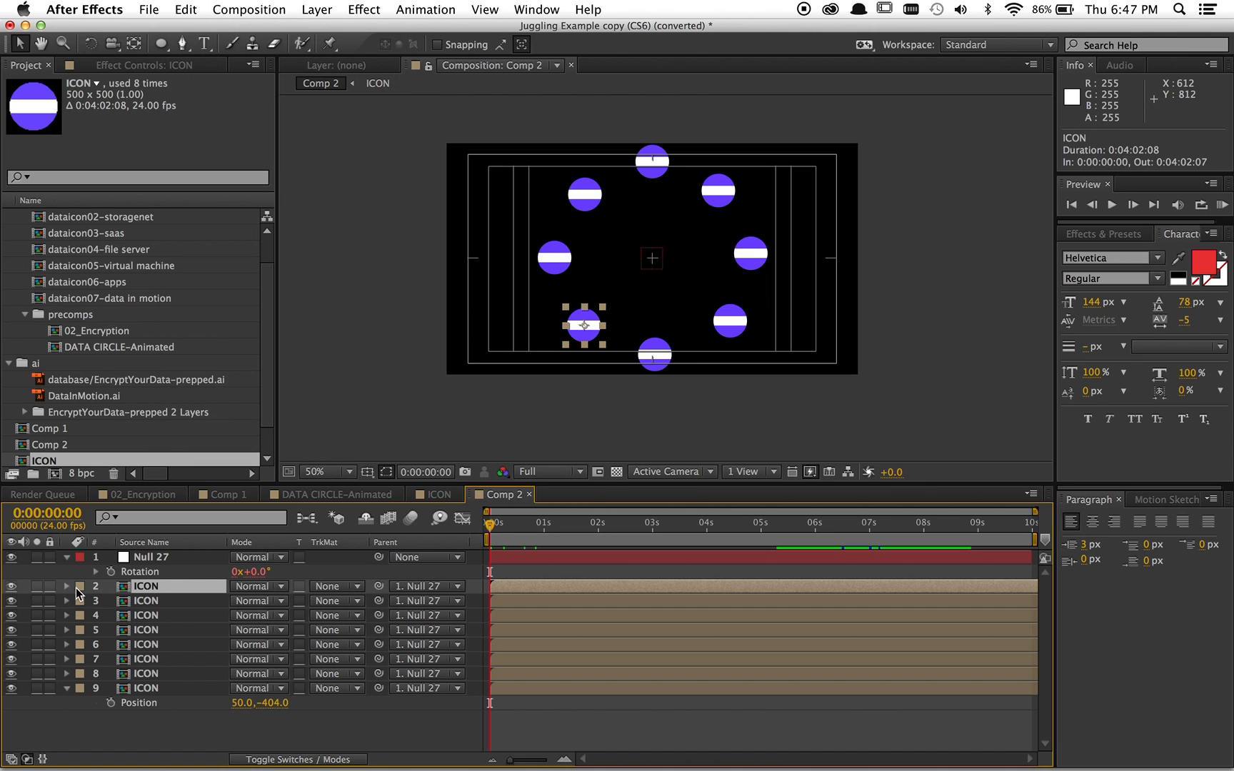
click(67, 586)
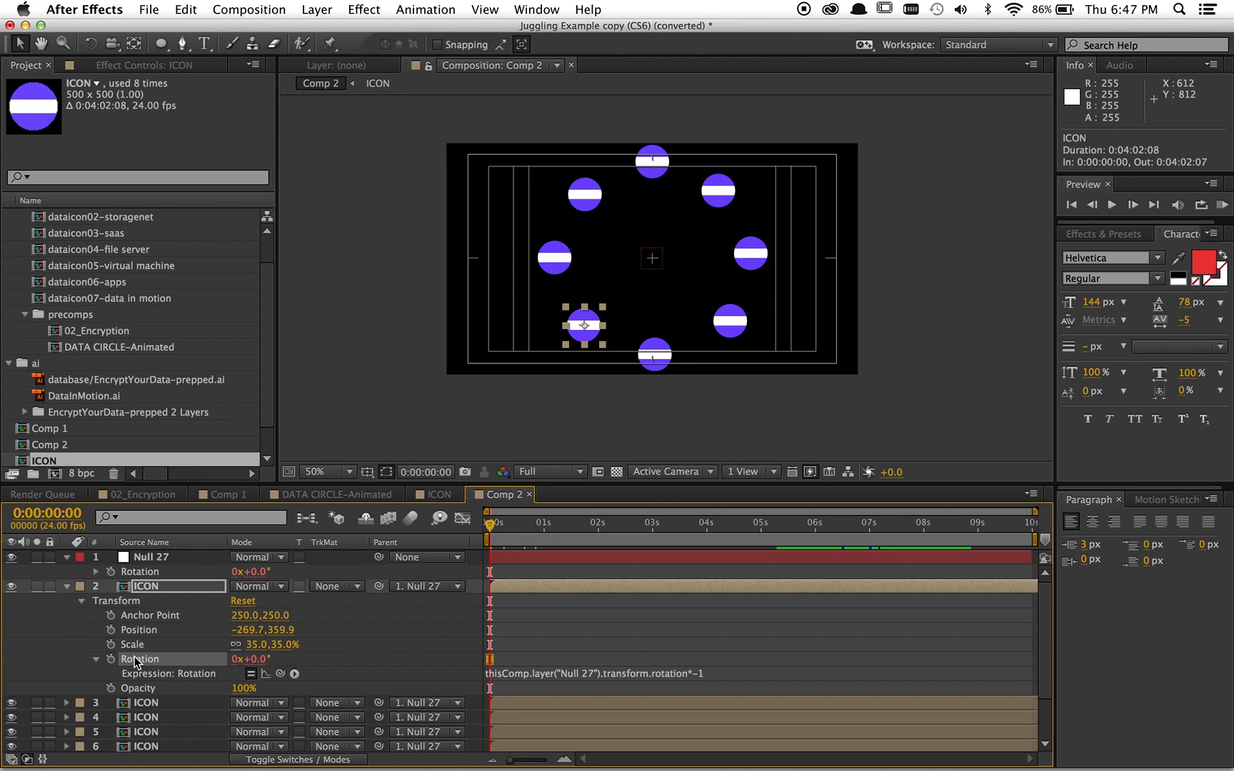
click(184, 10)
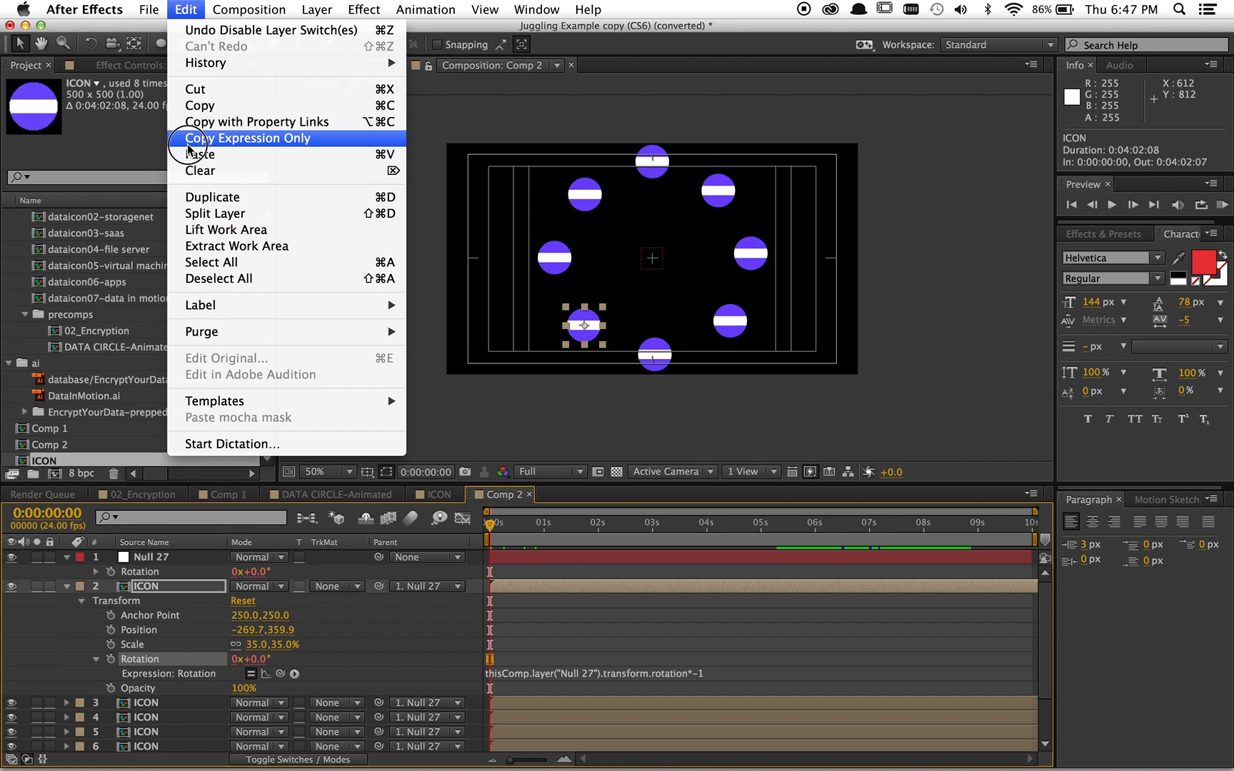
click(245, 137)
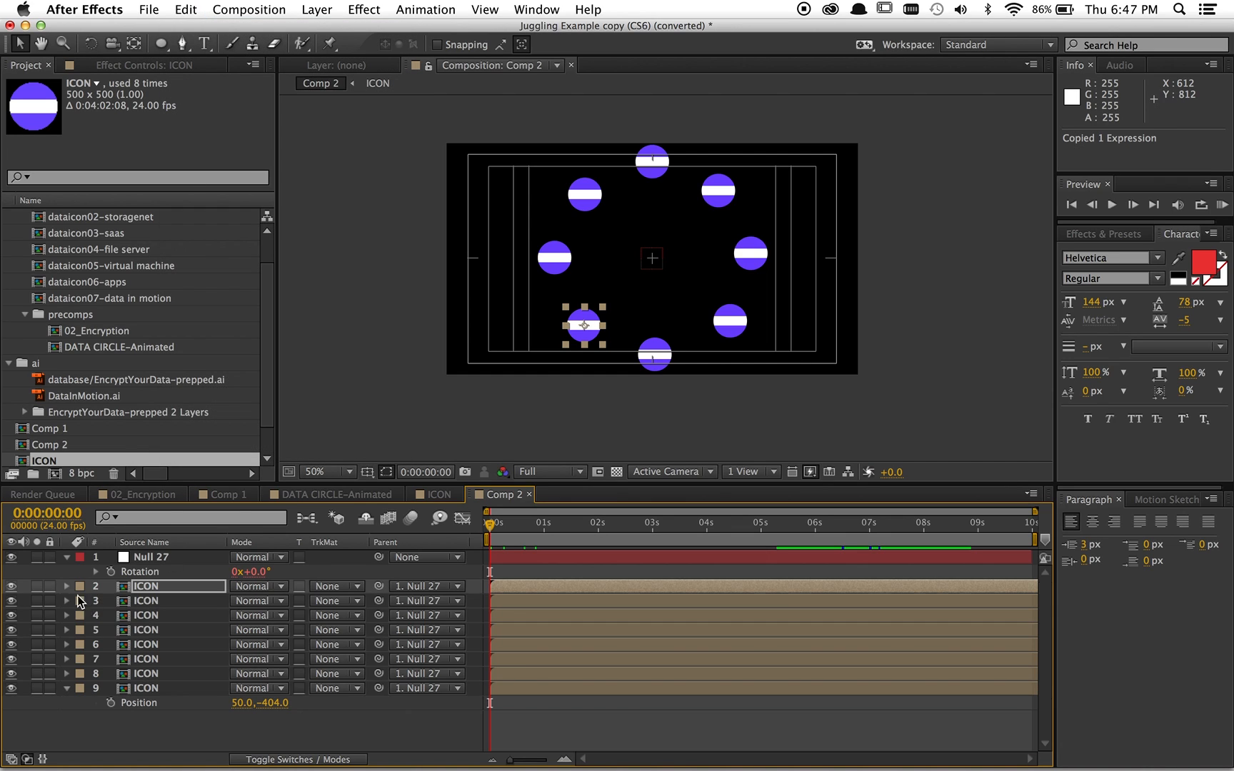
Paste the expression onto ICON layers 3–9 so every icon stays upright.
click(145, 600)
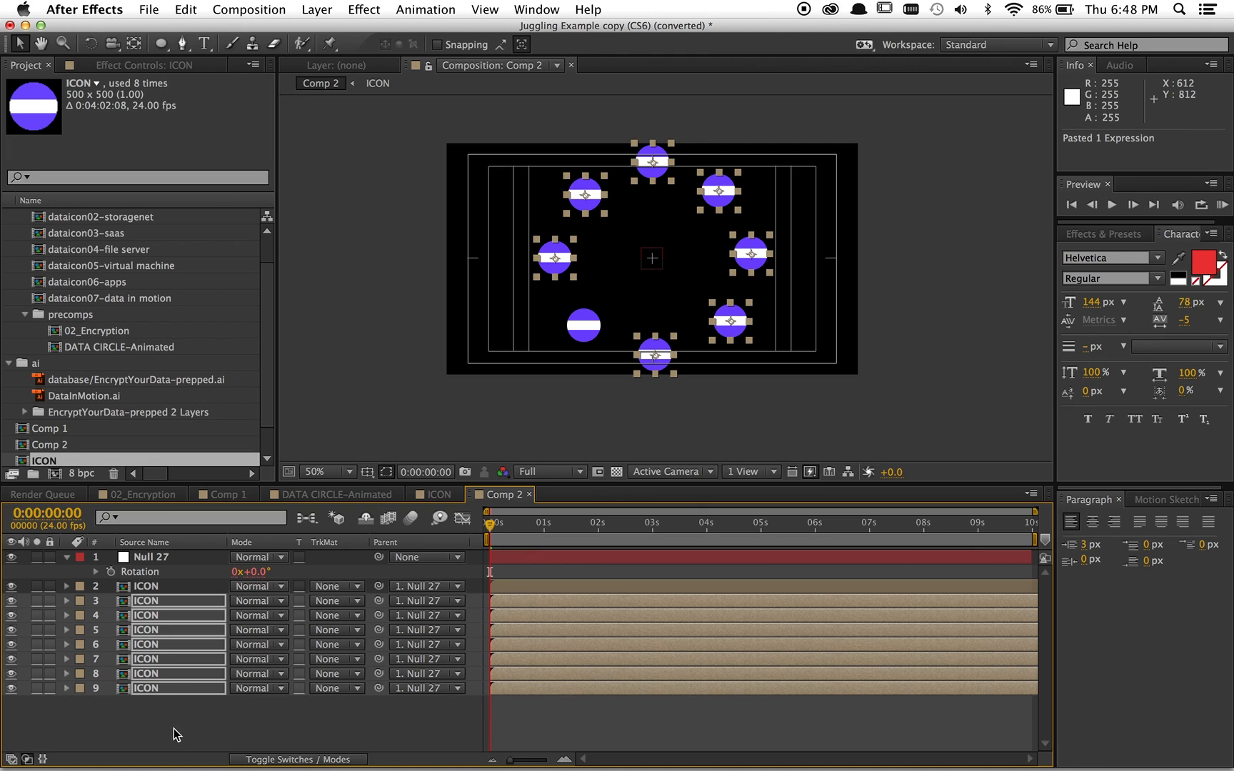
mouse_move(305, 708)
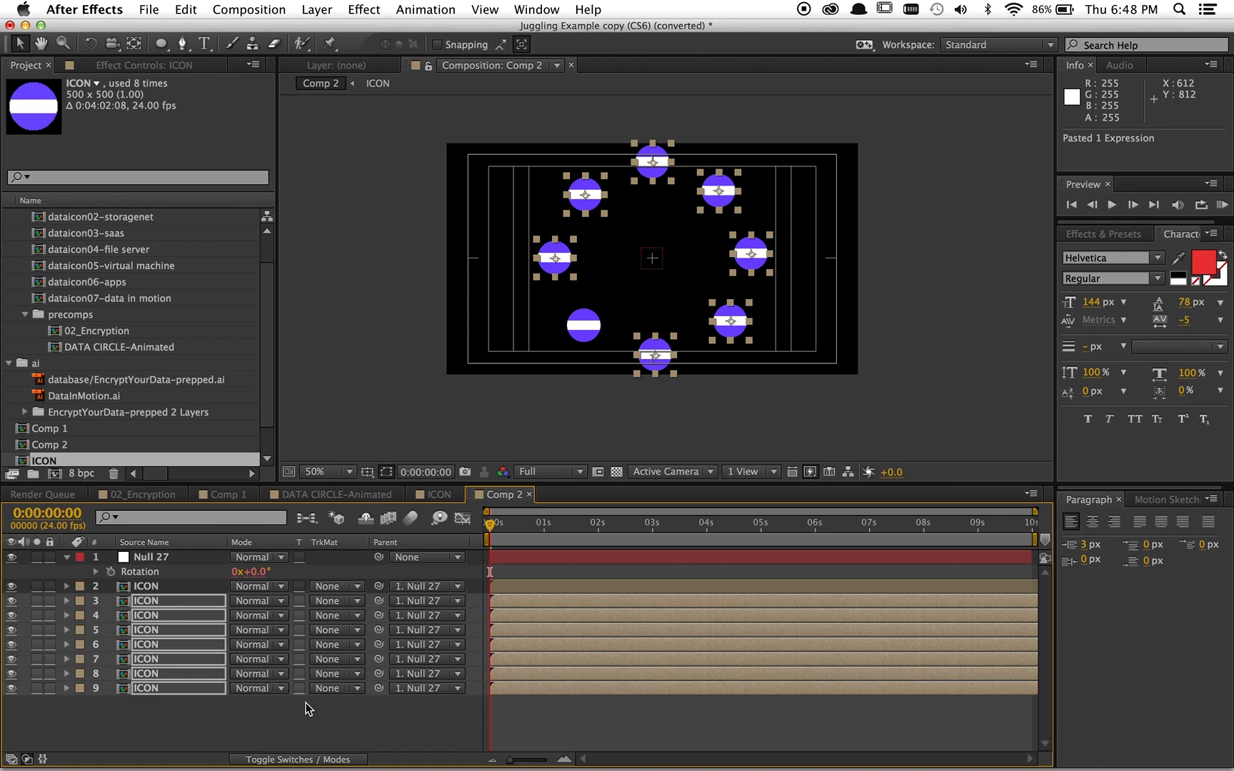
click(1131, 205)
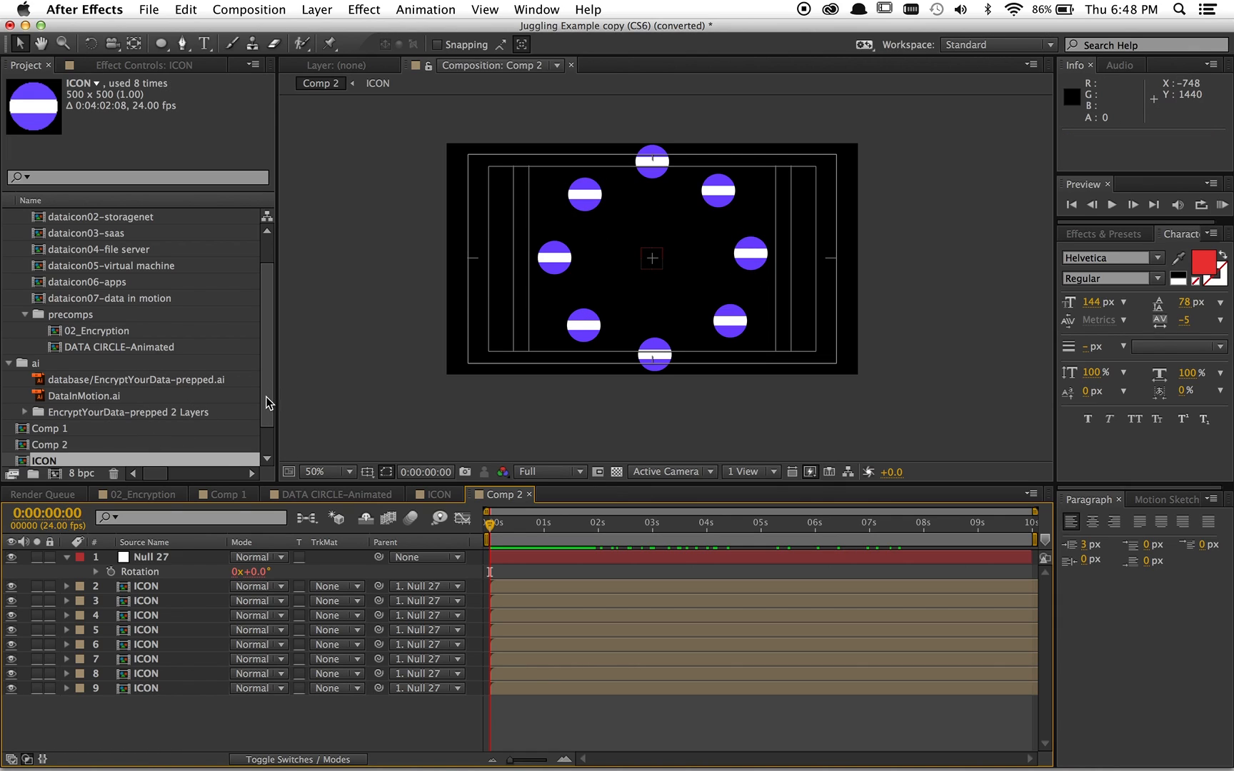
Rename Comp 2 to ferris wheel and nest it in a new ferris wheel 2 comp.
click(51, 444)
text(feis wh)
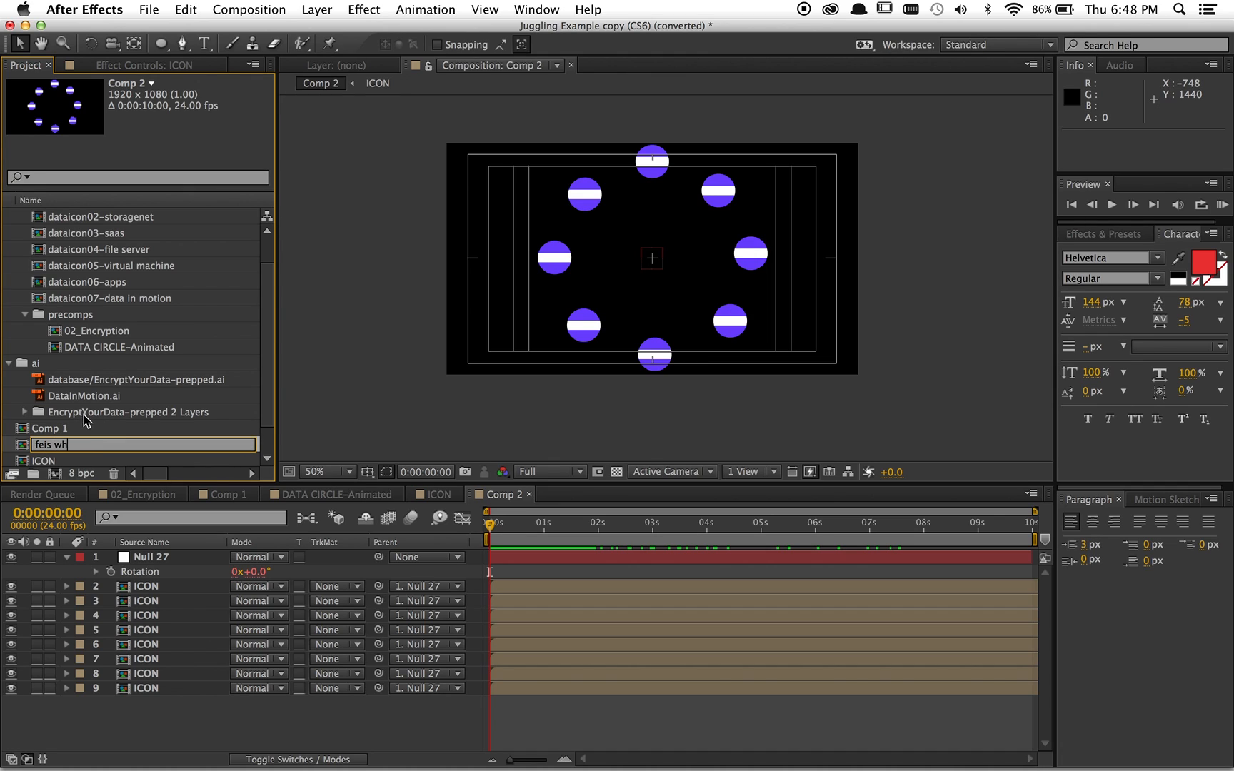
text(ee)
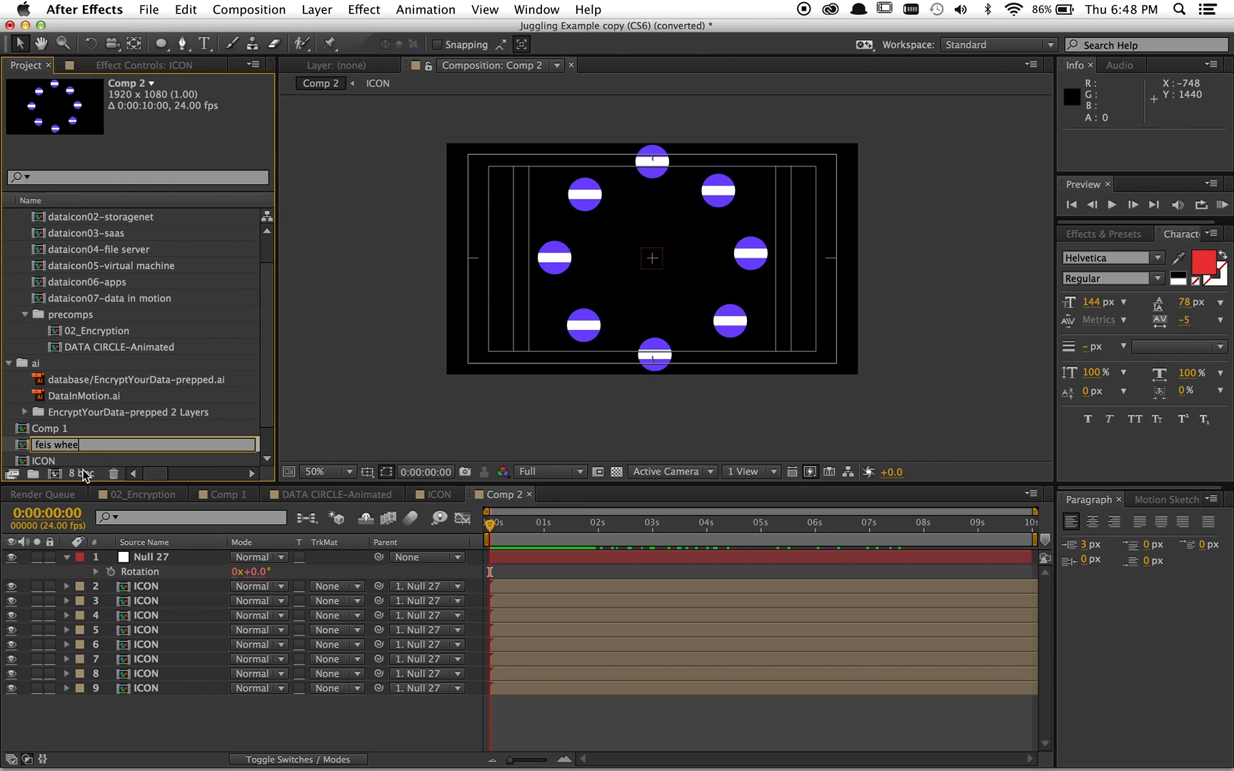
key(Return)
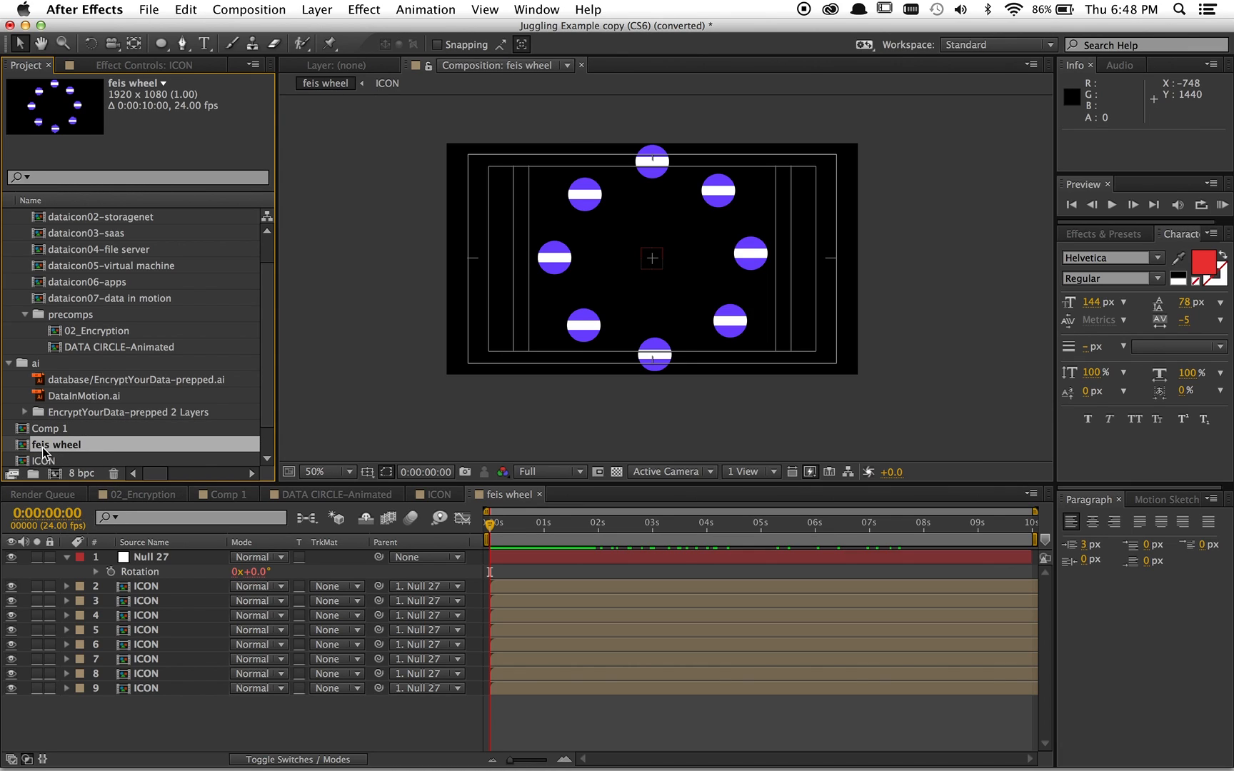
double_click(56, 444)
text(rr)
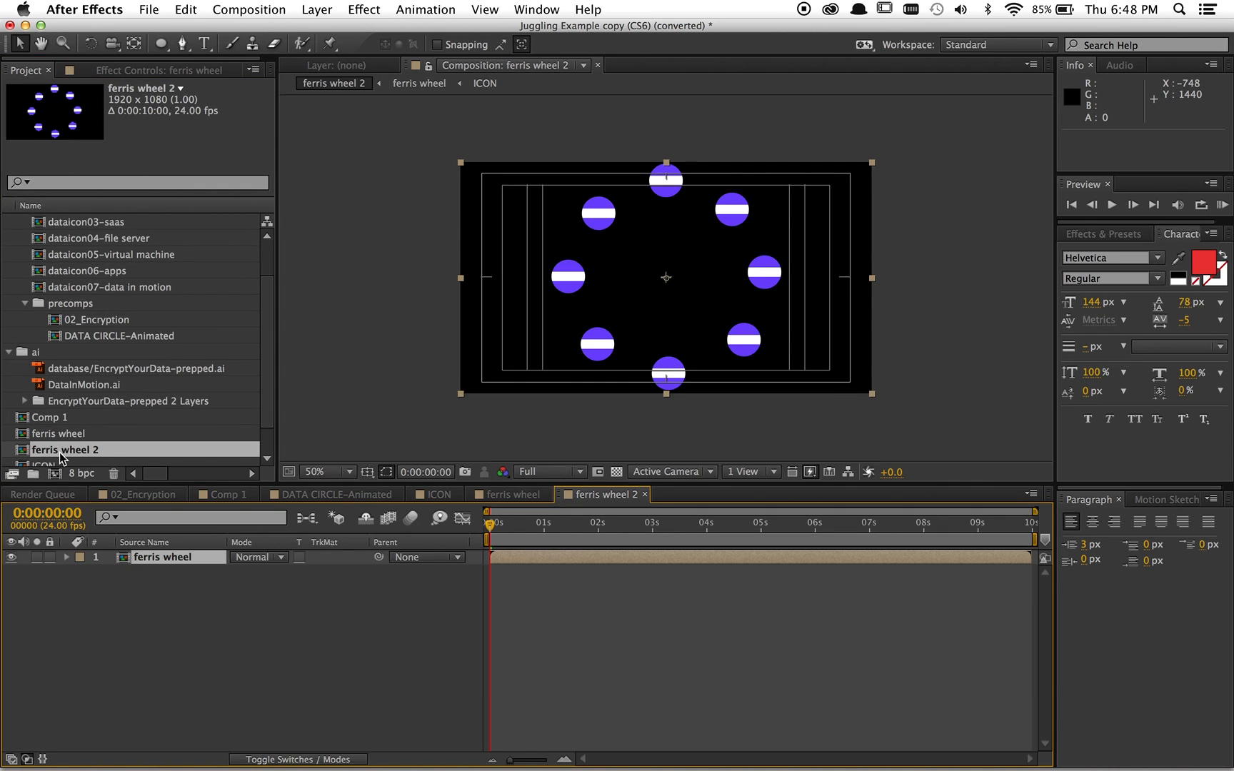
Rename the comps to 'ferris wheel -main' and 'ferris wheel-01'.
double_click(66, 449)
text(-)
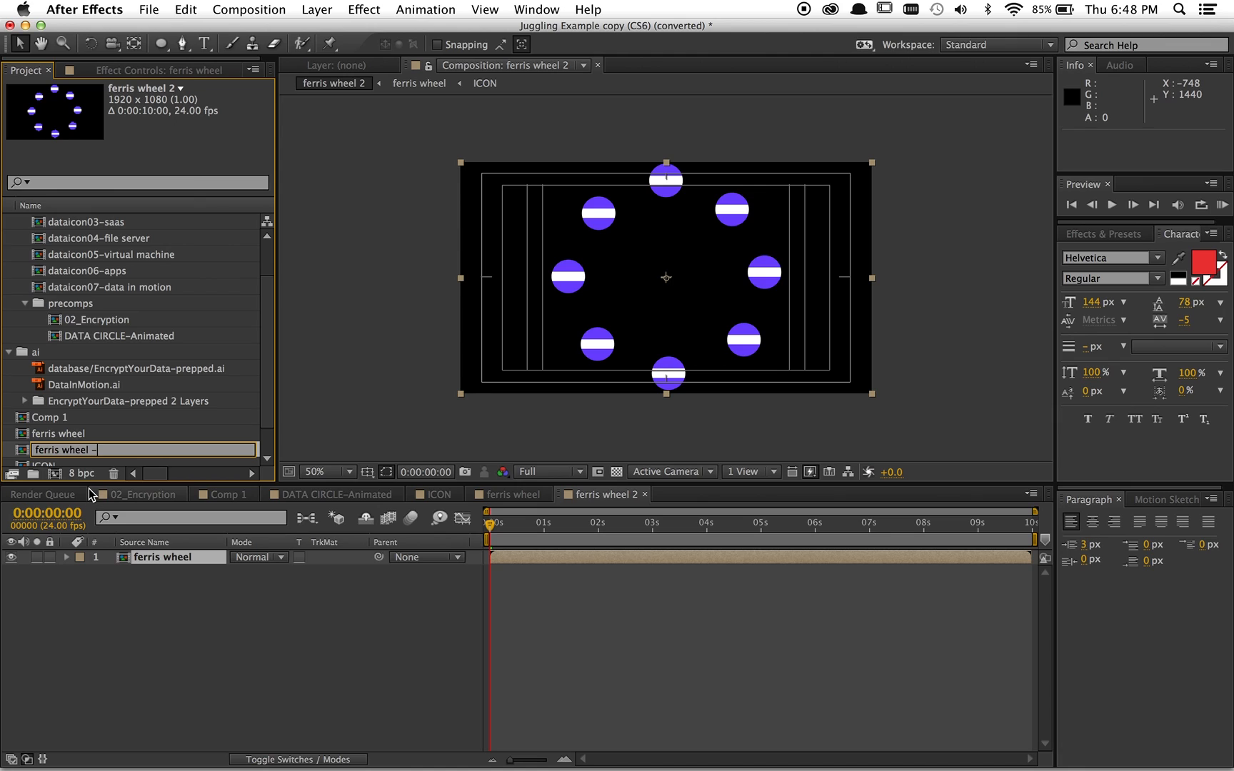
text(main)
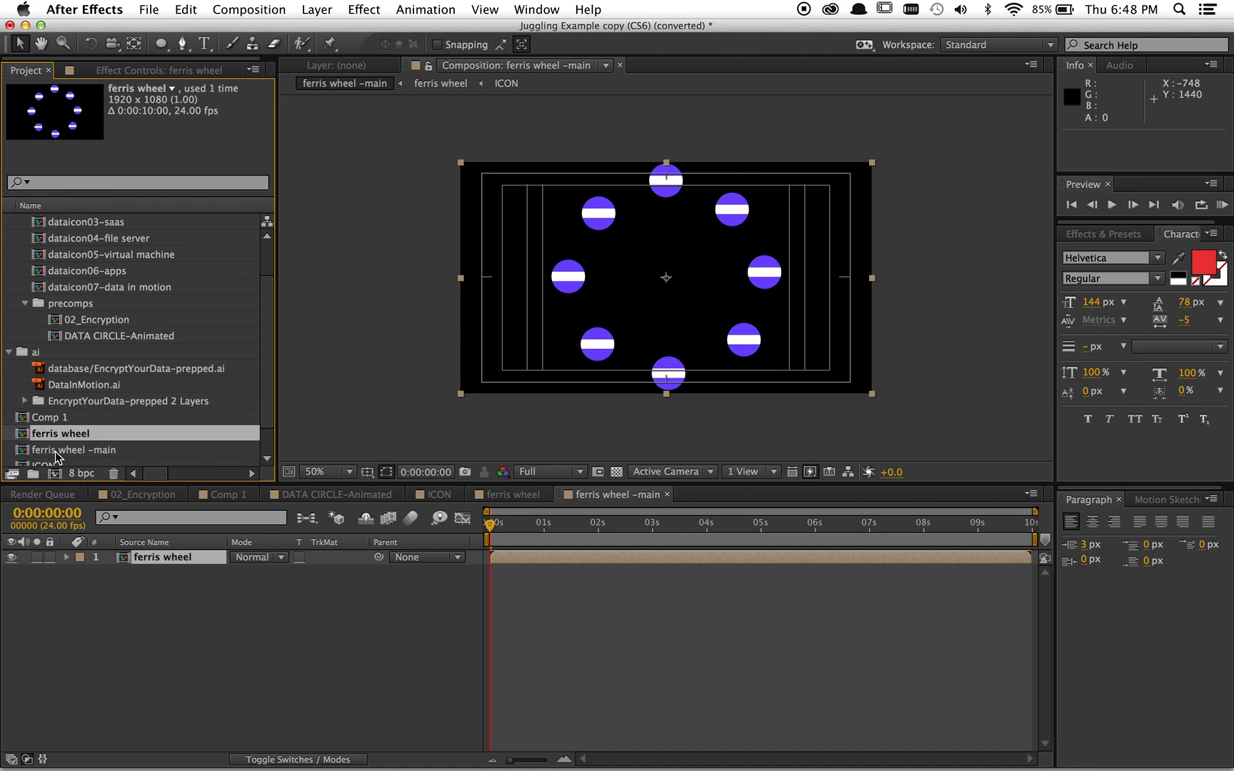
double_click(60, 432)
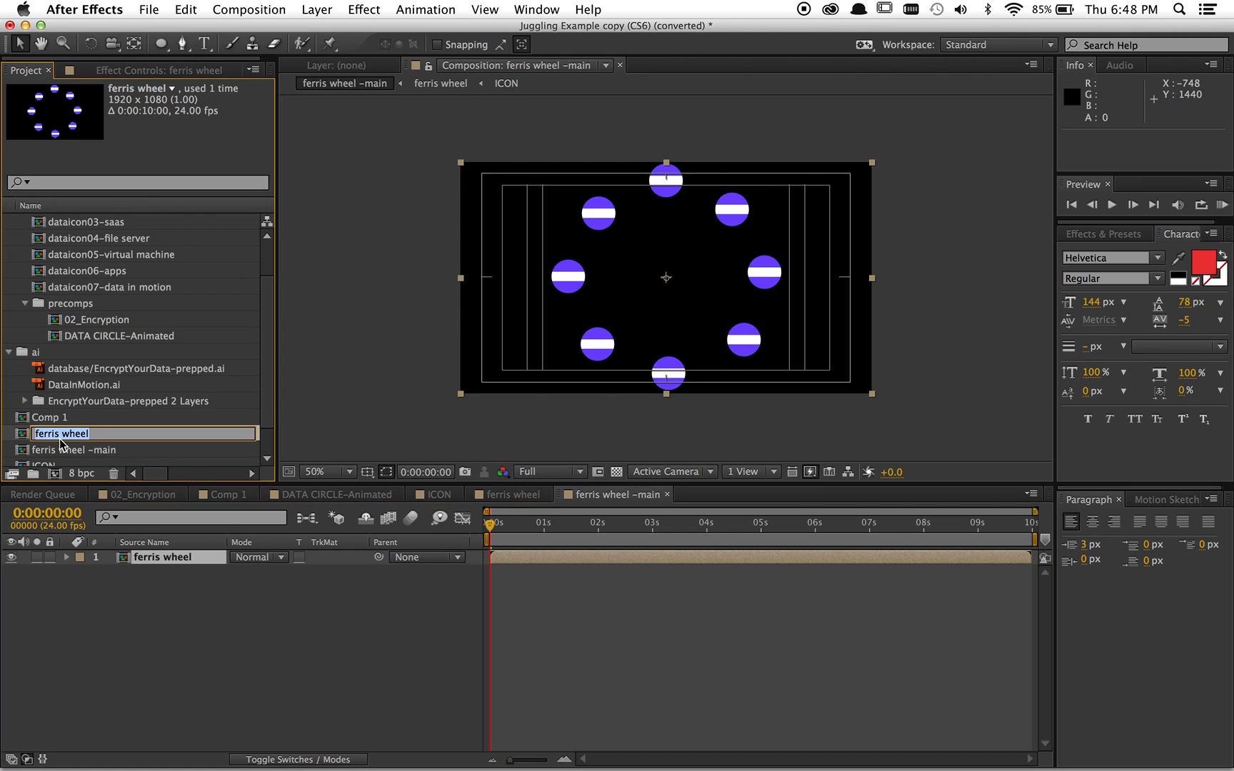
text(-01)
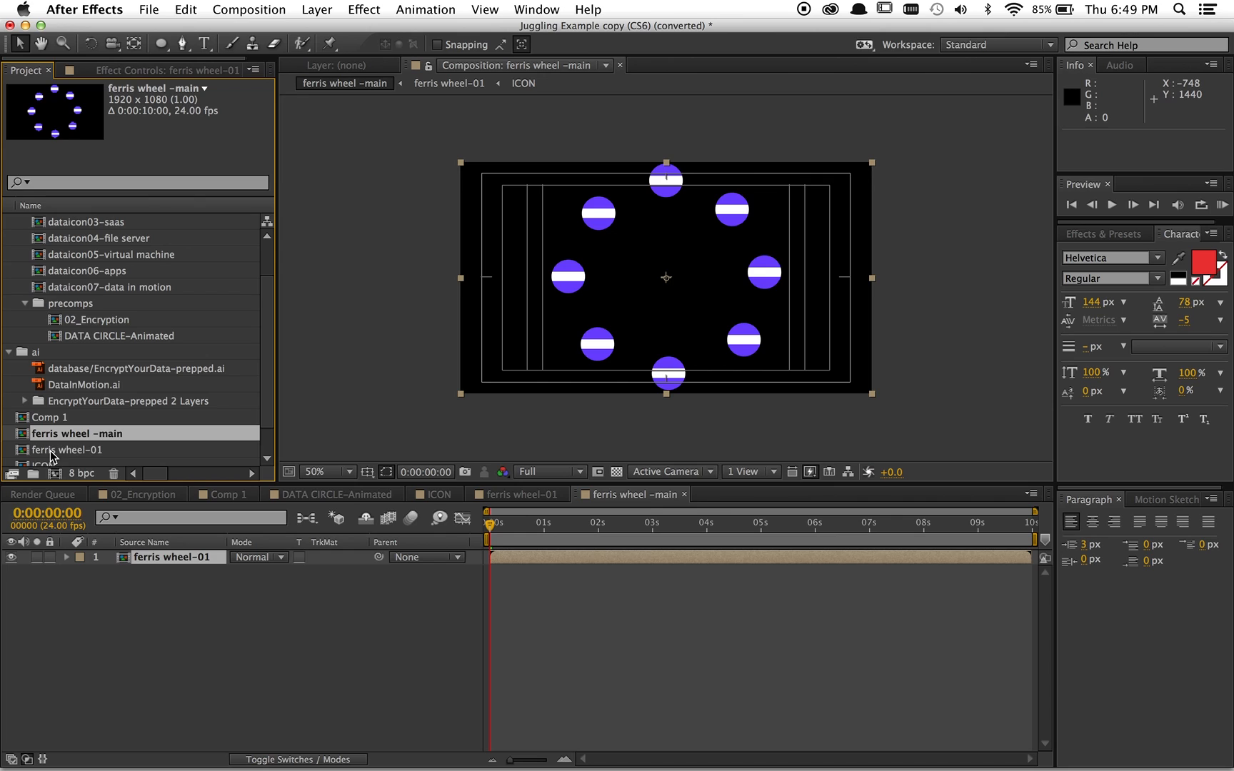
Duplicate ferris wheel-01 to create ferris wheel-02.
click(77, 450)
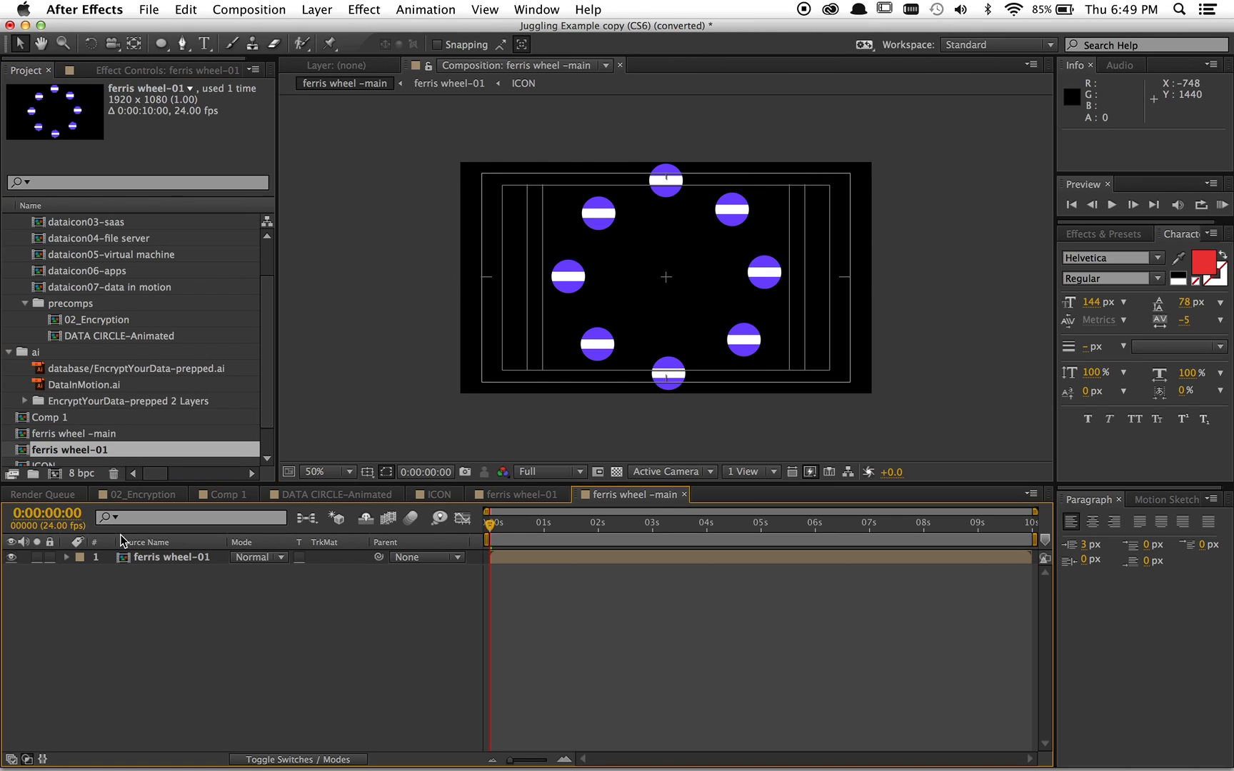
click(75, 433)
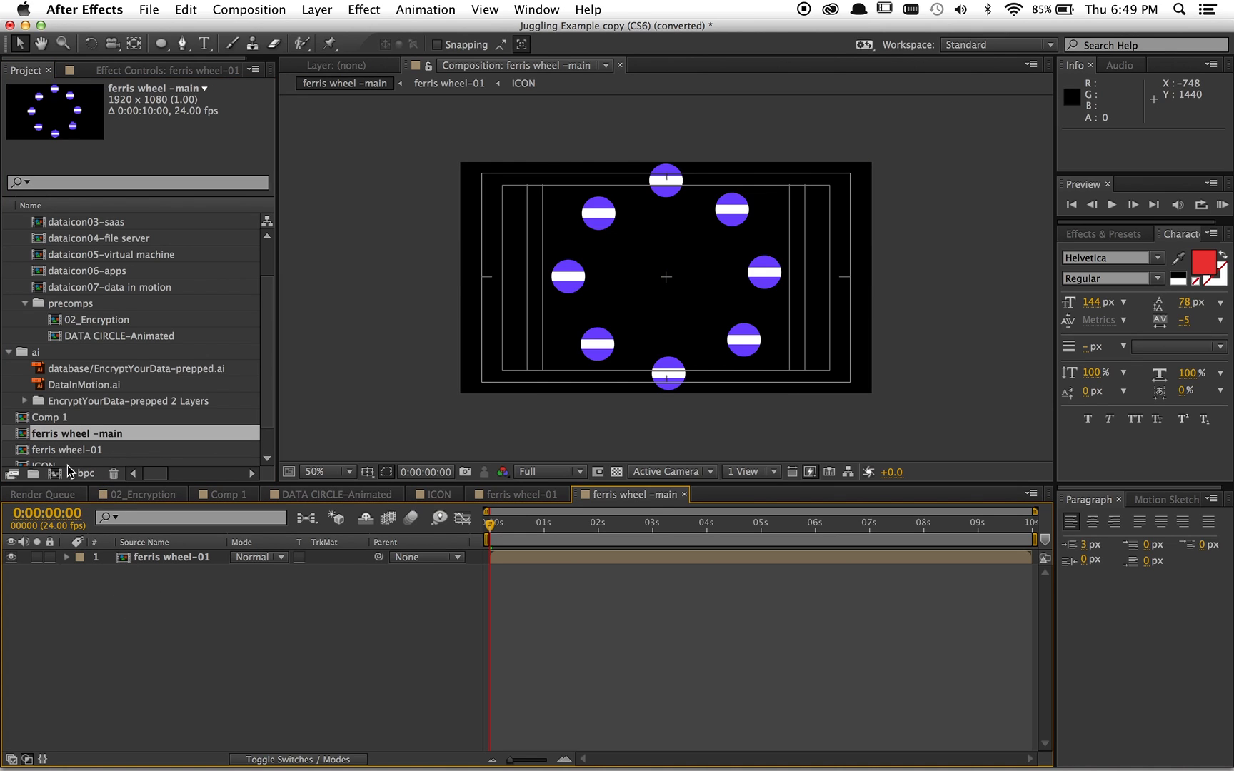
mouse_move(62, 454)
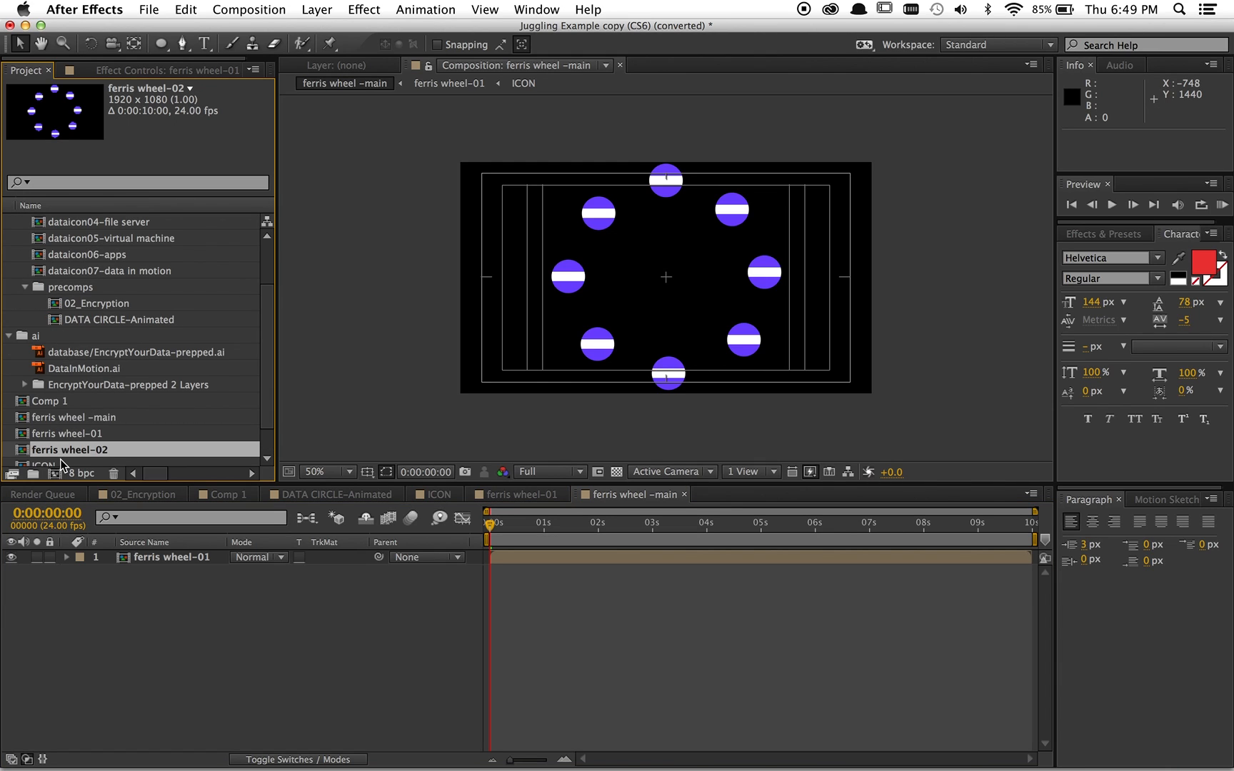
click(70, 434)
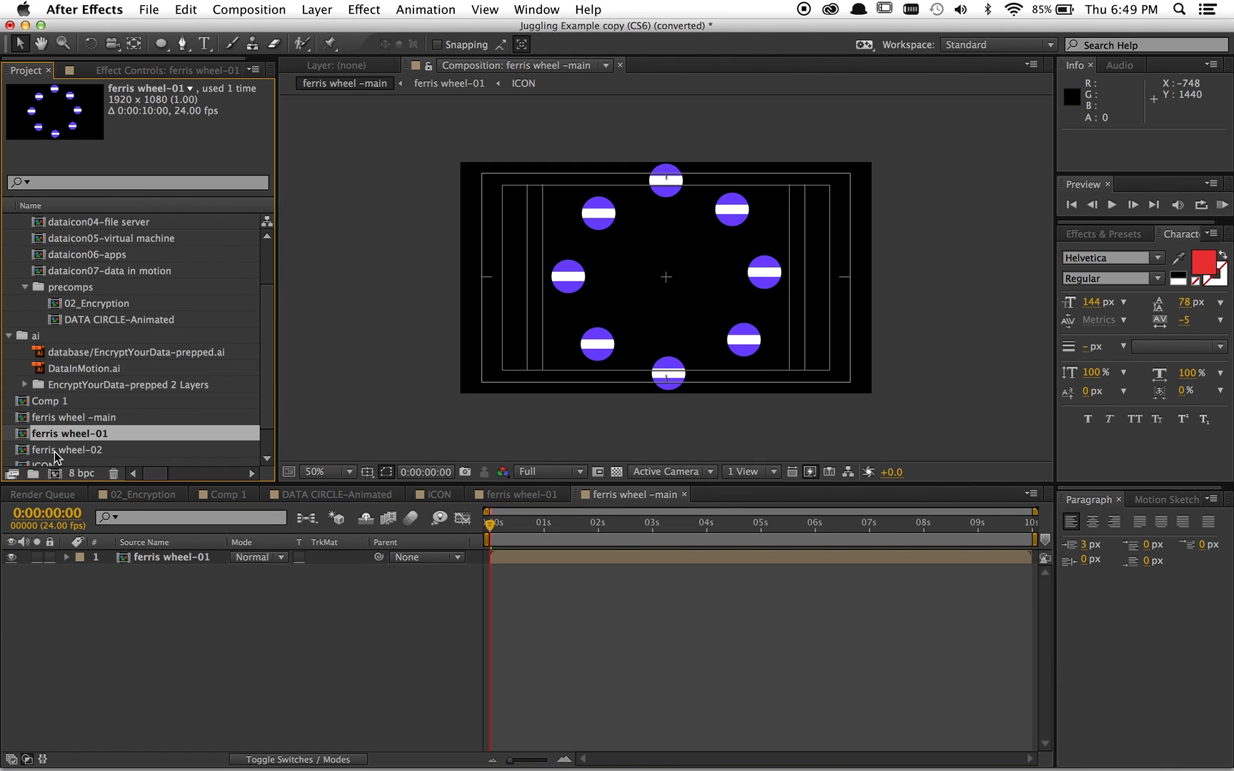
In ferris wheel-02, set Null 27's Rotation expression to time*-50 so it spins backward.
double_click(70, 450)
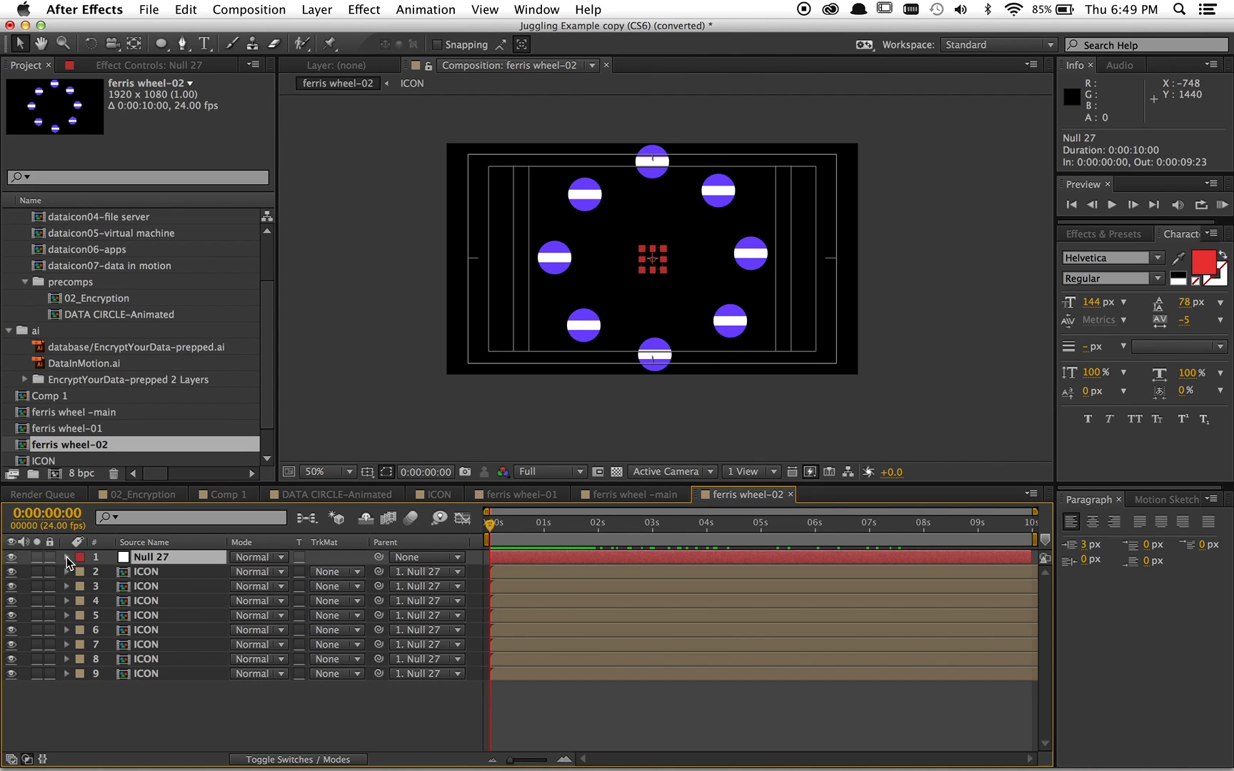
click(67, 557)
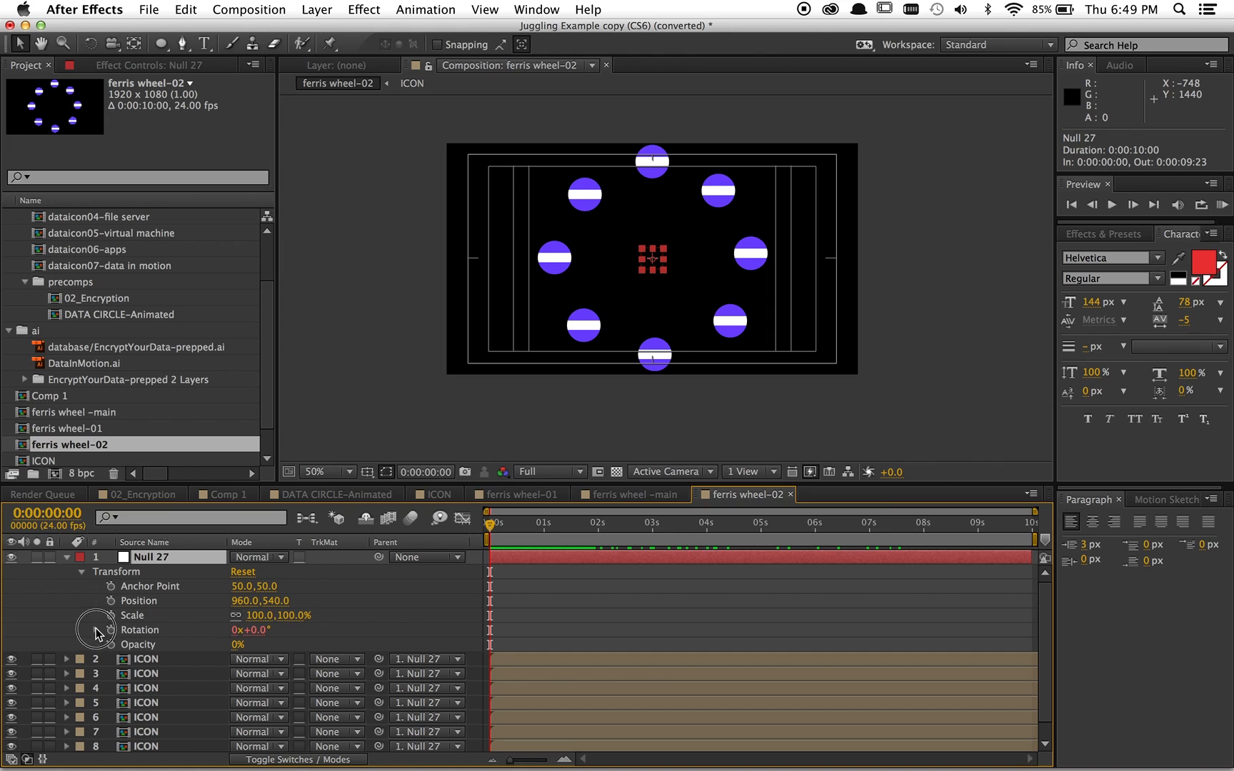
click(110, 629)
text(time*-50)
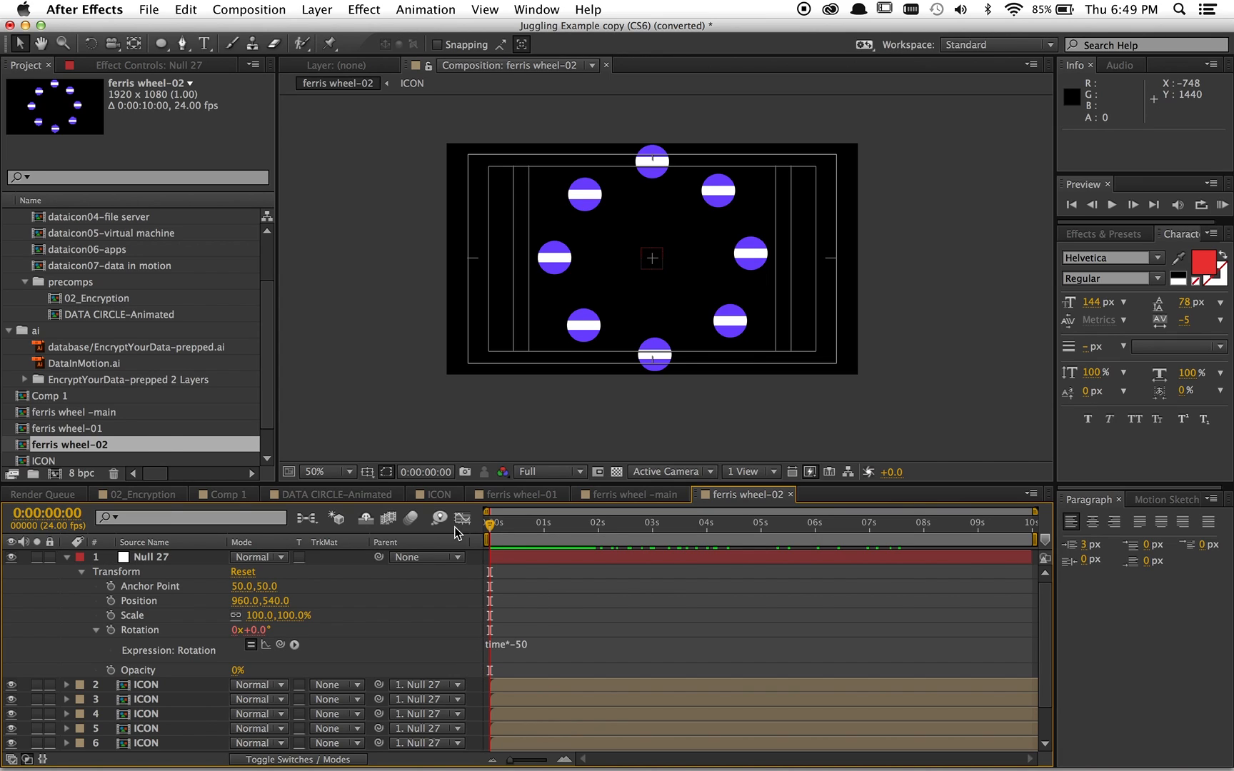
click(76, 411)
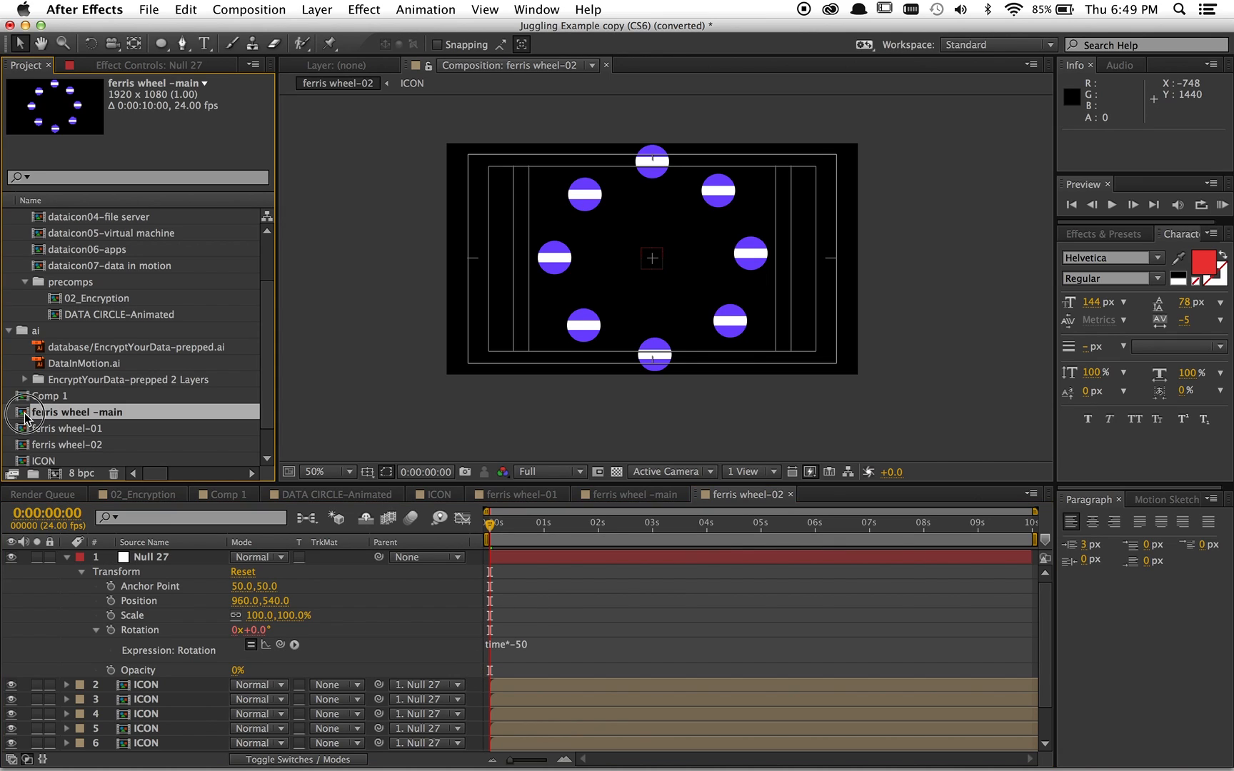
Open ferris wheel -main to stack ferris wheel-02 at 58% over ferris wheel-01 at 31%.
double_click(76, 411)
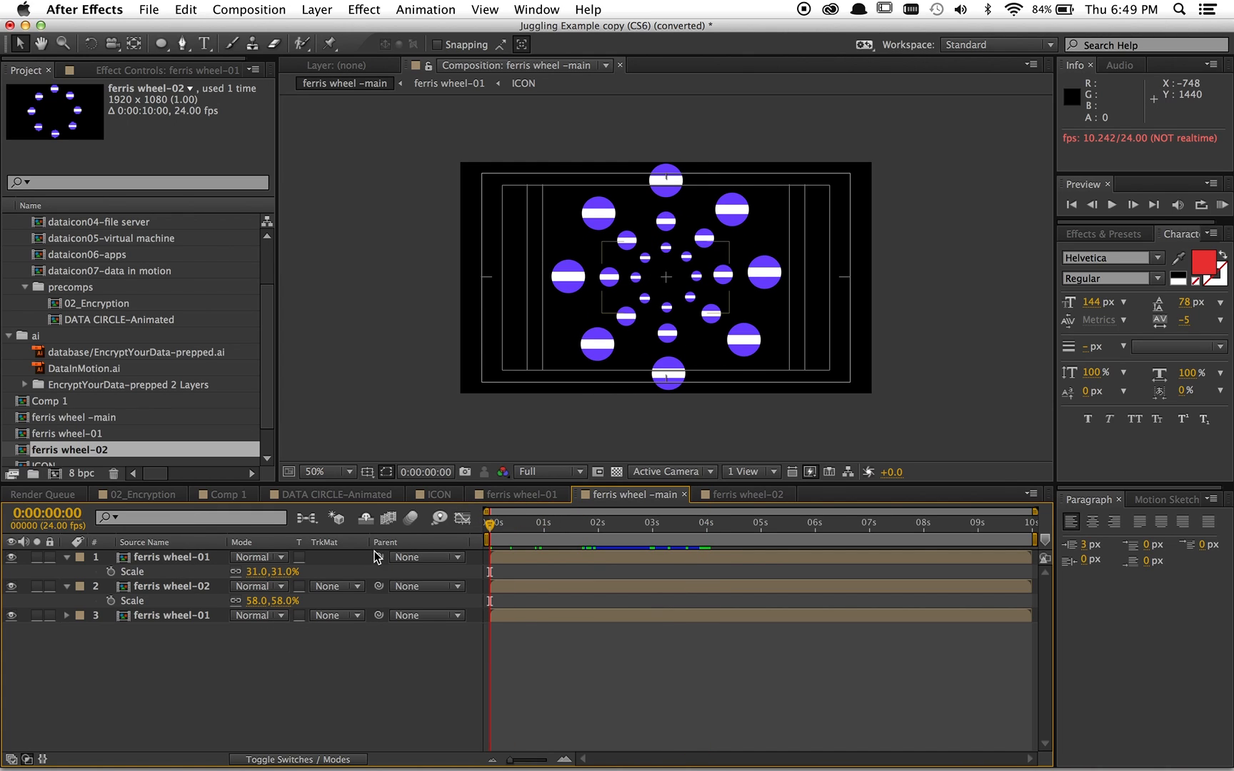
mouse_move(397, 548)
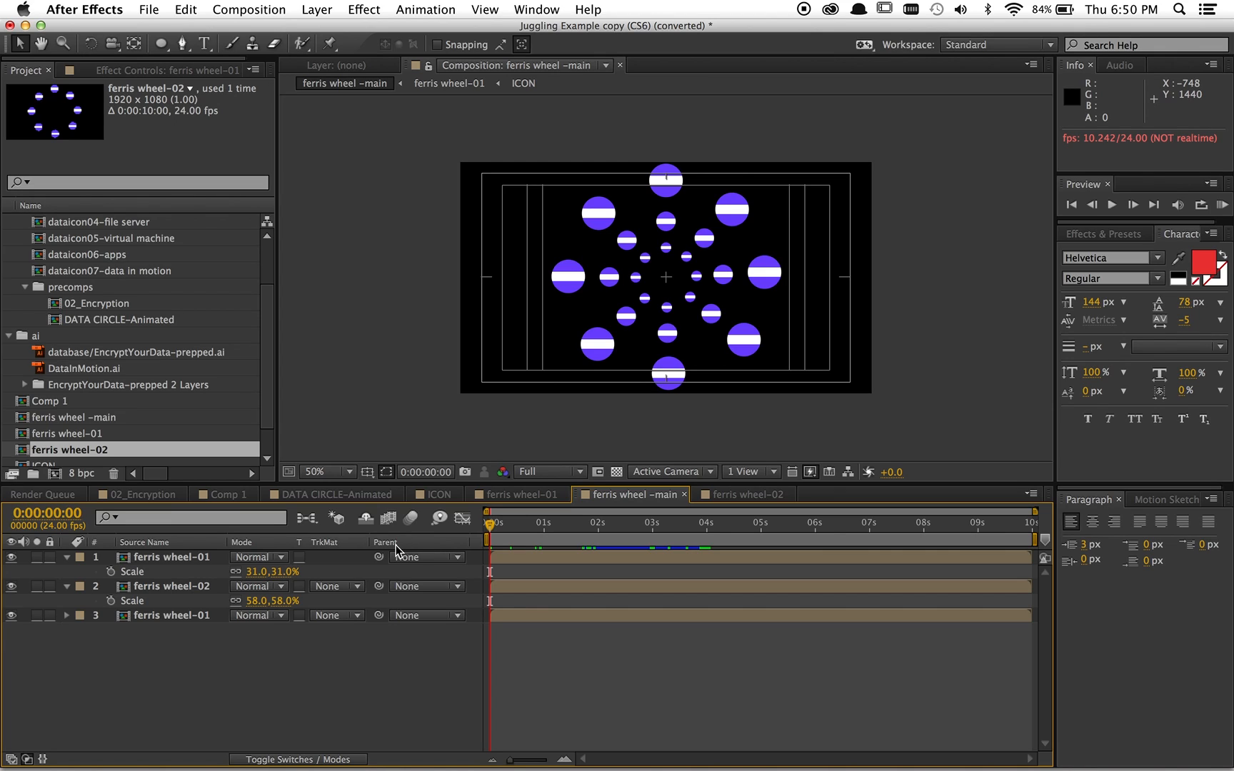
mouse_move(329, 684)
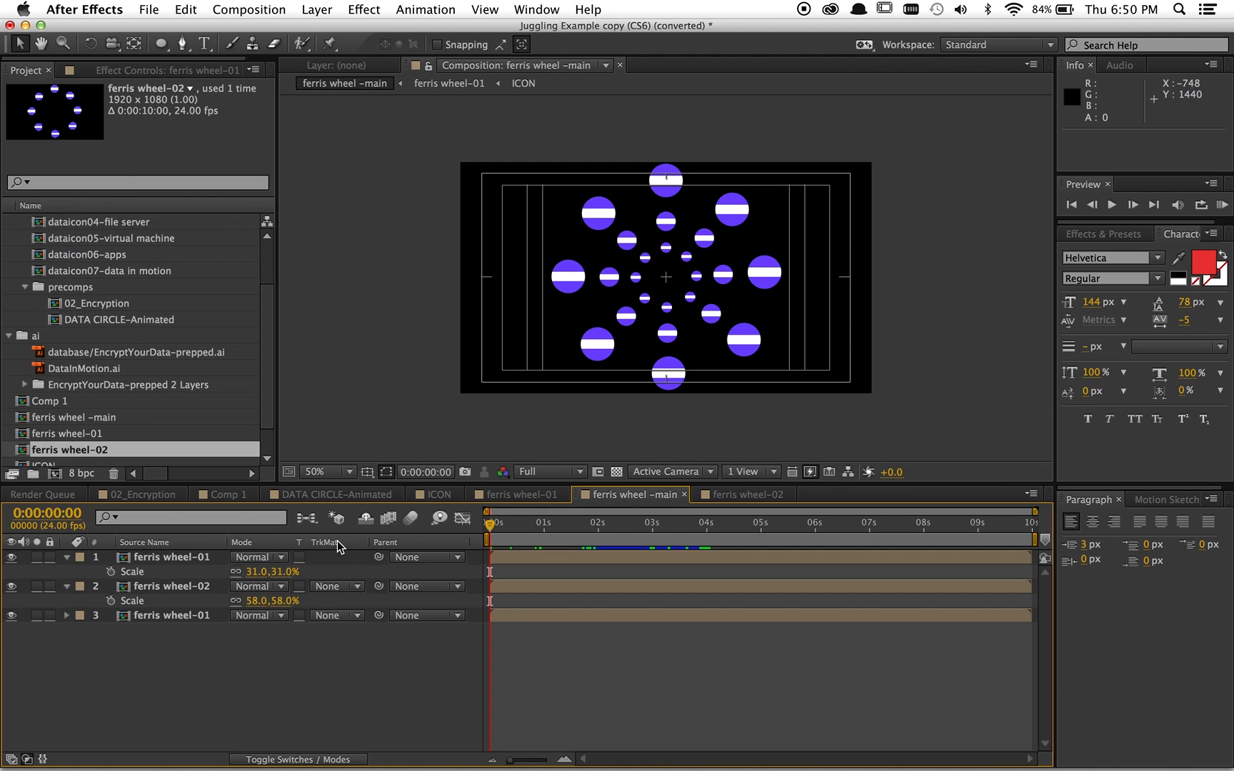
mouse_move(630, 739)
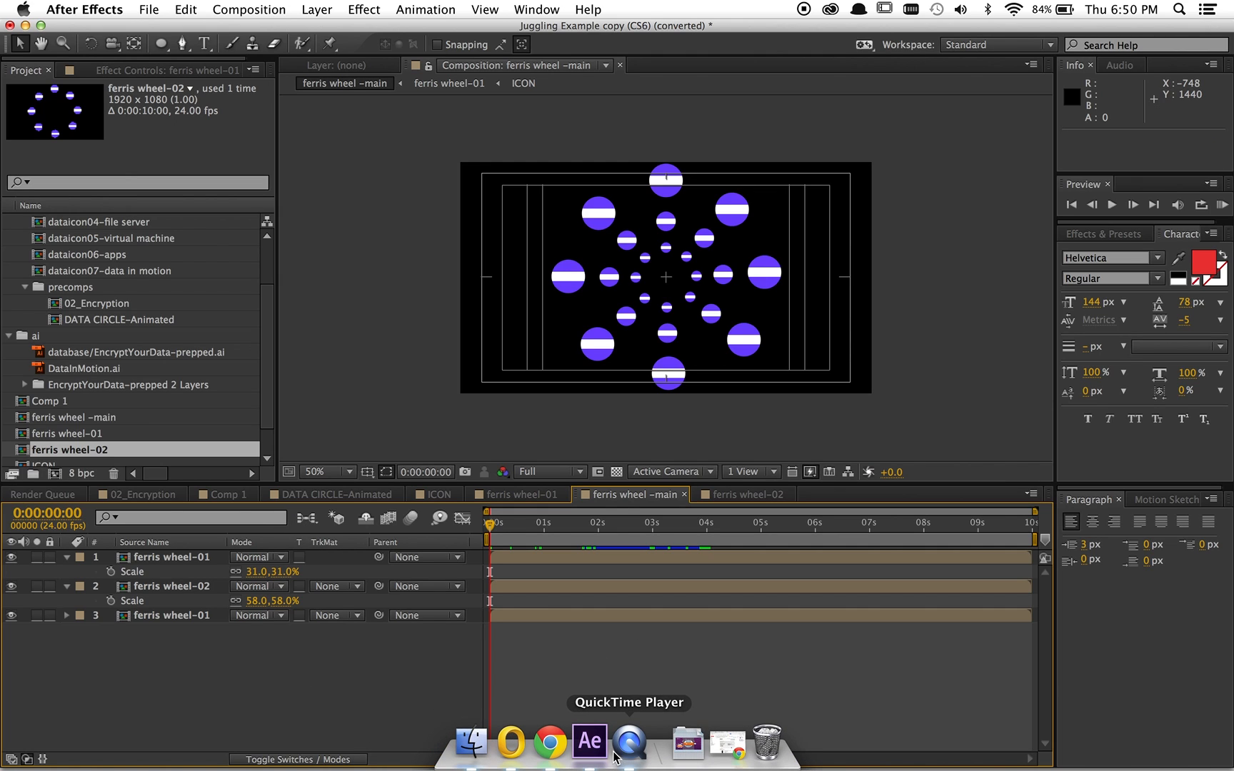